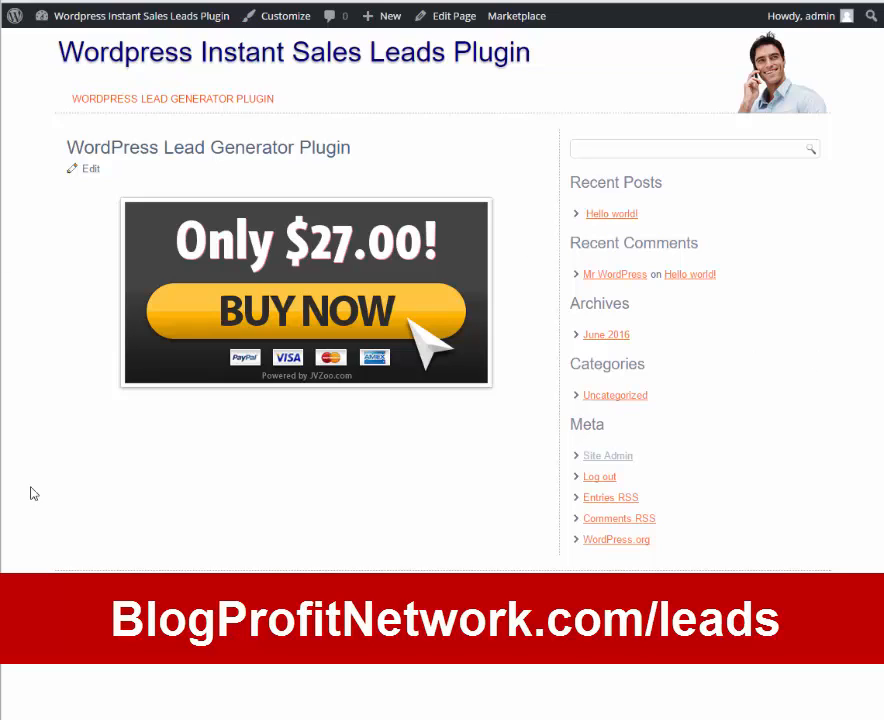
mouse_move(312, 244)
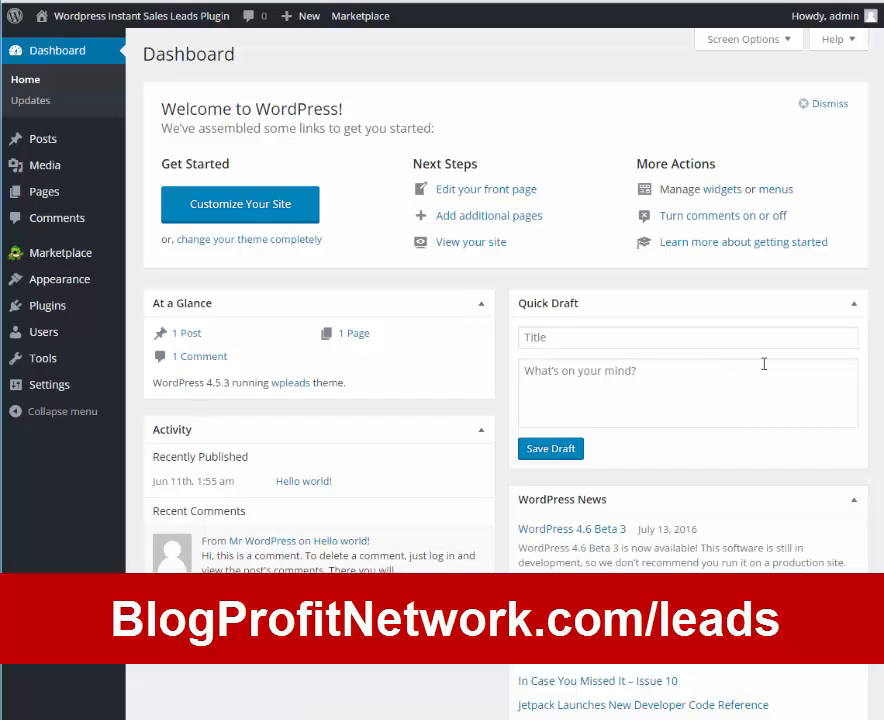
mouse_move(68, 304)
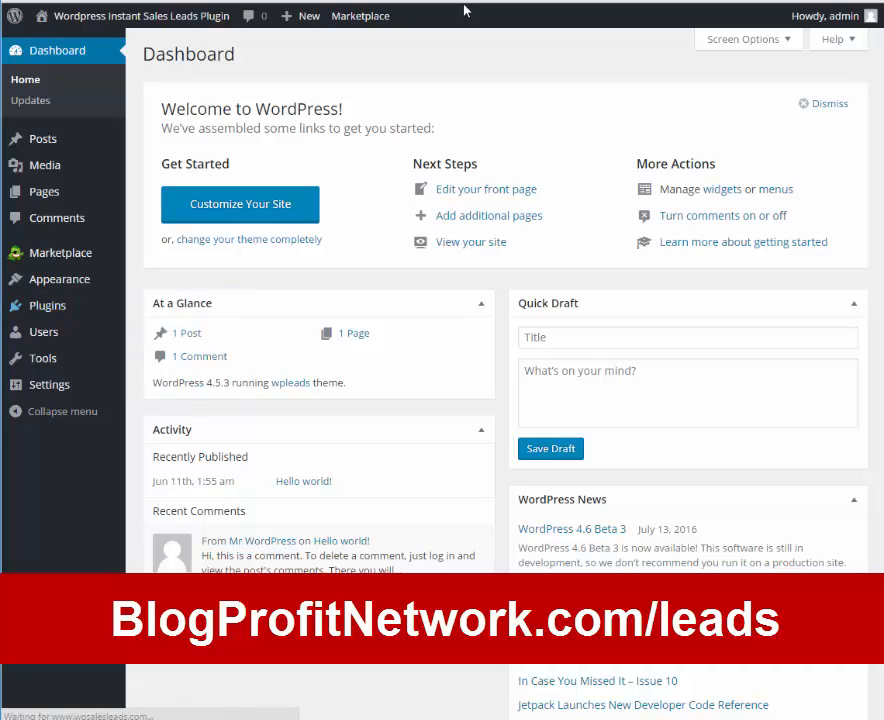
mouse_move(508, 74)
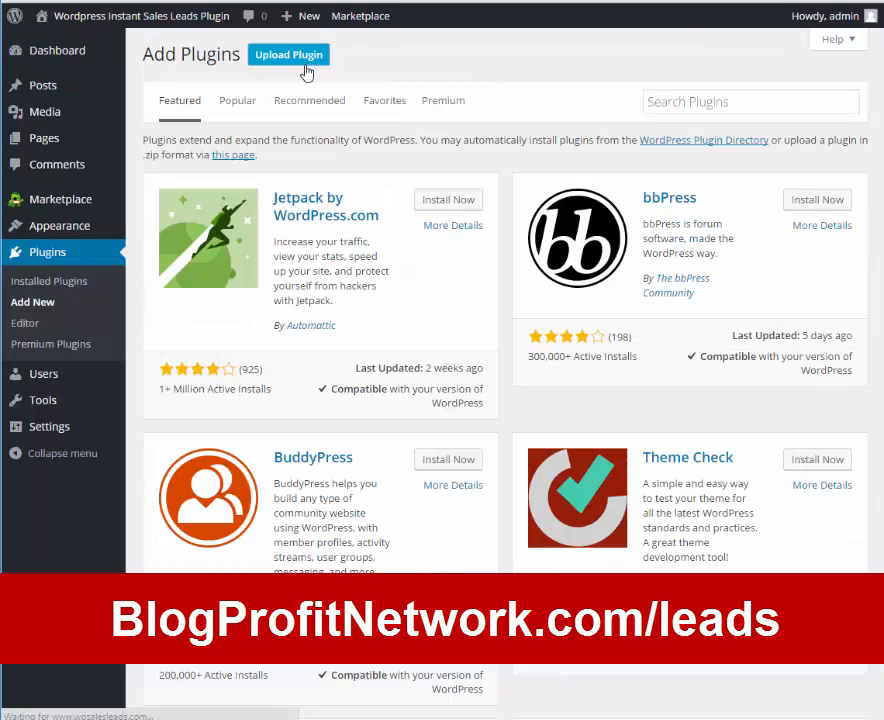
mouse_move(292, 72)
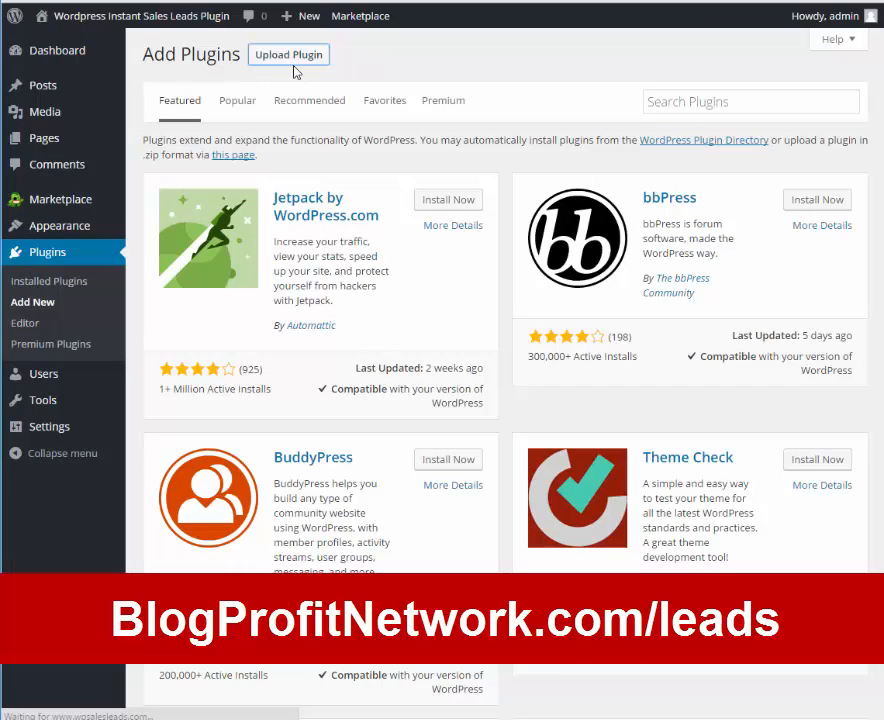
mouse_move(412, 68)
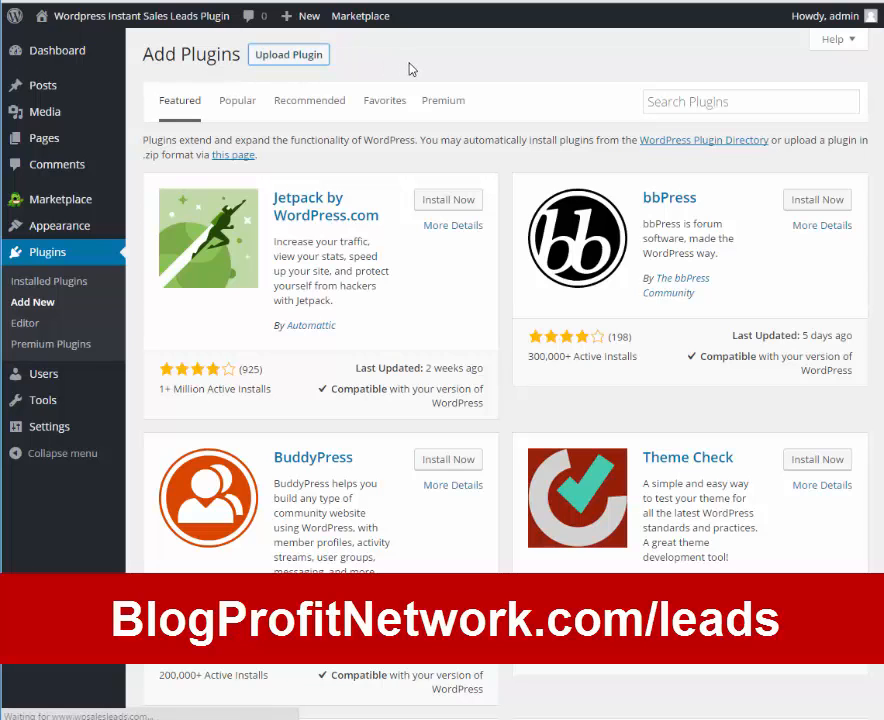
Upload leadgenpro3.zip from the computer and install it as a new plugin
left_click(288, 54)
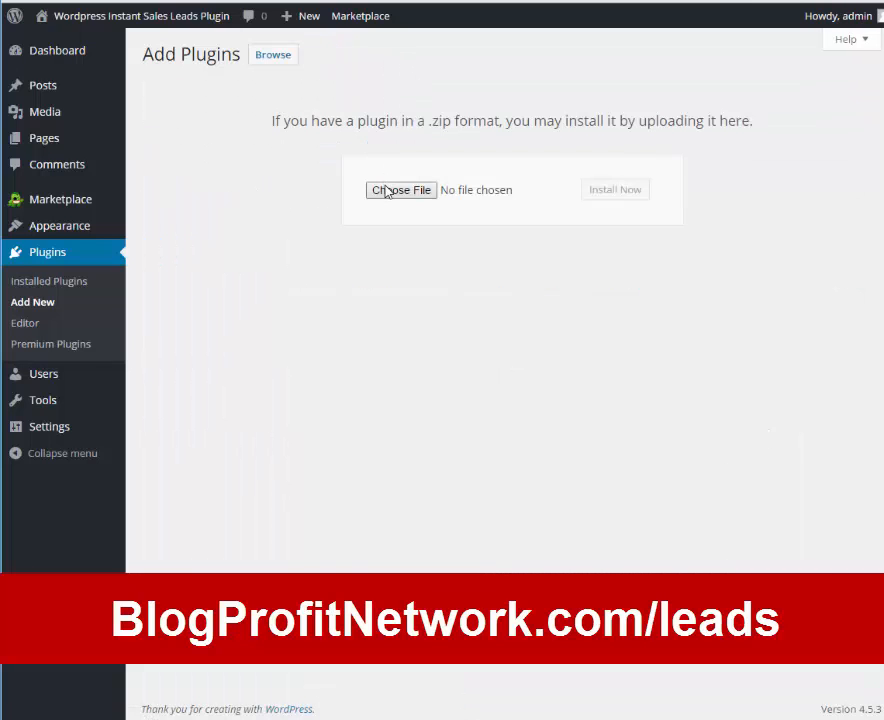
left_click(400, 190)
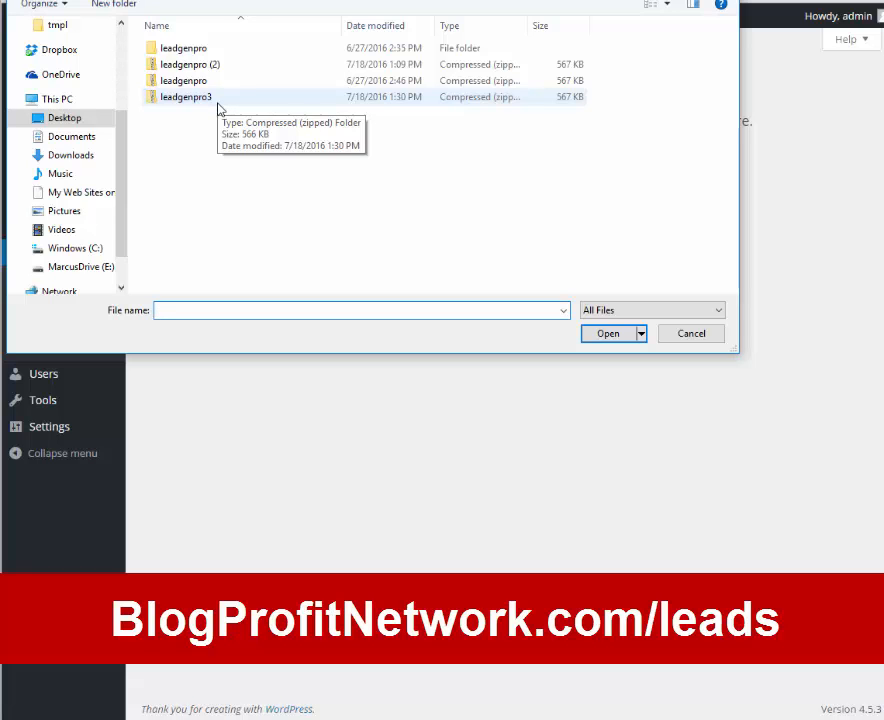
left_click(184, 100)
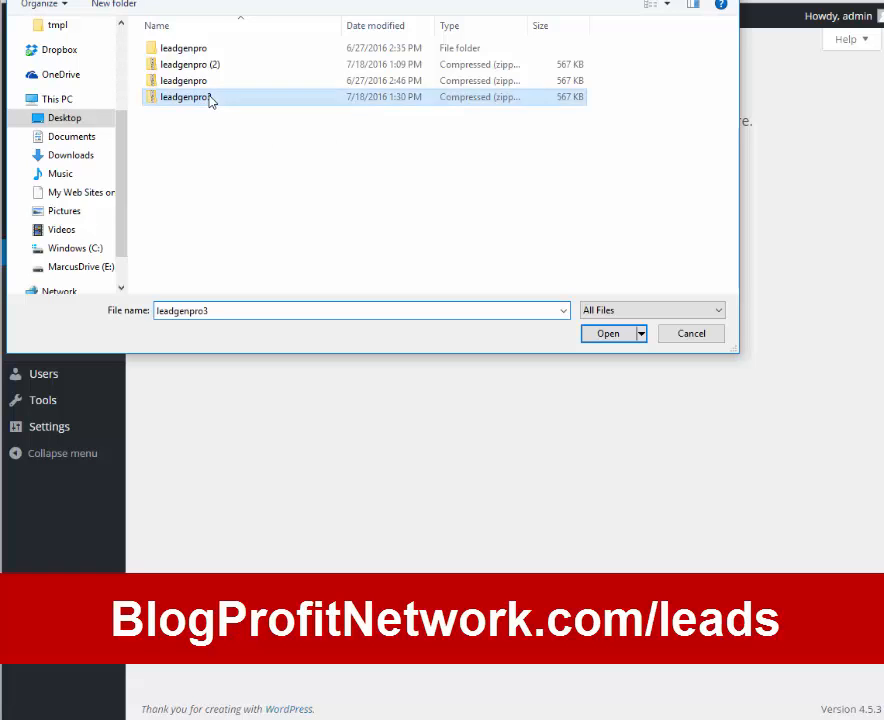
left_click(606, 332)
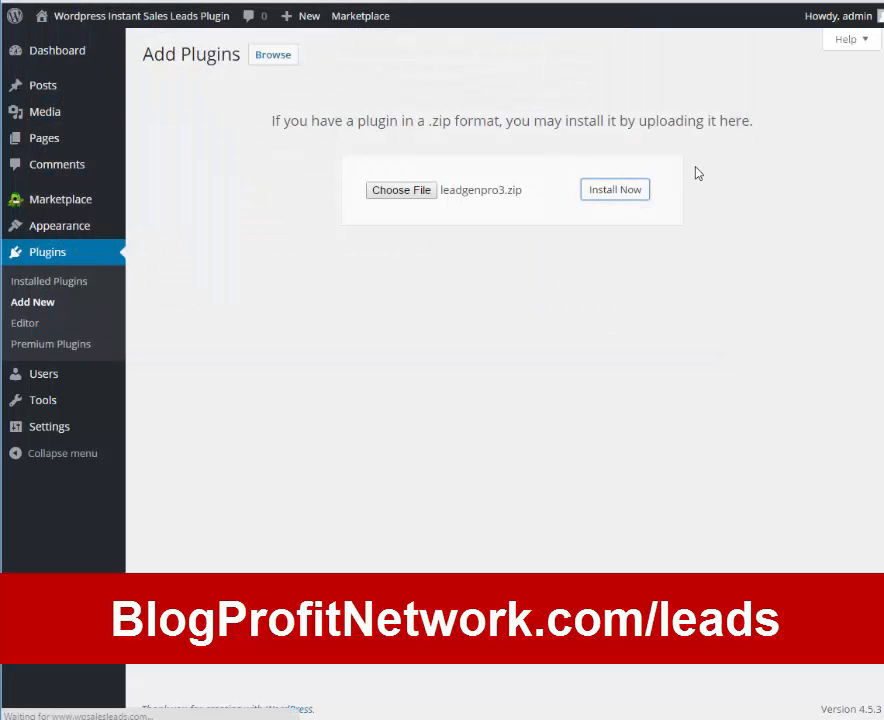
mouse_move(702, 184)
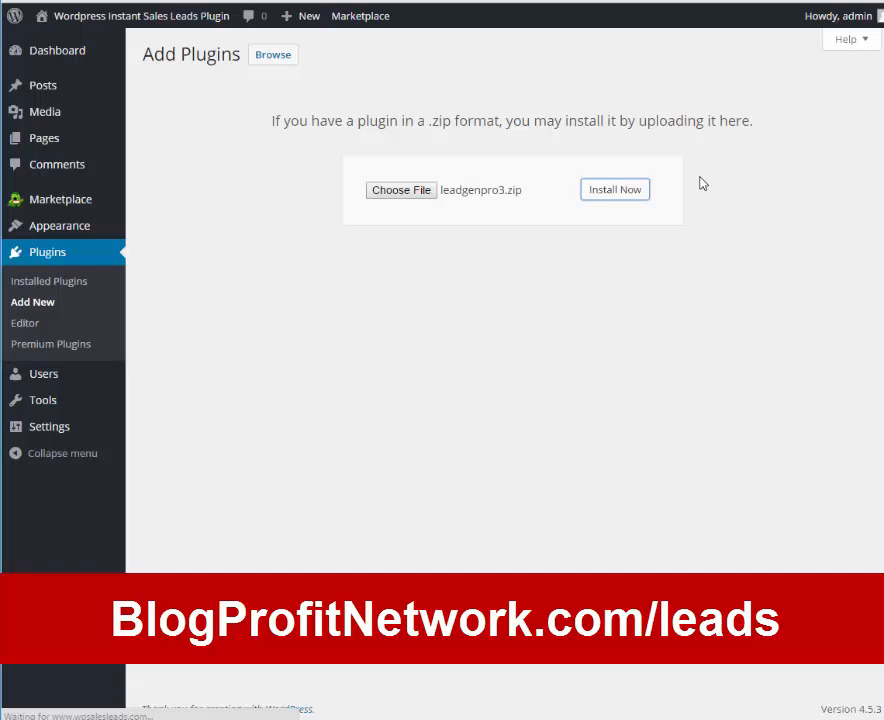
left_click(616, 188)
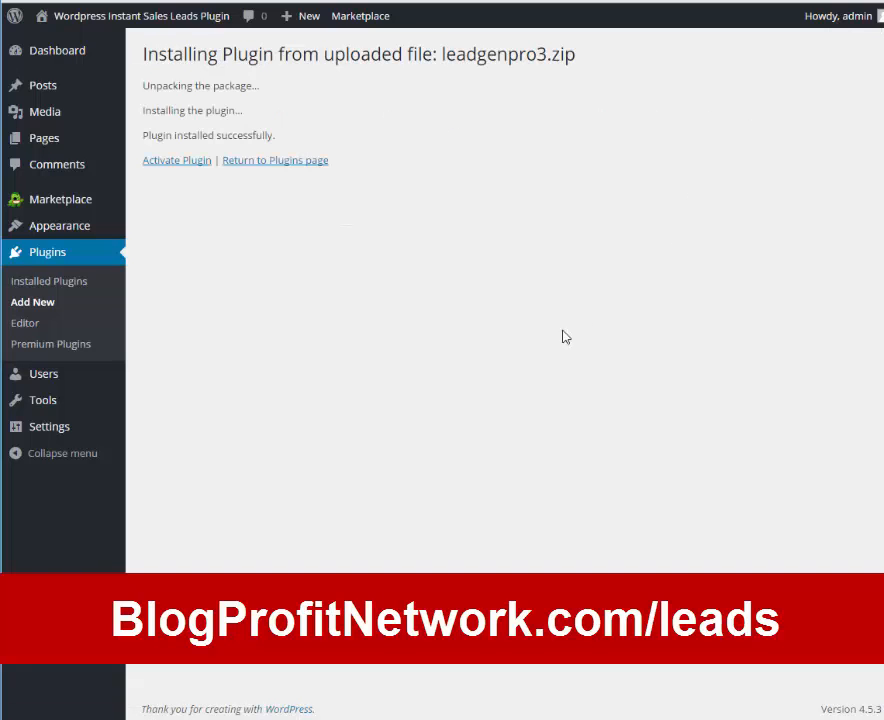
Activate the freshly installed Lead Generation Pro plugin from the install results page
left_click(176, 160)
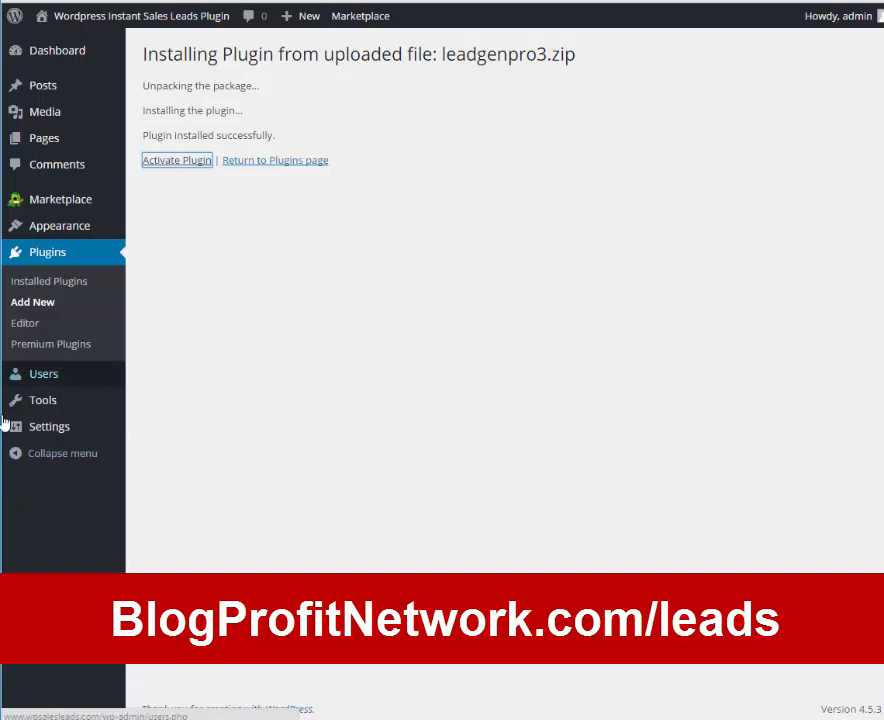
mouse_move(104, 452)
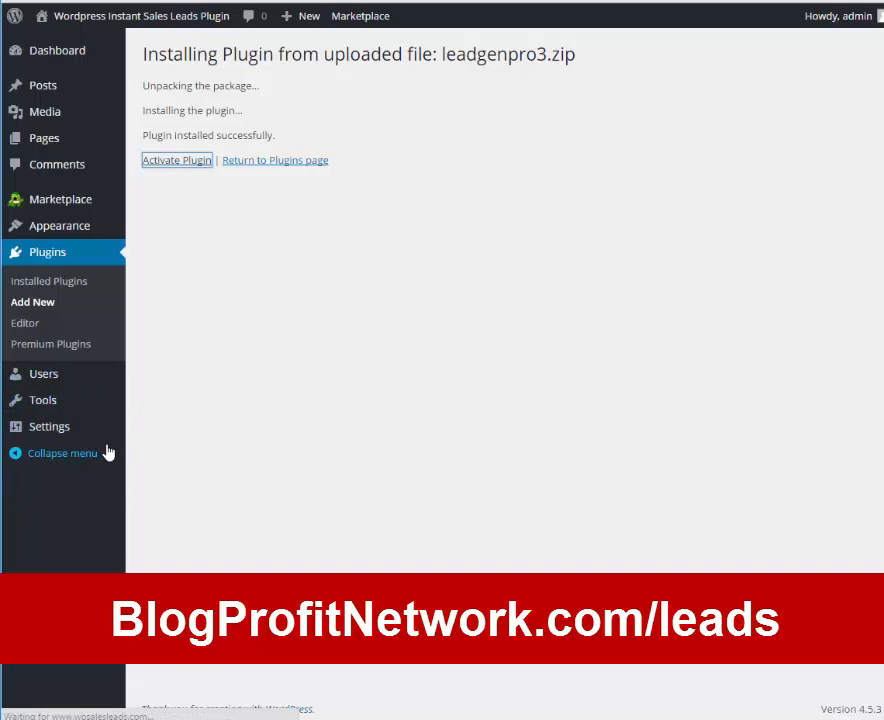
mouse_move(170, 516)
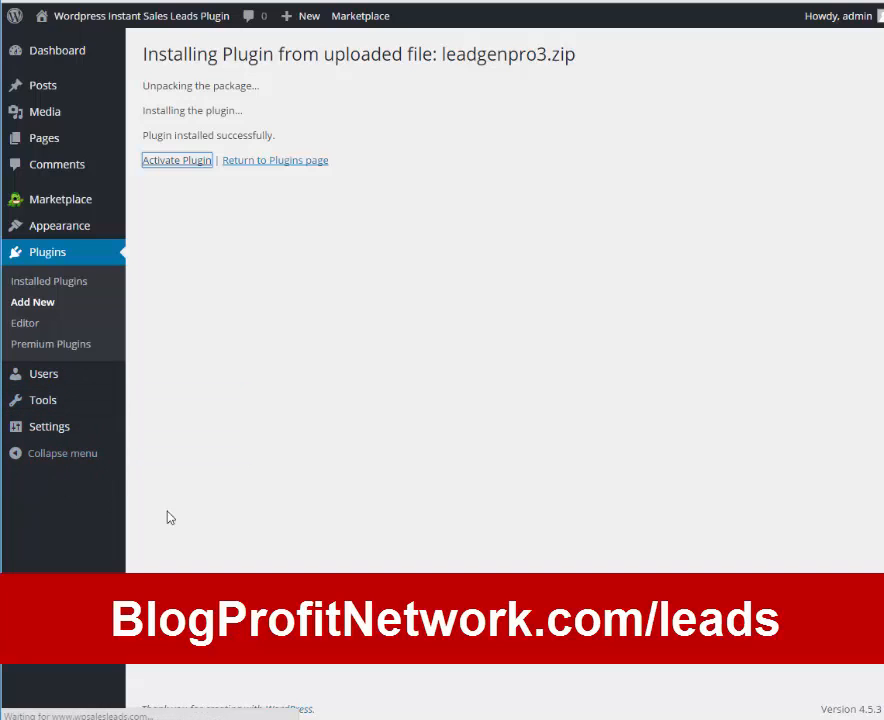
mouse_move(340, 548)
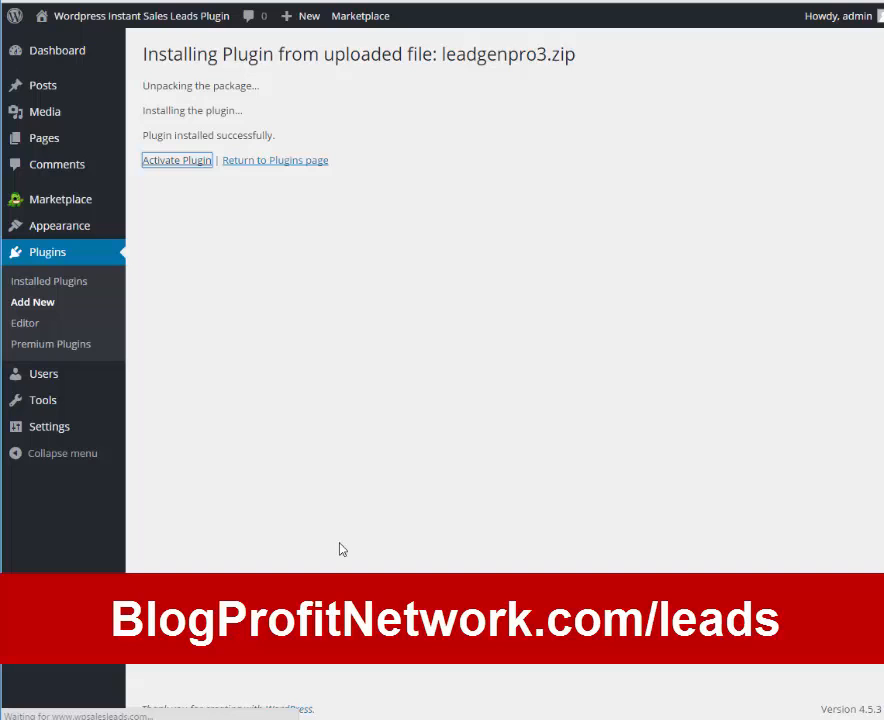
left_click(176, 160)
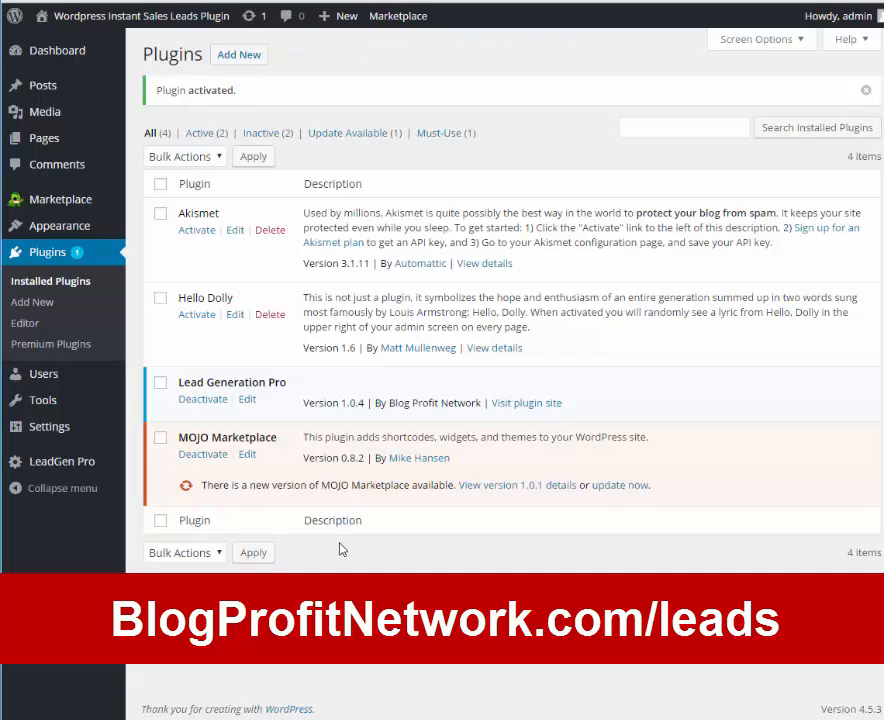
mouse_move(202, 412)
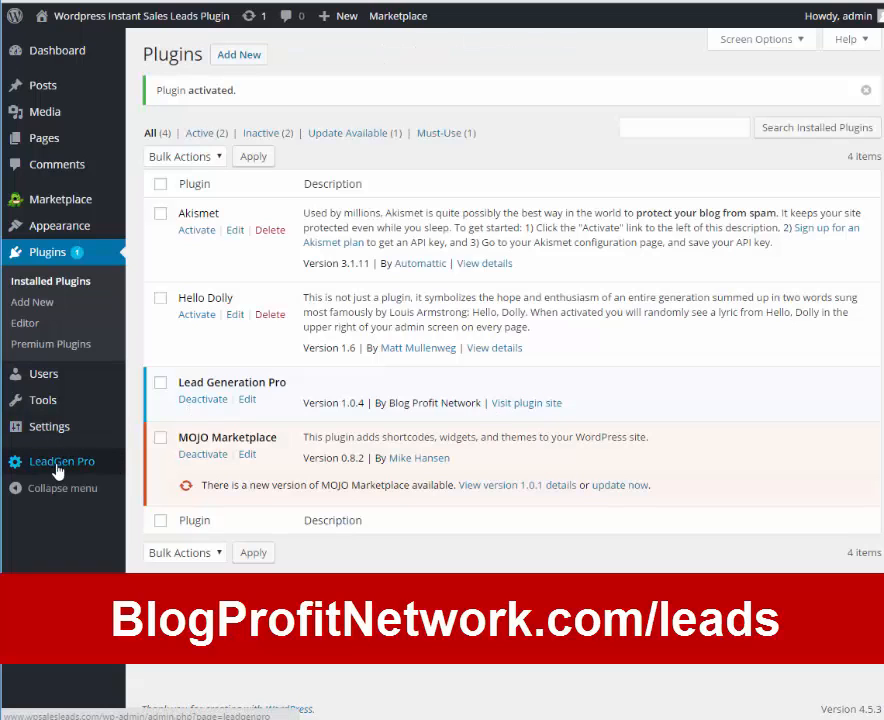
mouse_move(48, 404)
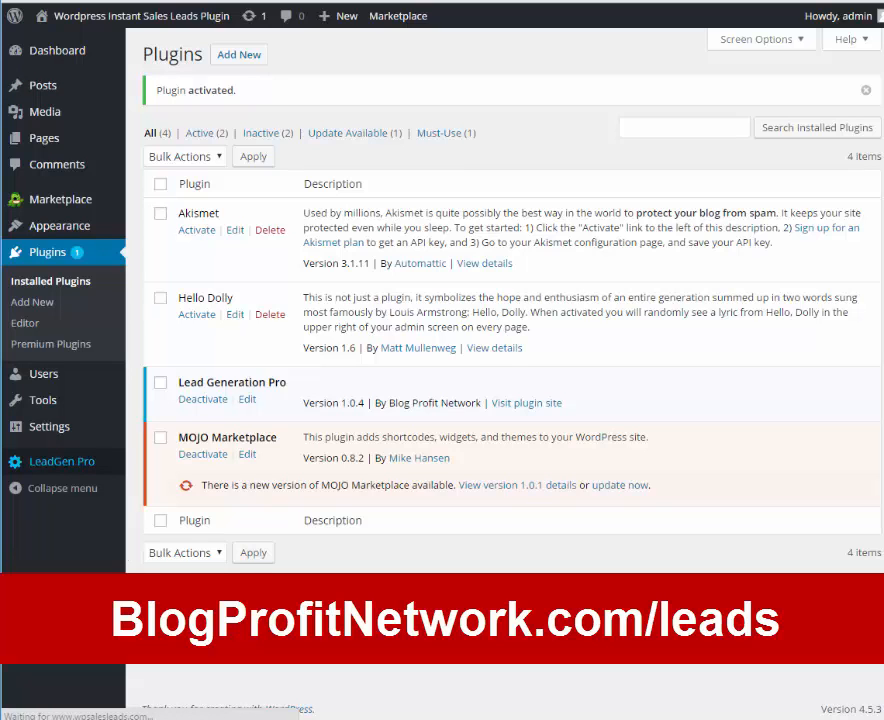
Go to the LeadGen Pro admin page and show its empty Manage list
left_click(62, 460)
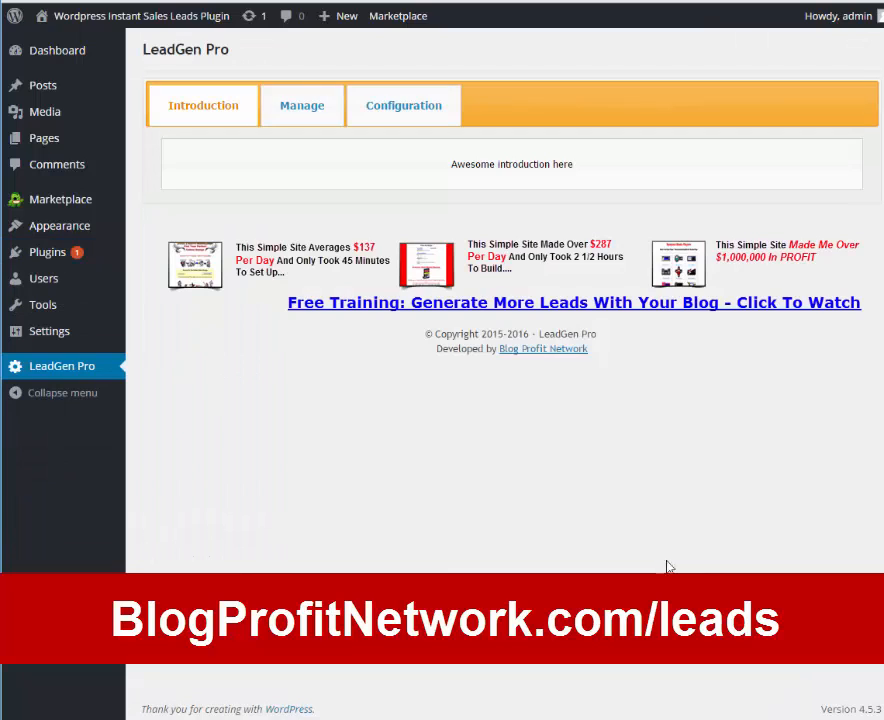
mouse_move(612, 172)
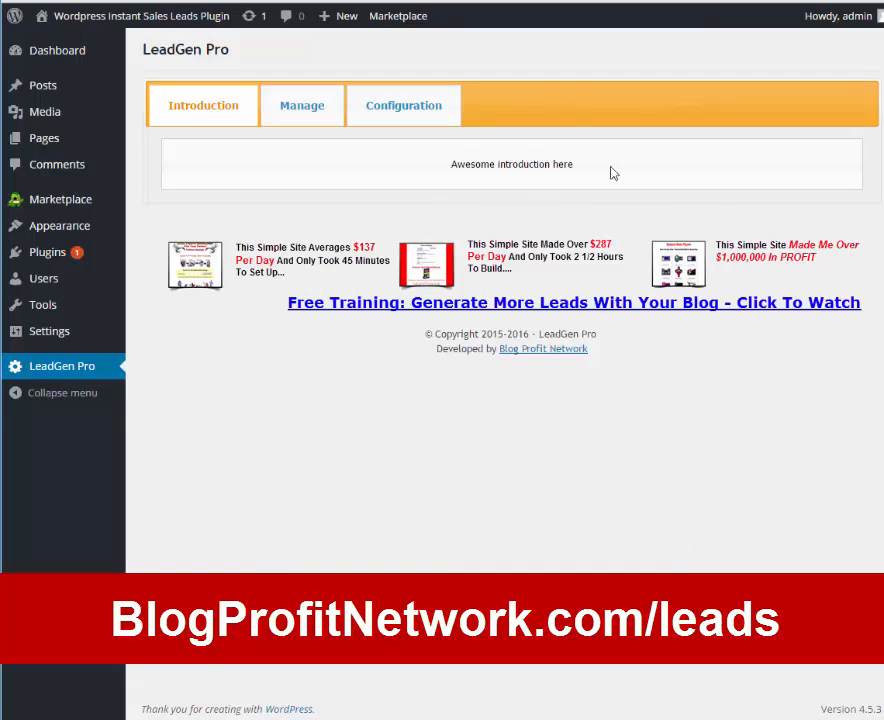
mouse_move(592, 178)
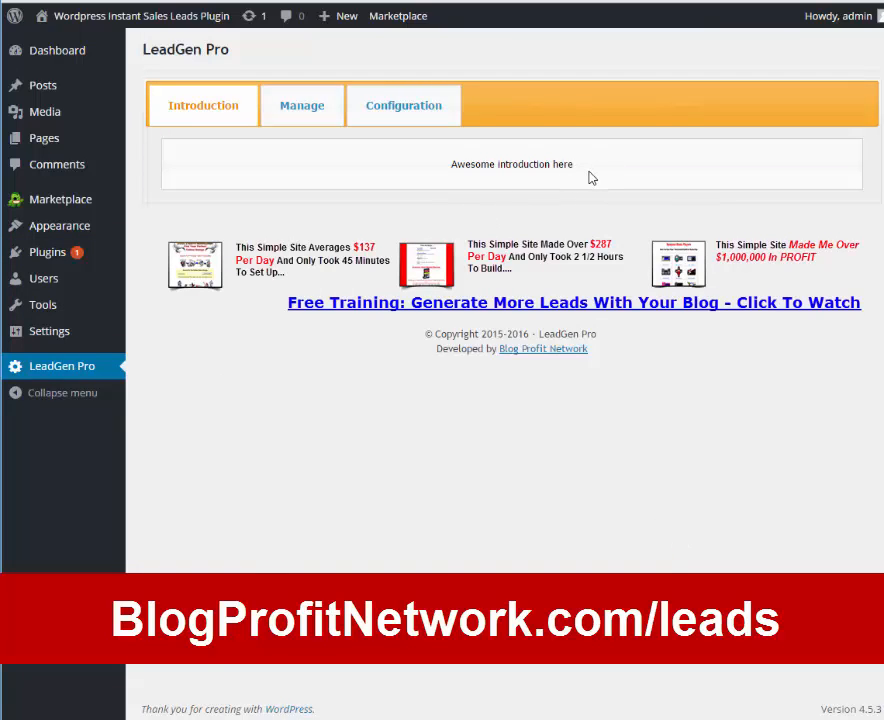
mouse_move(304, 140)
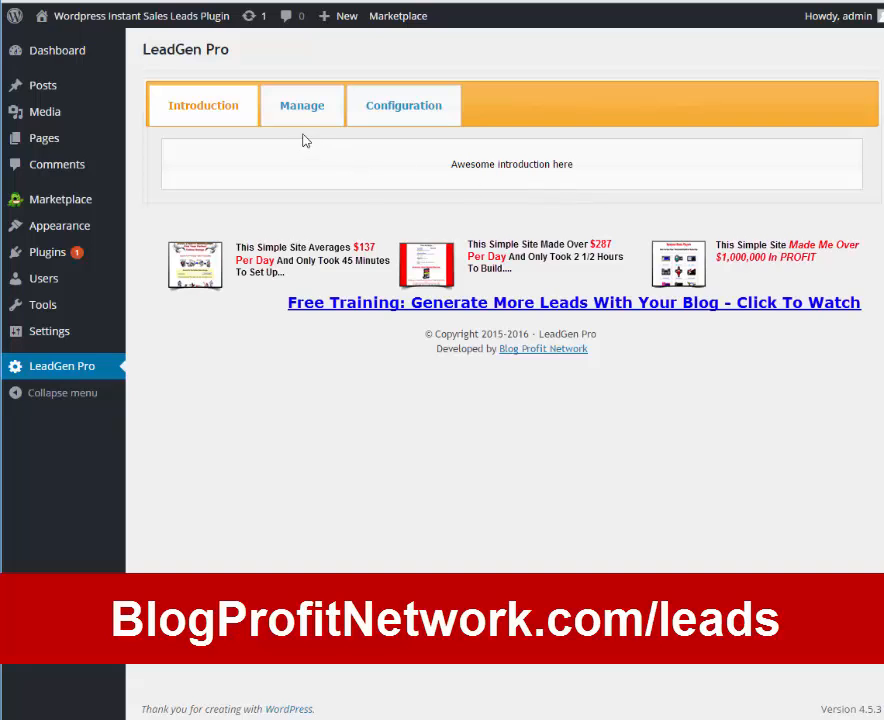
left_click(300, 104)
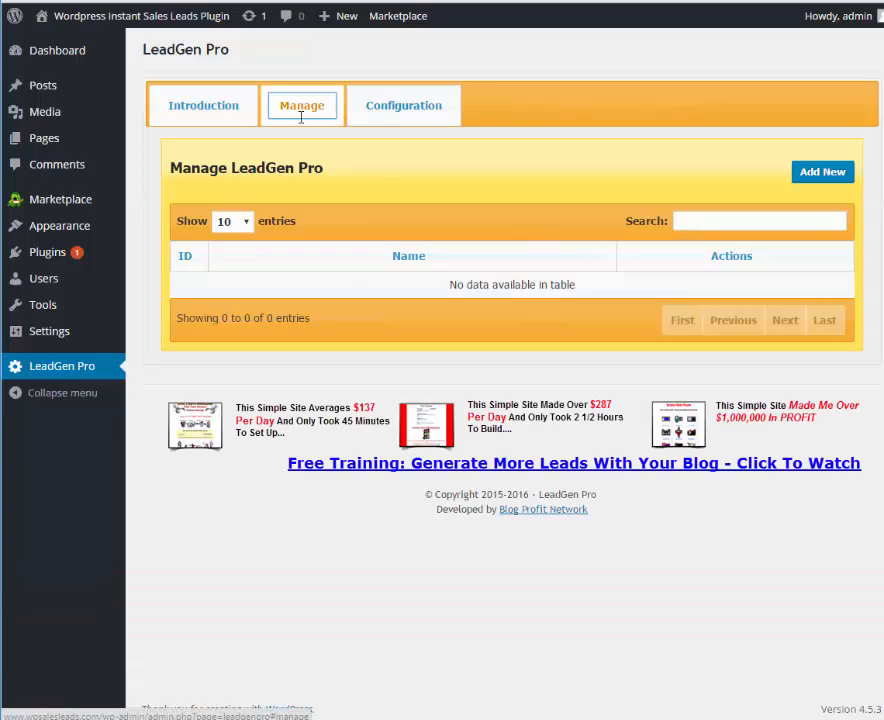
mouse_move(410, 112)
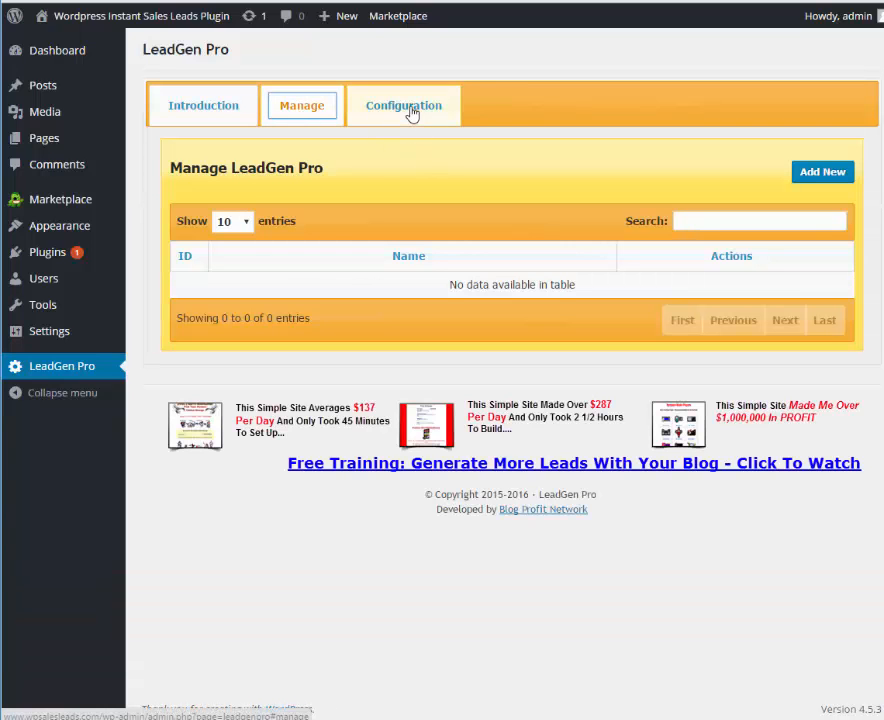
In LeadGen Pro Configuration, switch the Pages default from Disabled to Enabled
left_click(404, 104)
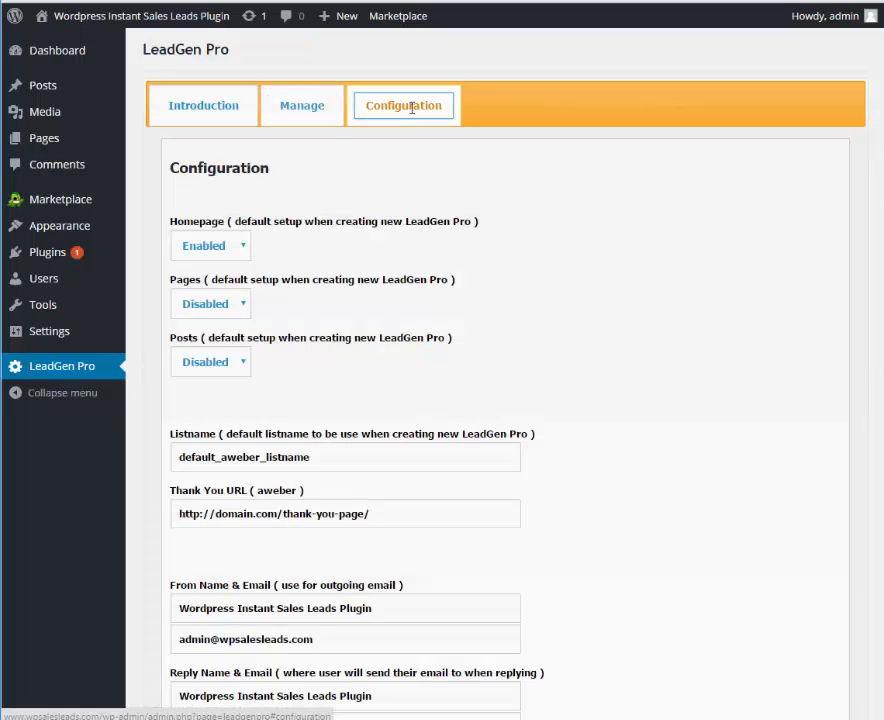
mouse_move(564, 252)
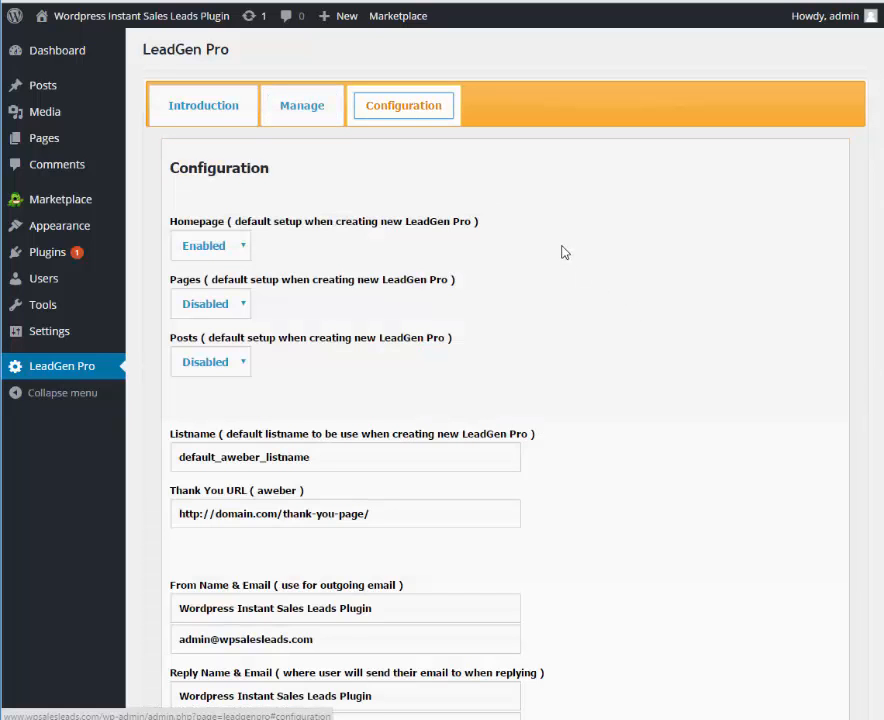
scroll("down", 3)
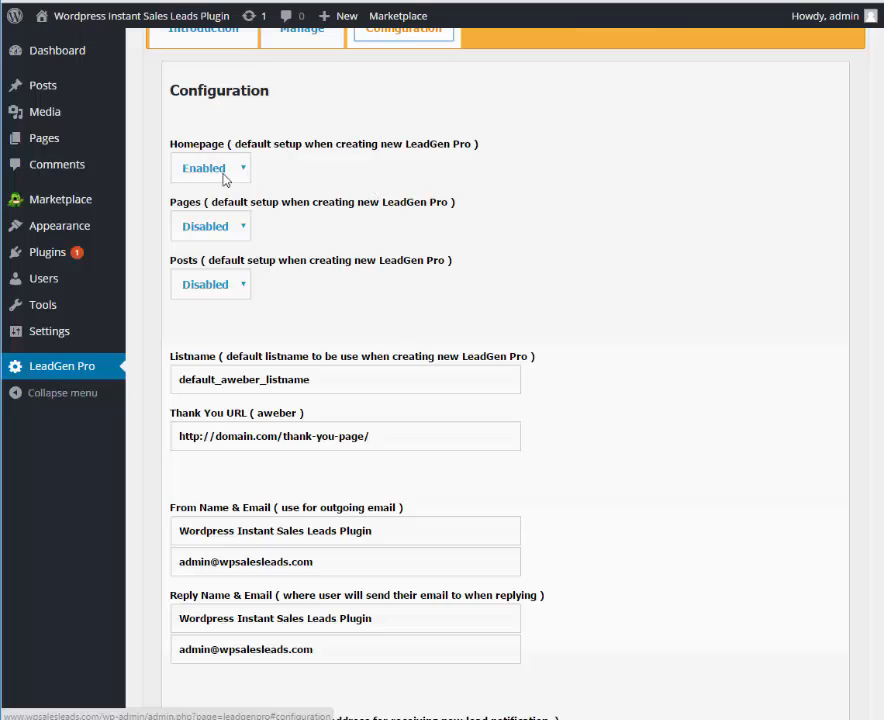
mouse_move(238, 284)
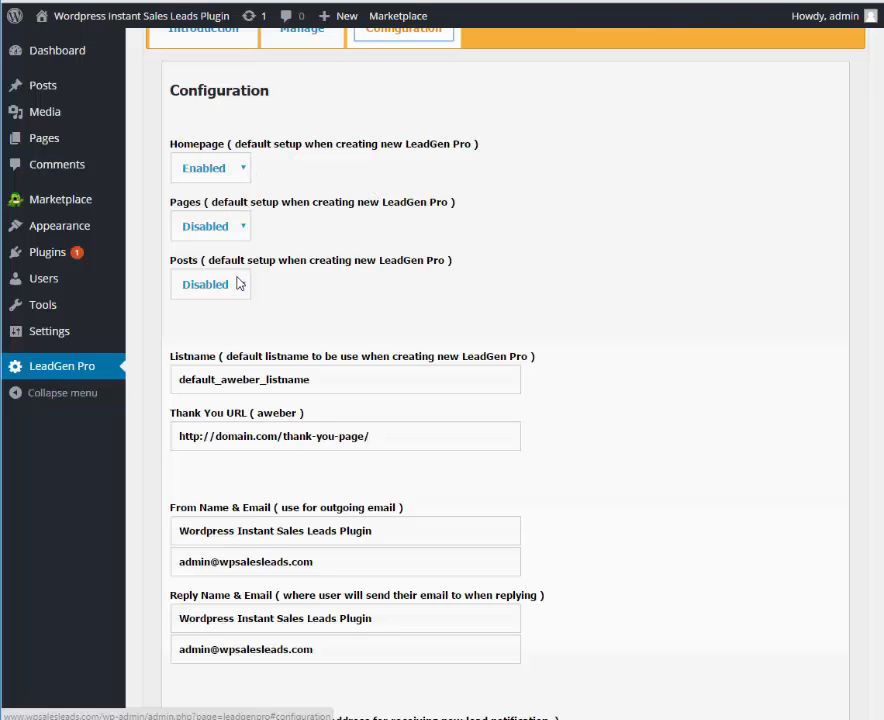
mouse_move(236, 208)
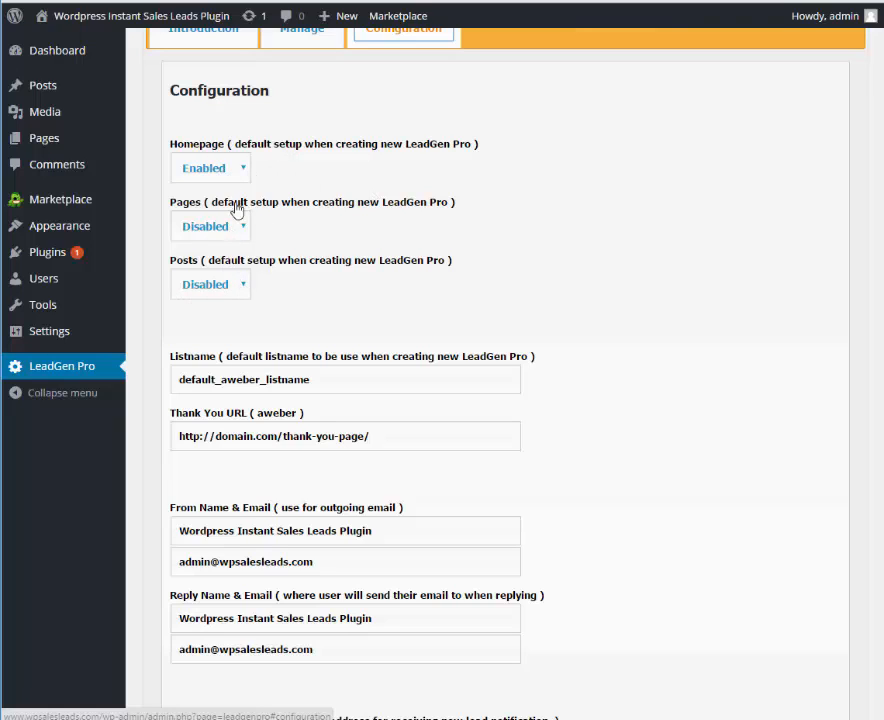
left_click(210, 226)
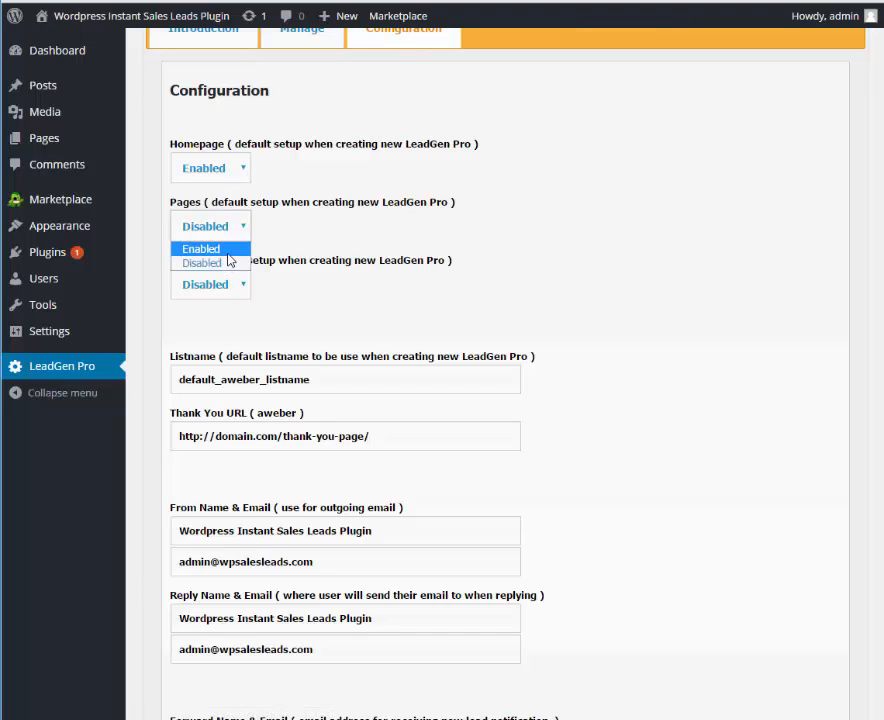
left_click(200, 248)
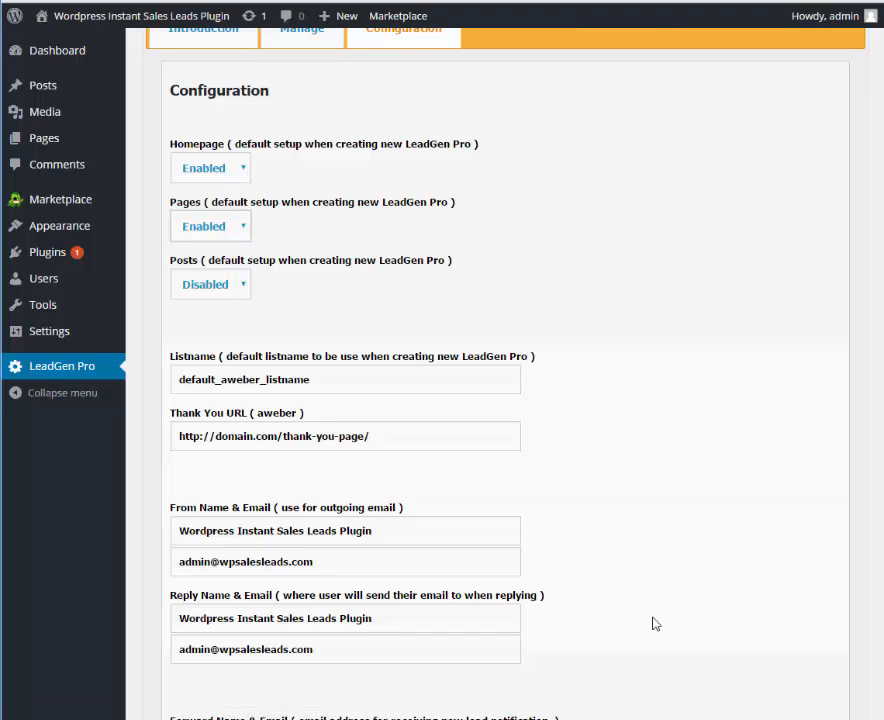
mouse_move(674, 628)
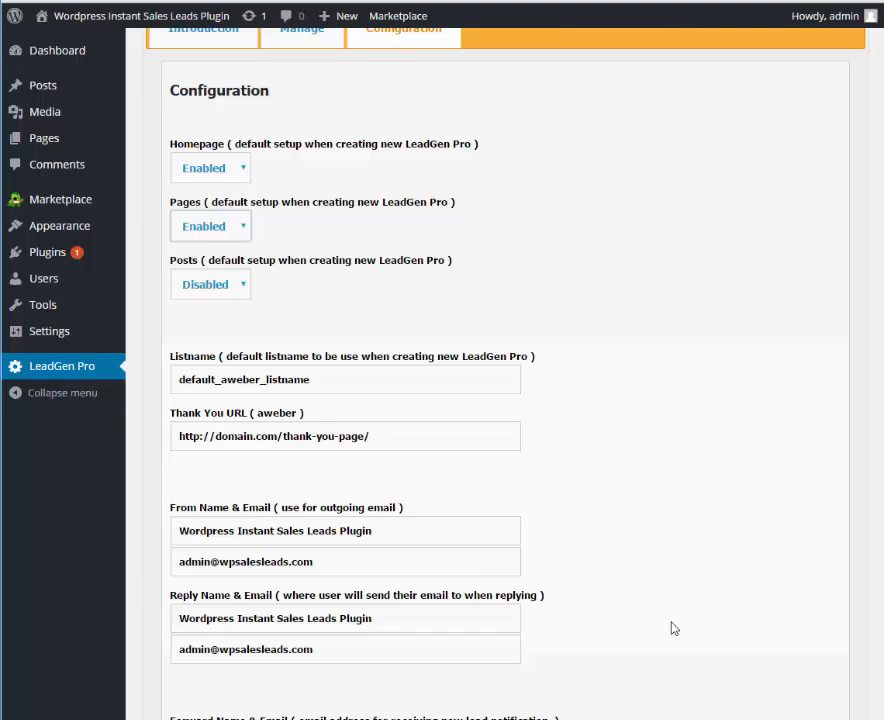
mouse_move(204, 256)
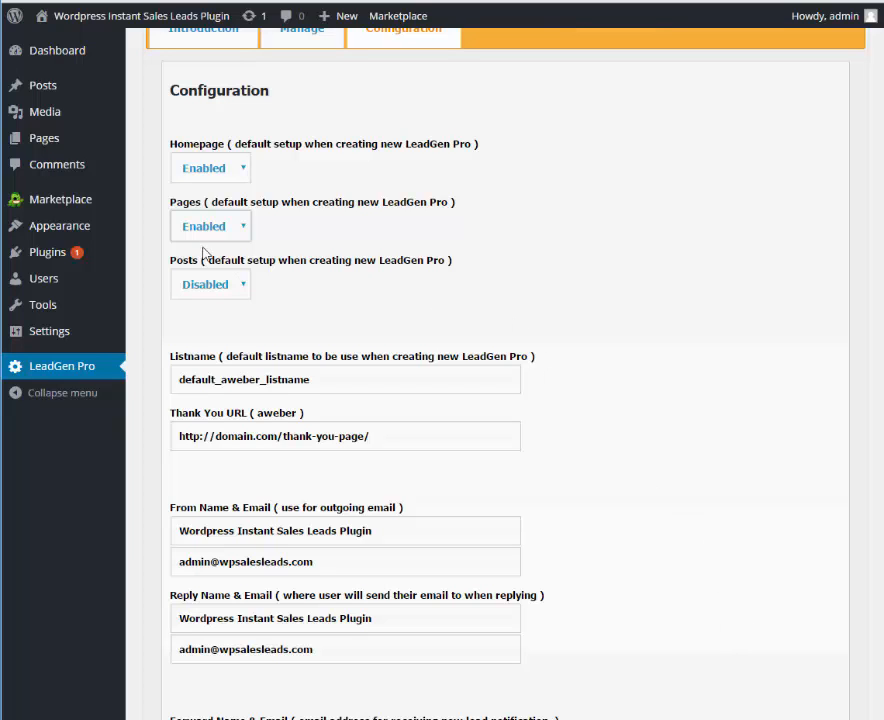
Set the default listname to simplesites and edit the thank-you URL to wpsalesleads.com
scroll("down", 3)
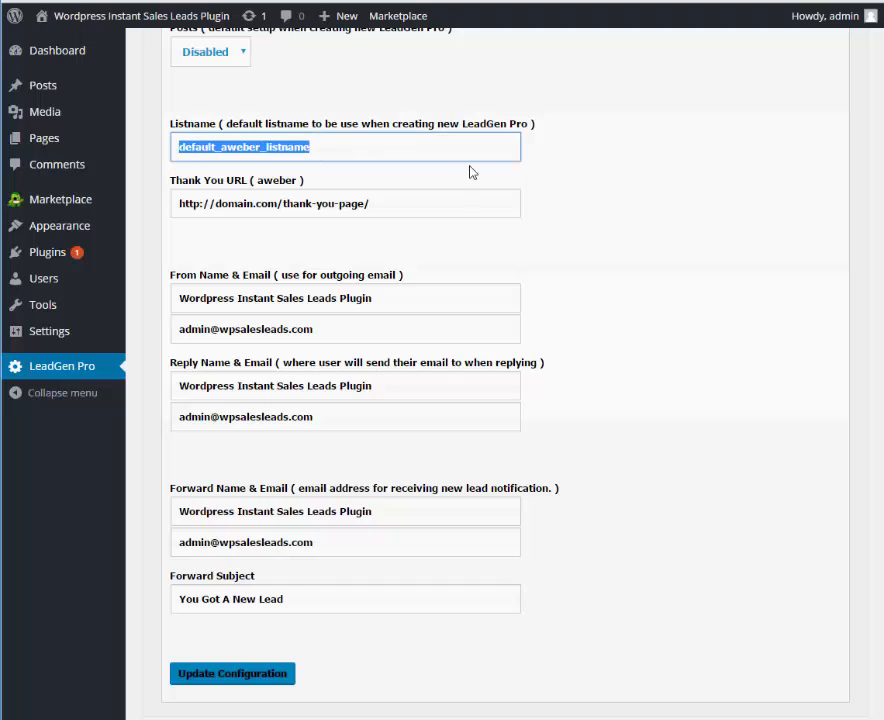
mouse_move(560, 146)
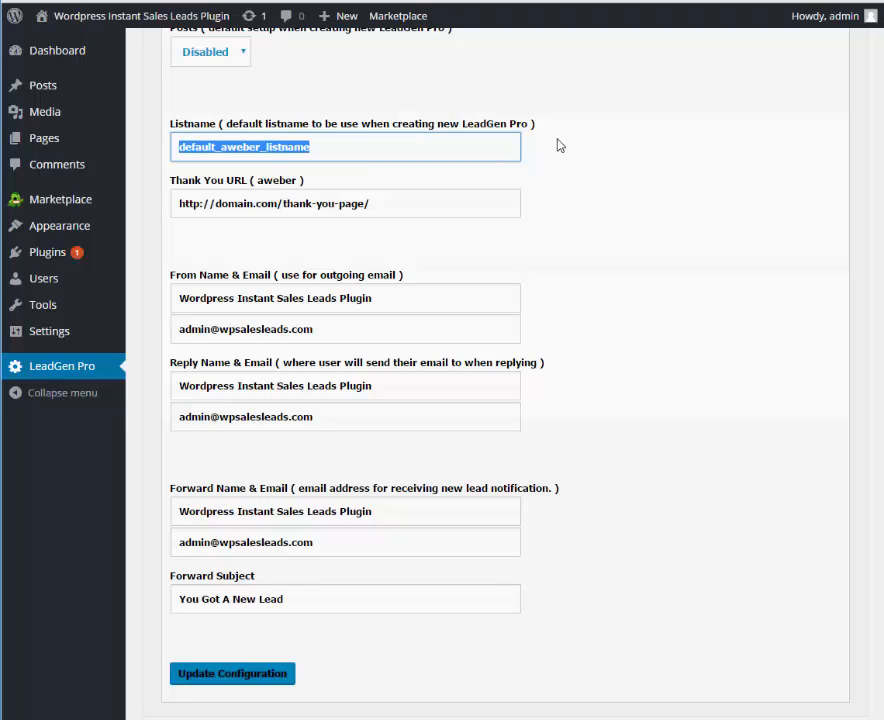
type("simplesites")
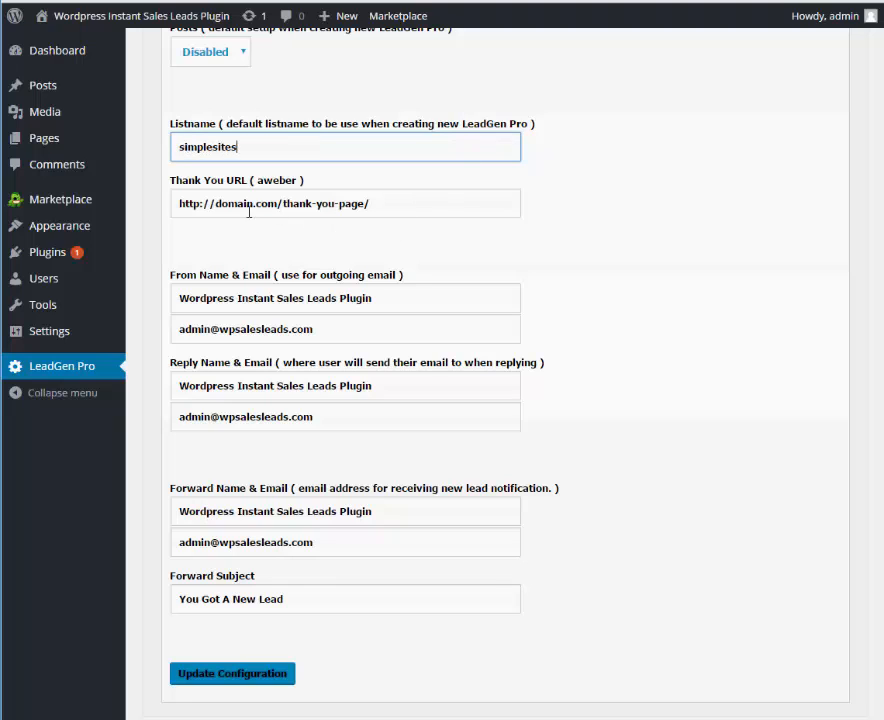
mouse_move(172, 184)
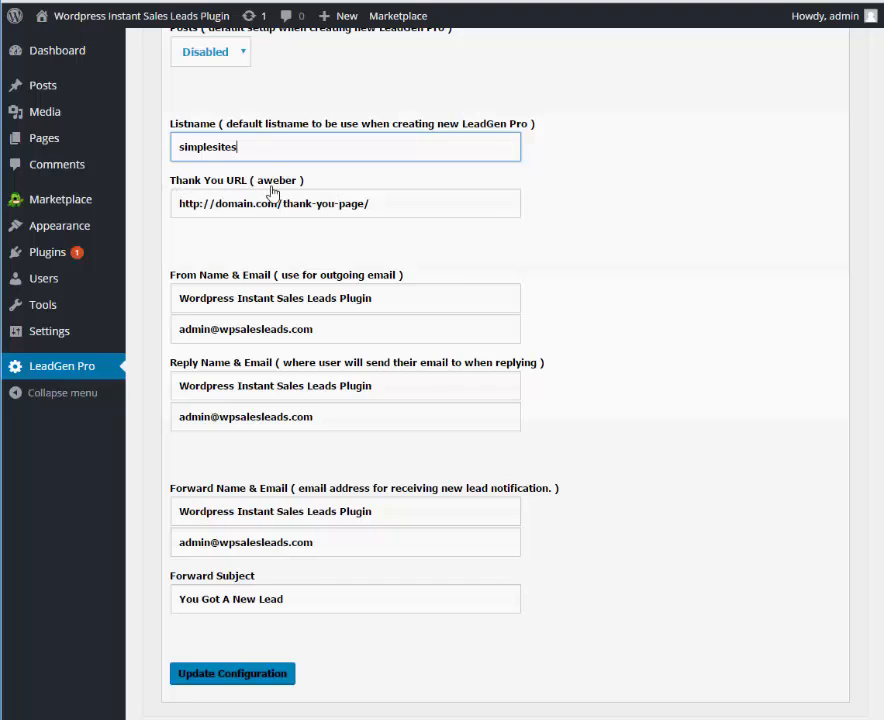
mouse_move(276, 190)
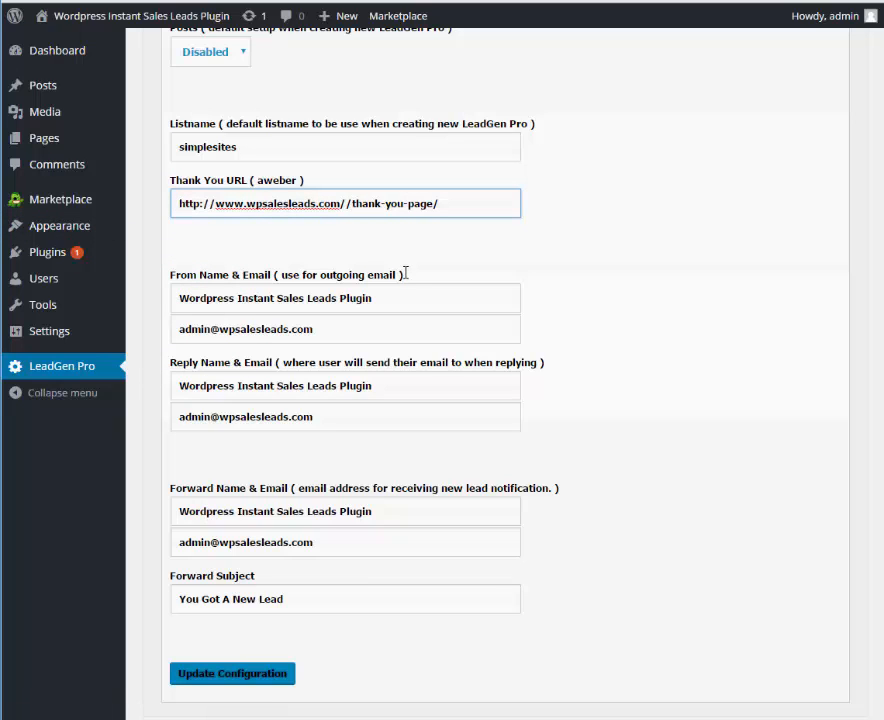
left_click(348, 204)
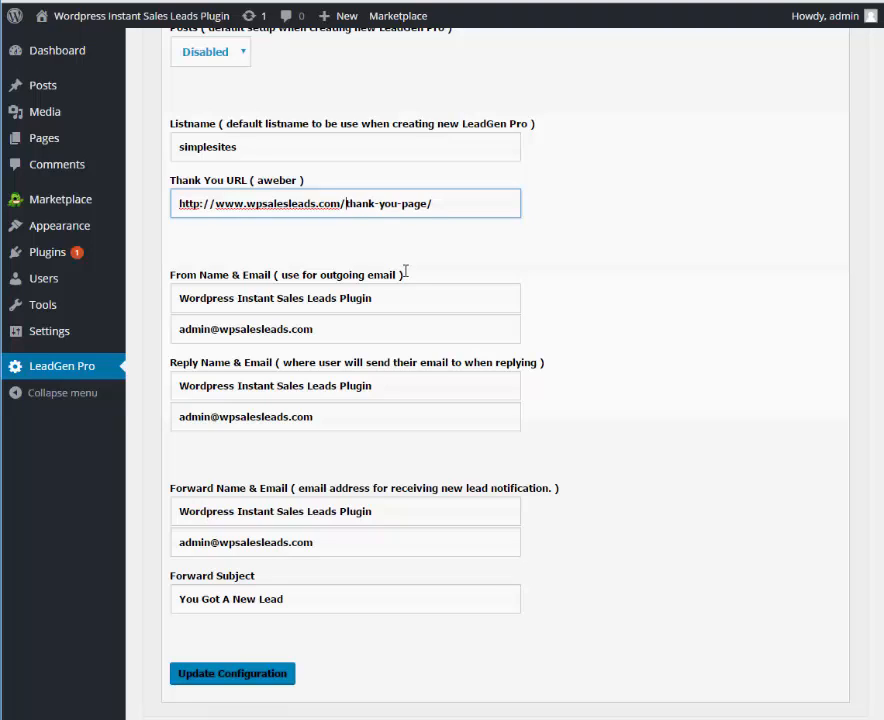
mouse_move(196, 284)
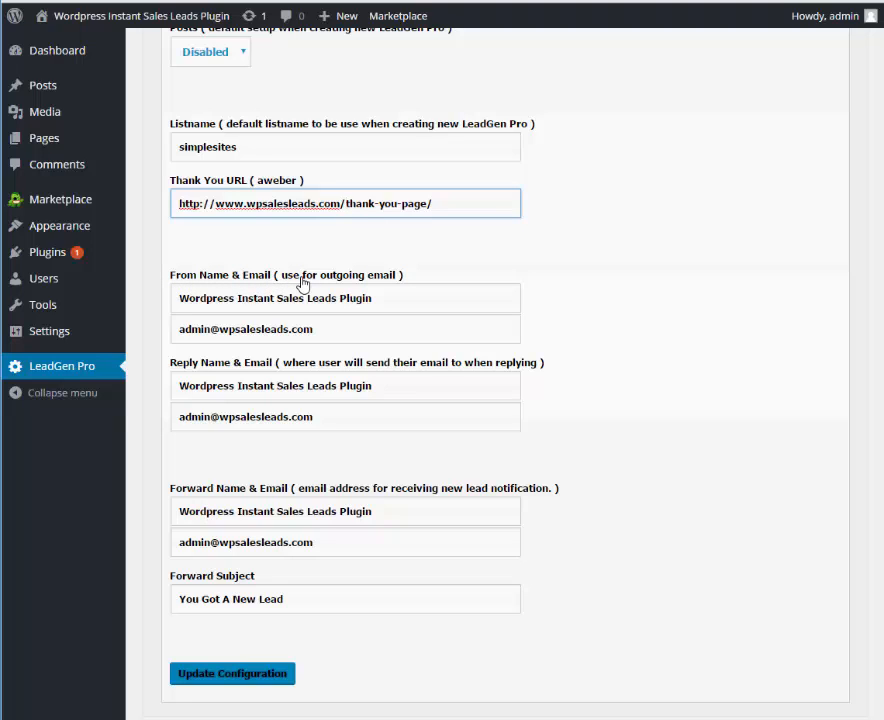
mouse_move(308, 288)
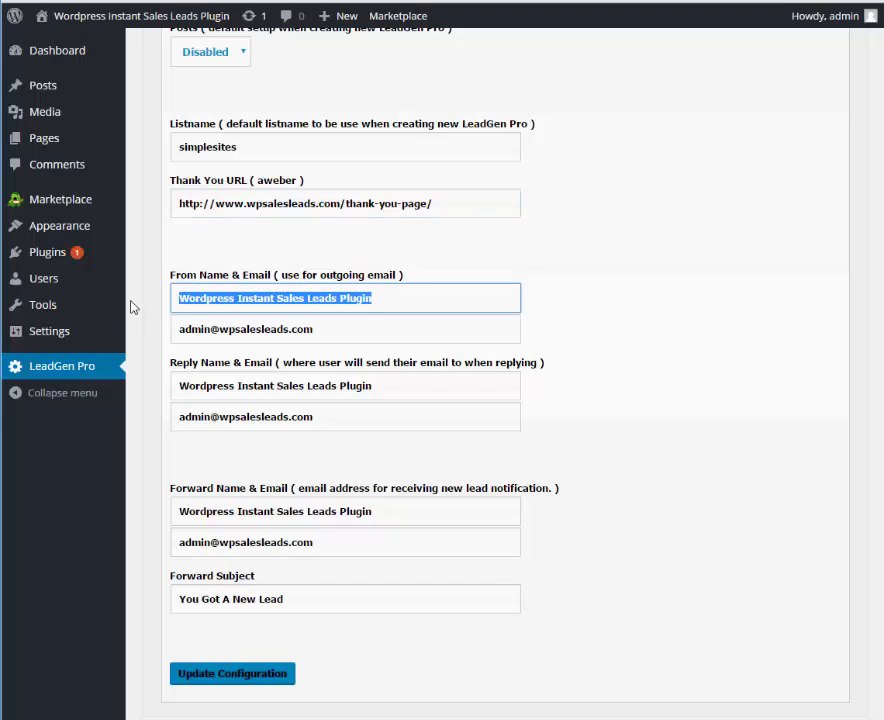
type("Marcus Campbell")
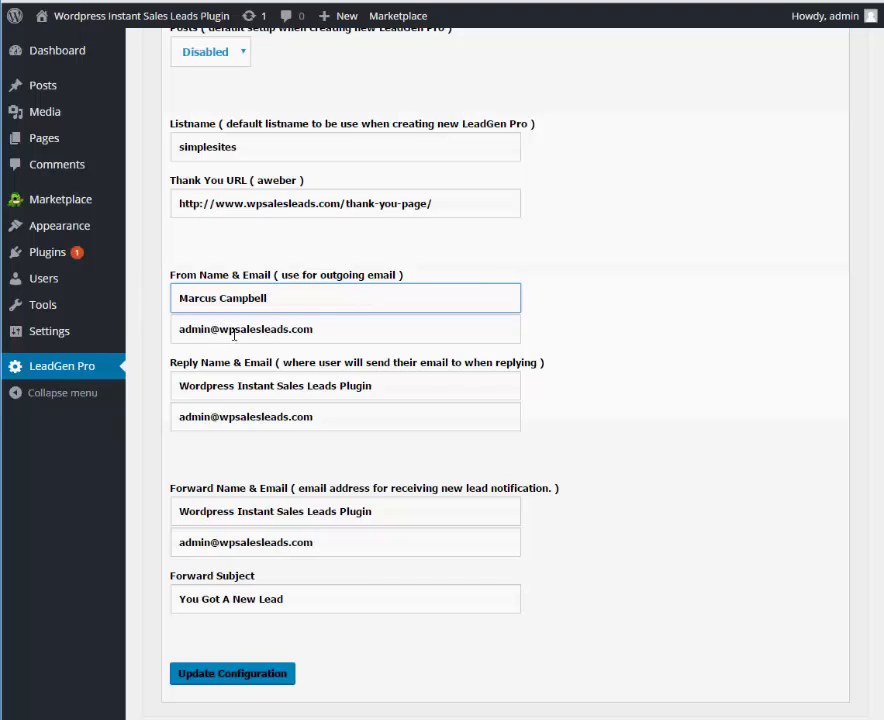
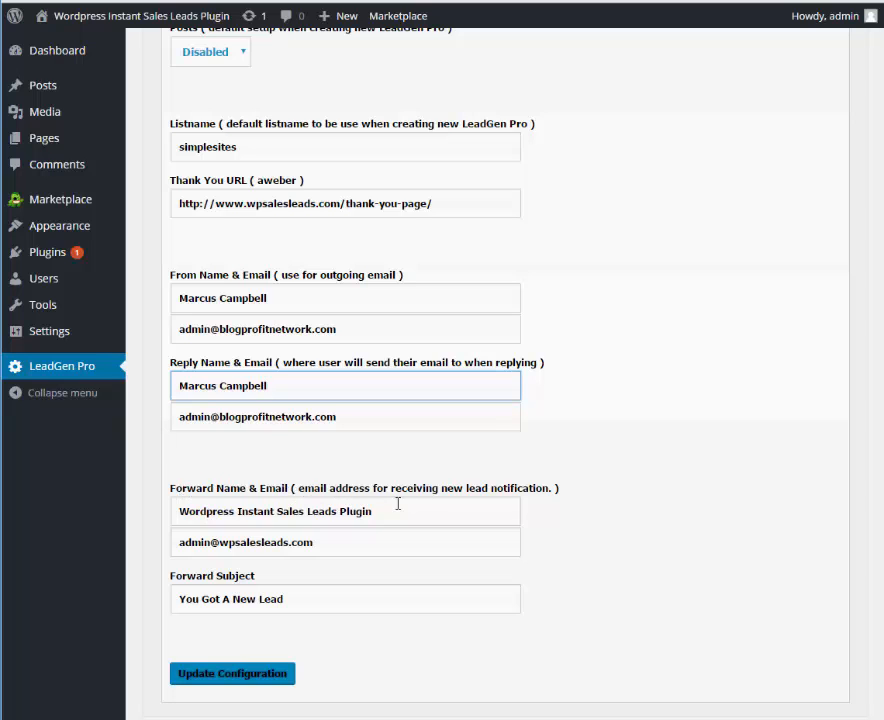
mouse_move(504, 482)
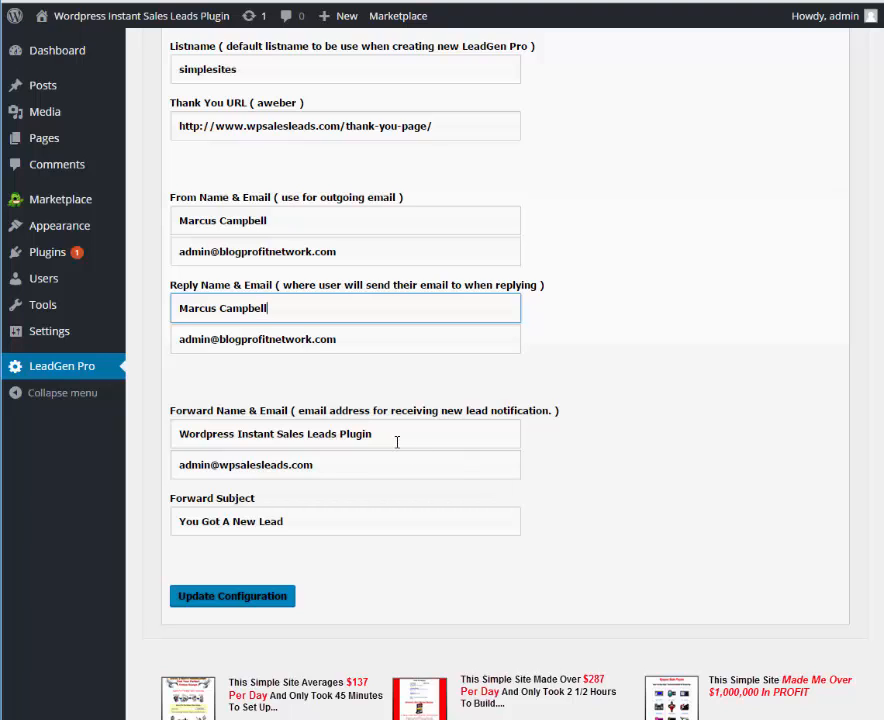
Fill the Forward name and 21dayc... notification email from the suggestion, then update the configuration
type("Marcus Campbell")
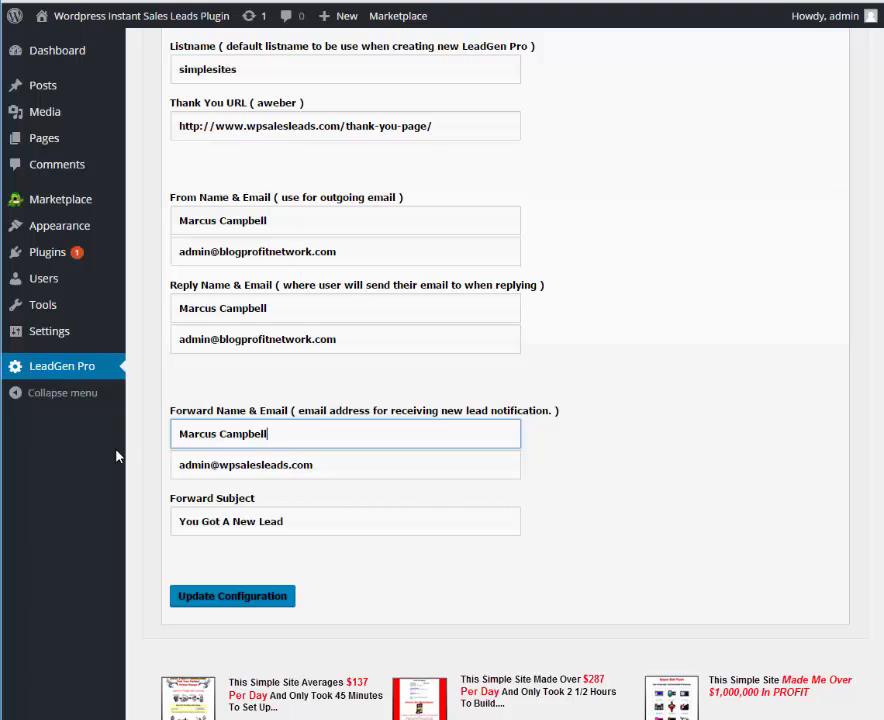
type("21dayc")
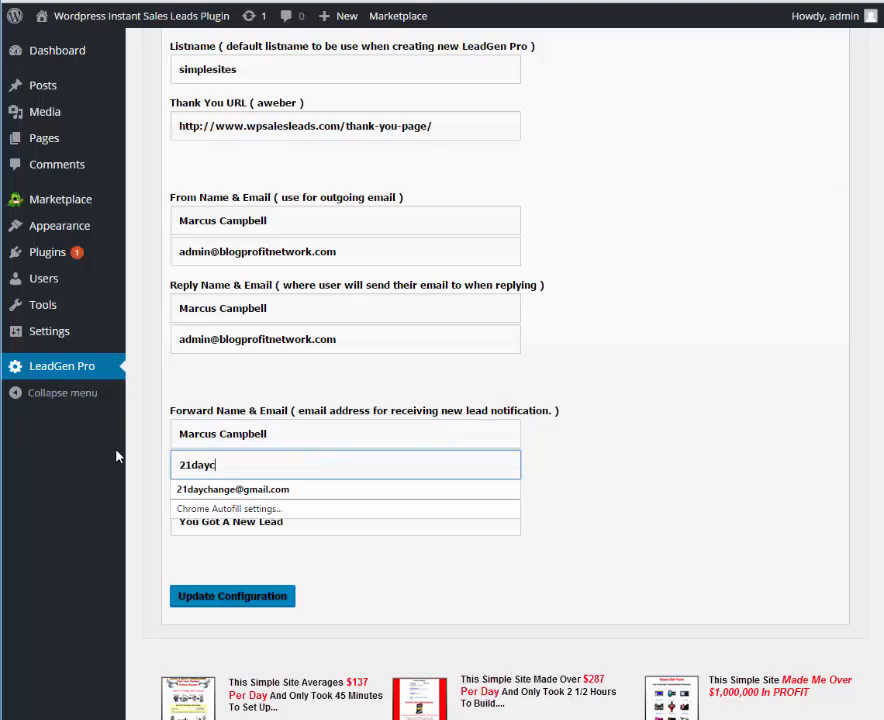
left_click(232, 488)
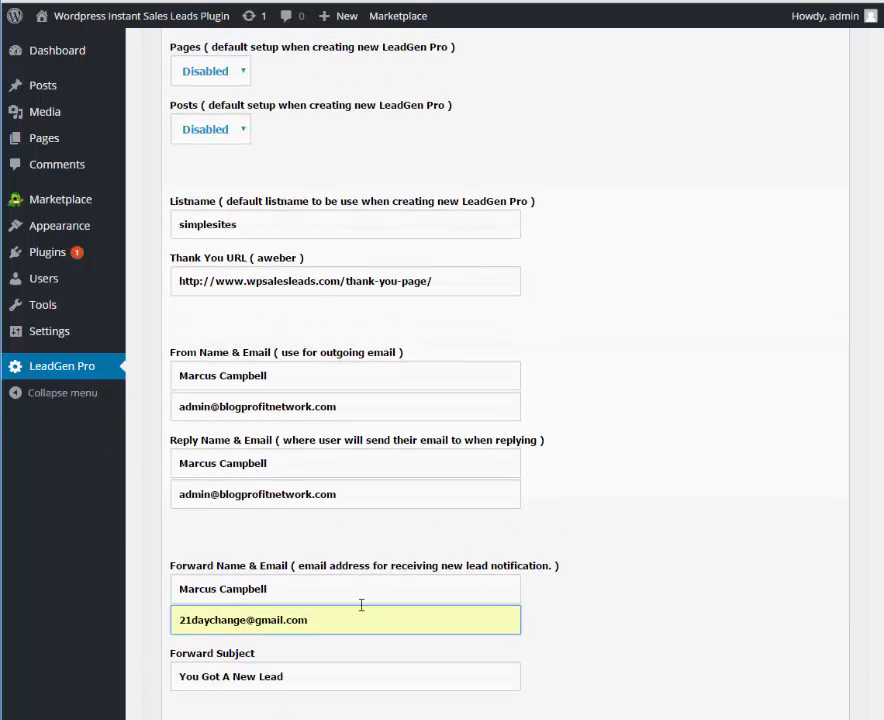
left_click(232, 596)
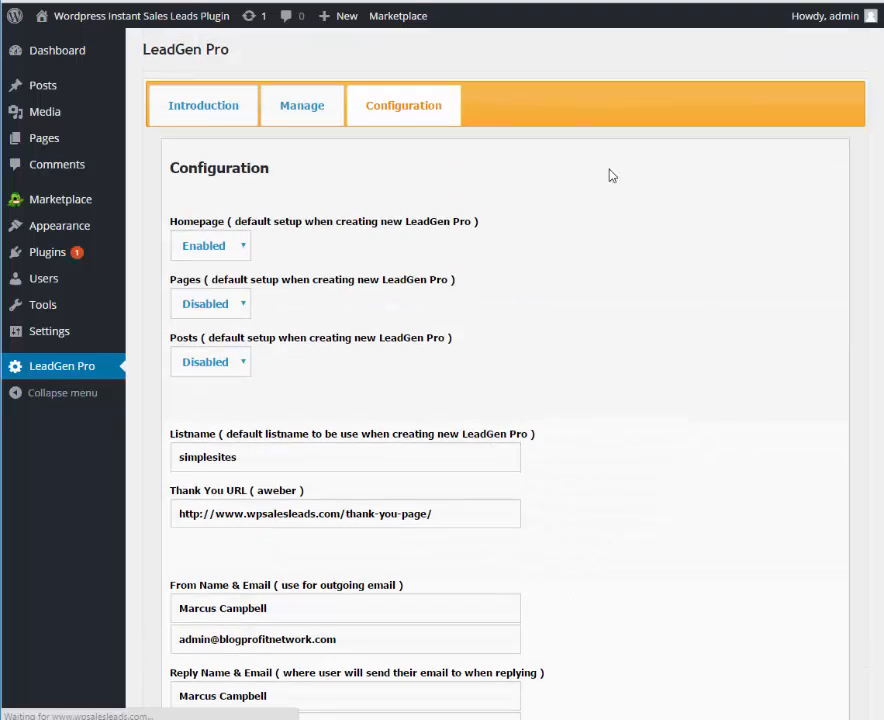
Return to the empty Manage forms list and start a new LeadGen Pro form
left_click(300, 104)
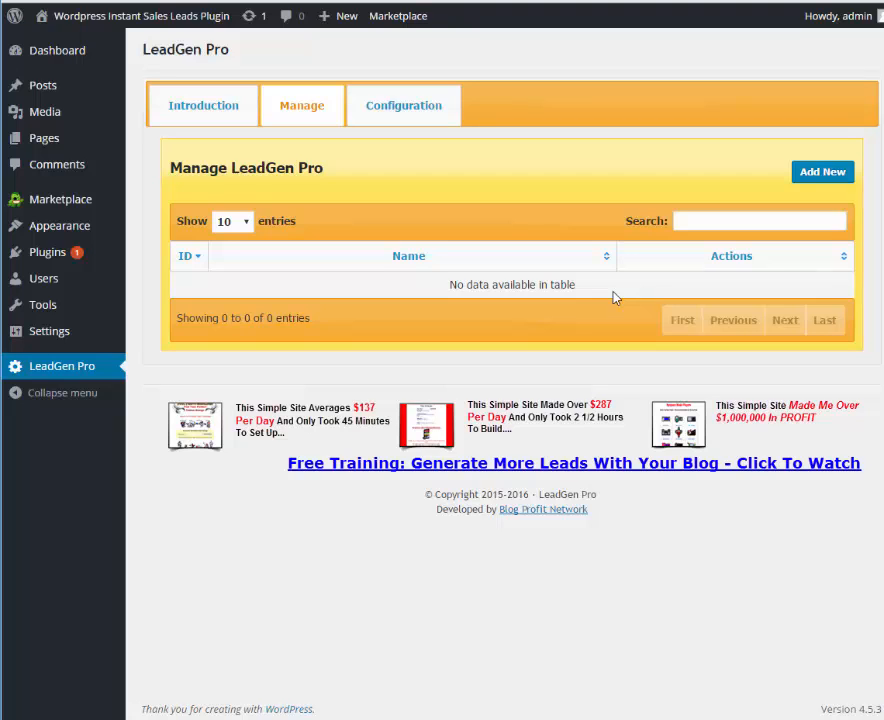
mouse_move(716, 328)
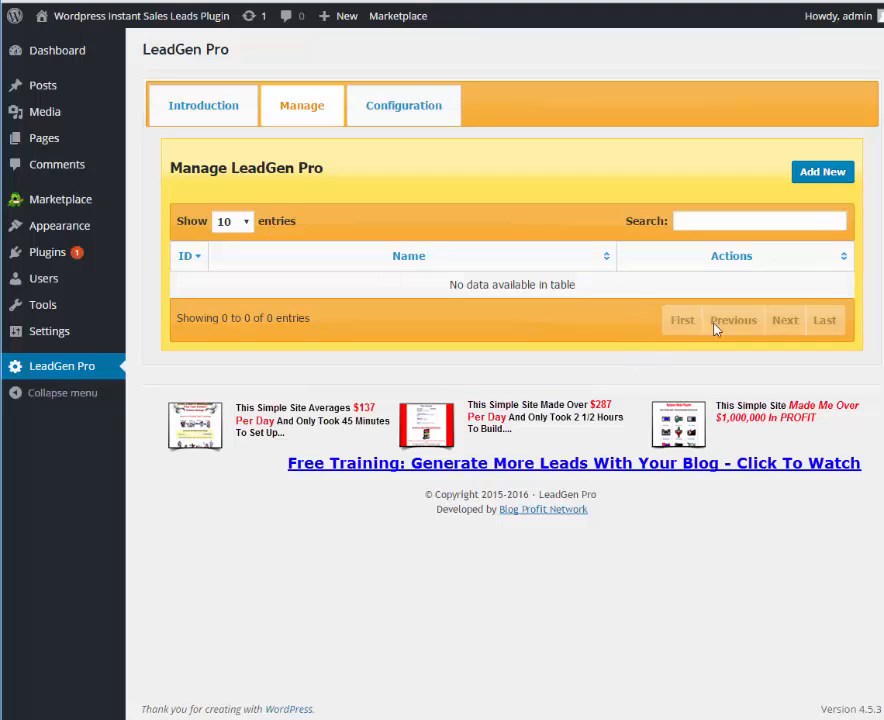
left_click(824, 172)
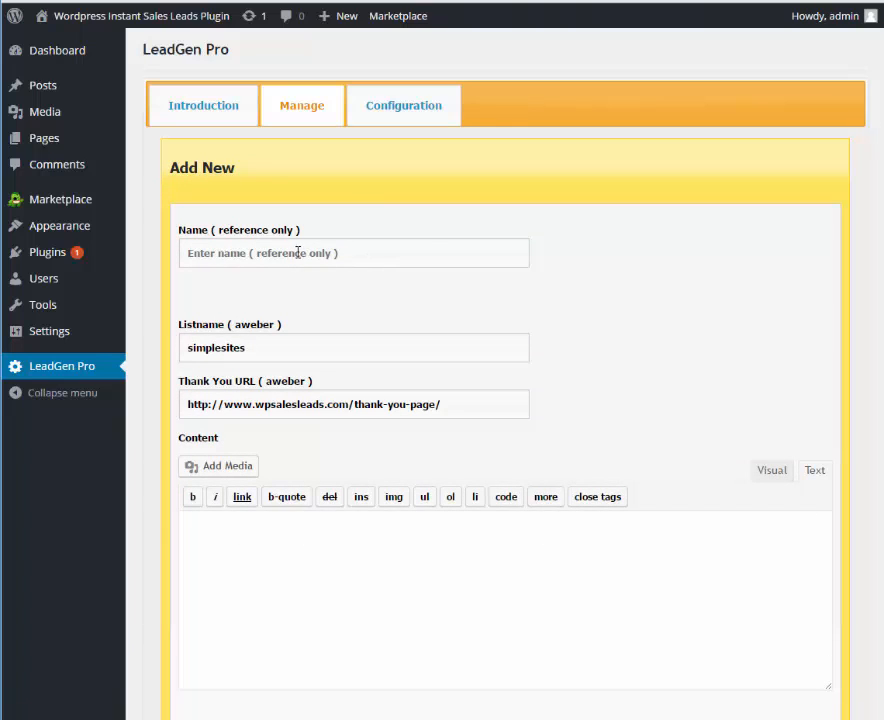
Name the form Homepage1 and enter the intro 'Hey Fill Out The Form To Get $50 Off'
left_click(352, 252)
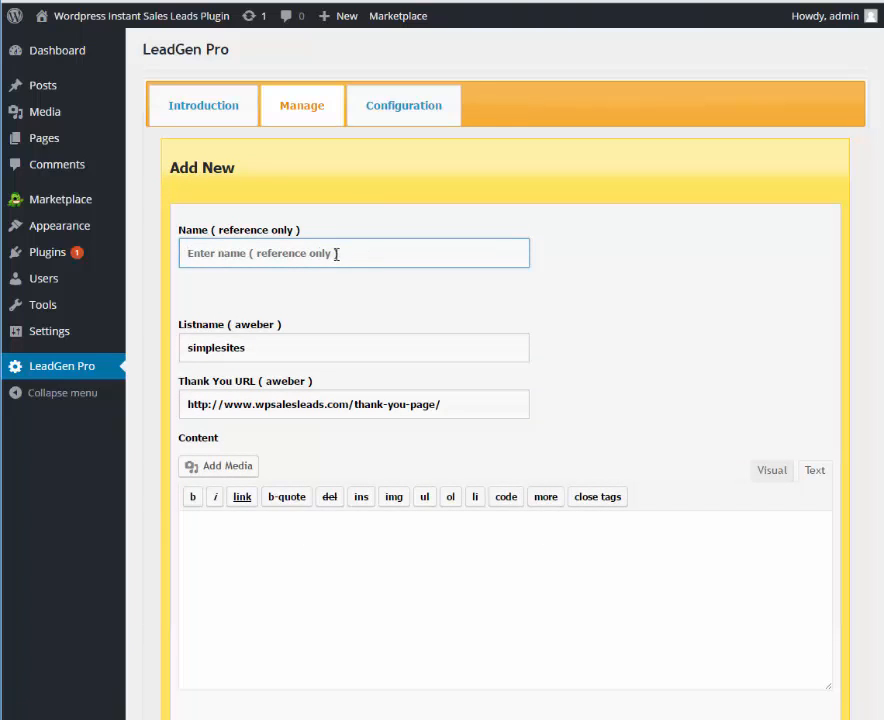
type("Homepage1")
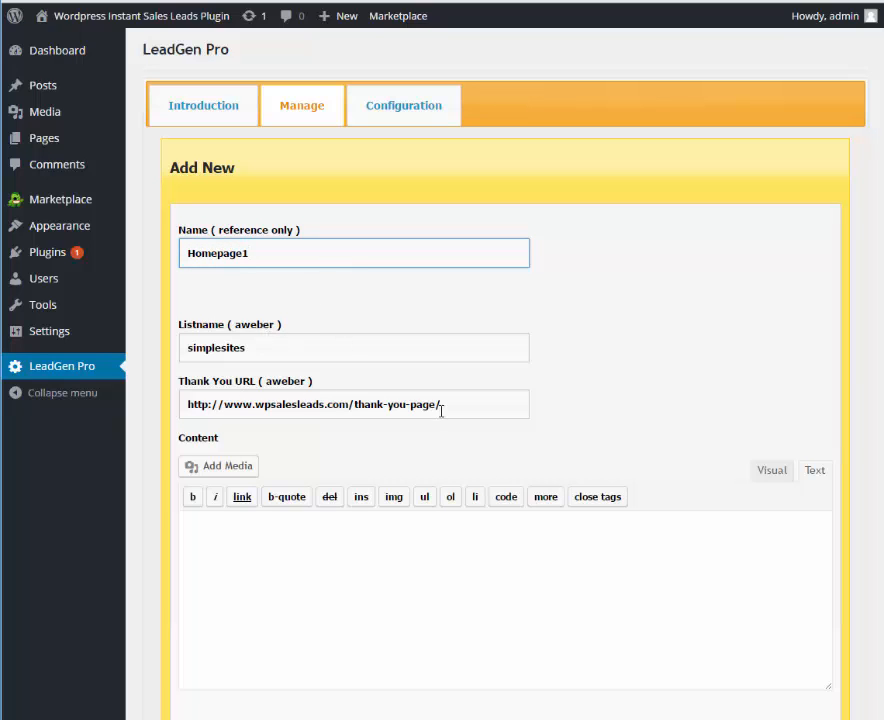
mouse_move(508, 418)
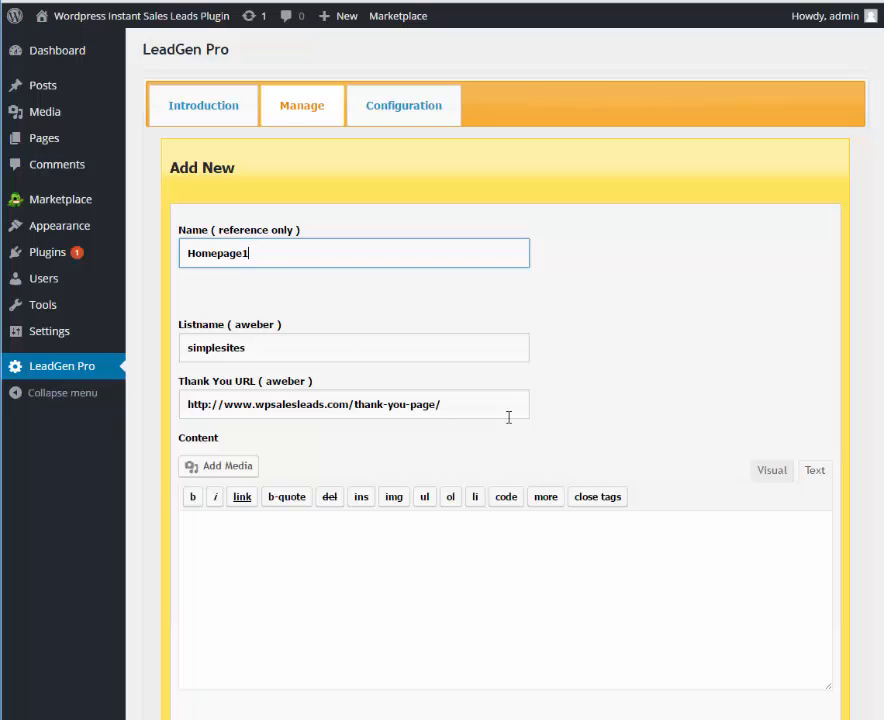
scroll("down", 3)
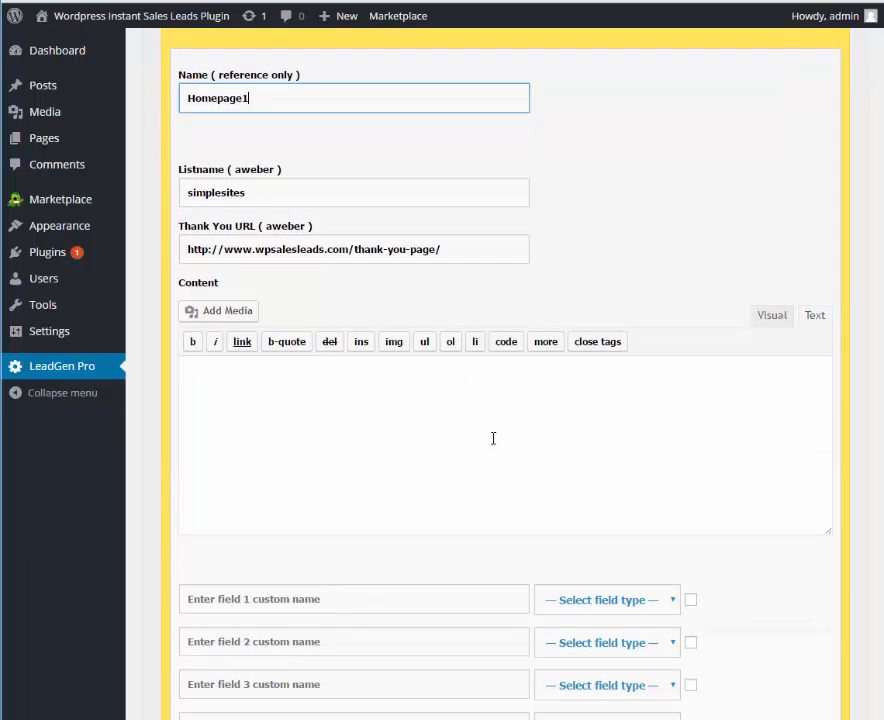
type("Hey F")
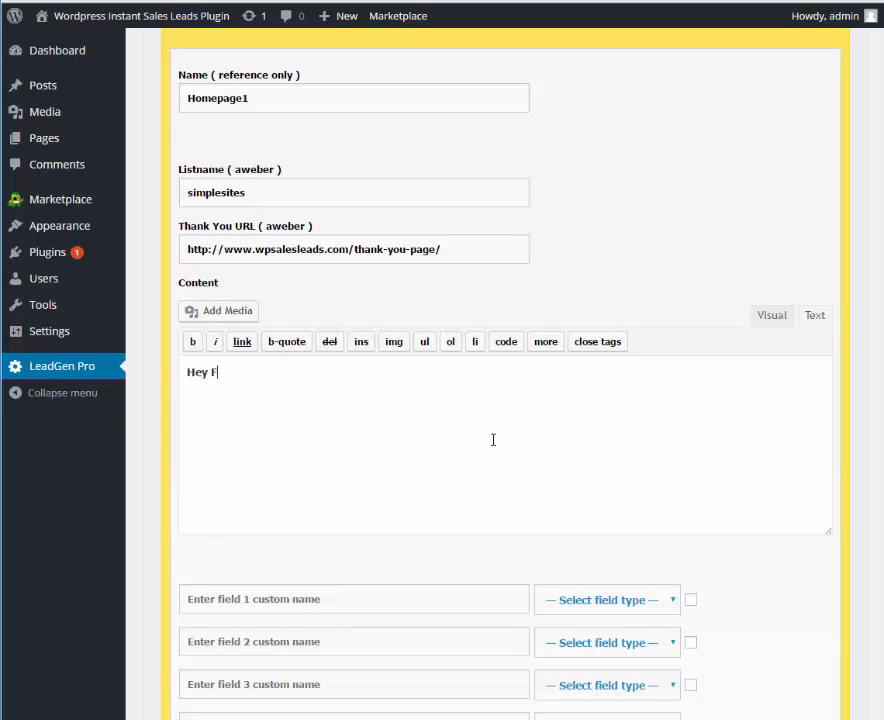
type("ill Out The Fo")
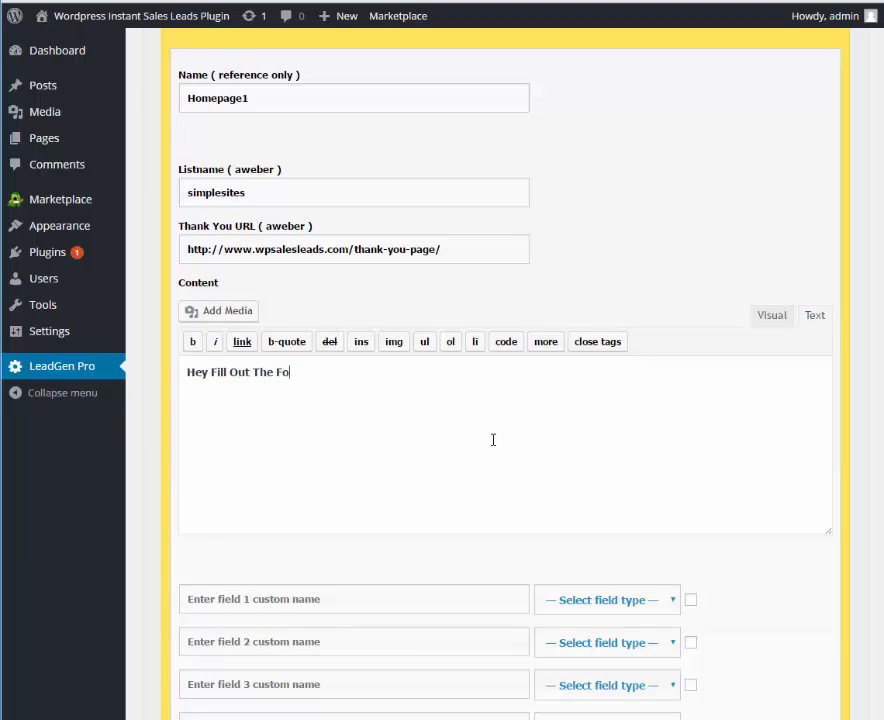
type("rm To Get")
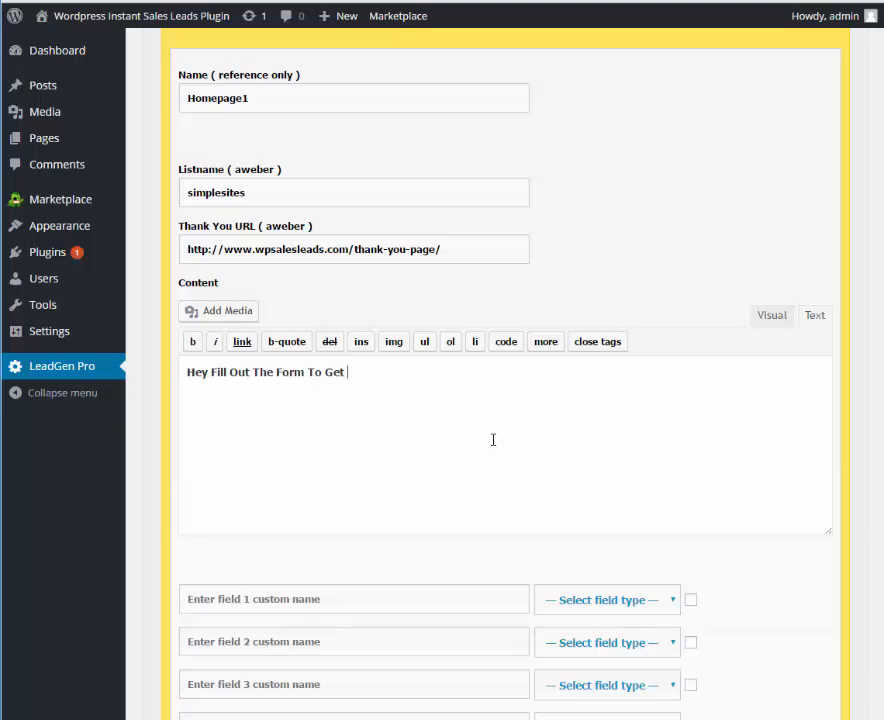
type("$50 Off")
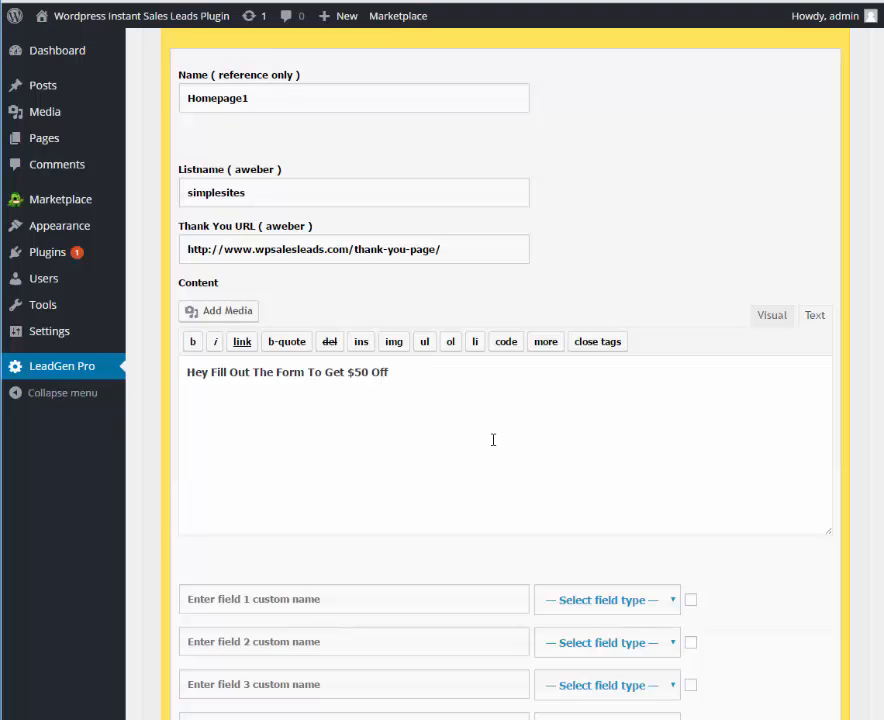
mouse_move(640, 328)
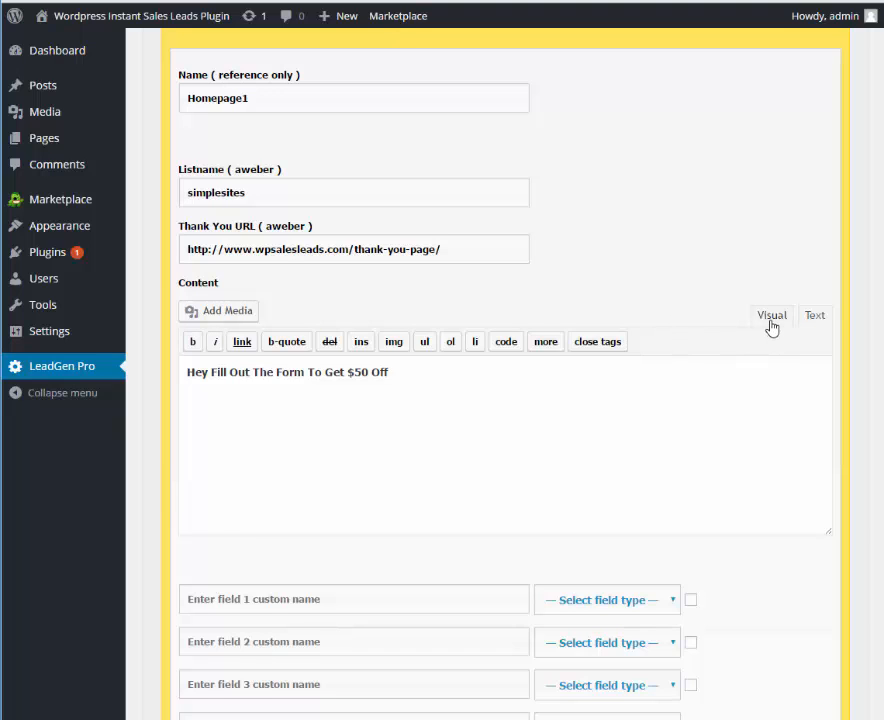
In the Visual editor, center the intro text and make it bold
left_click(772, 316)
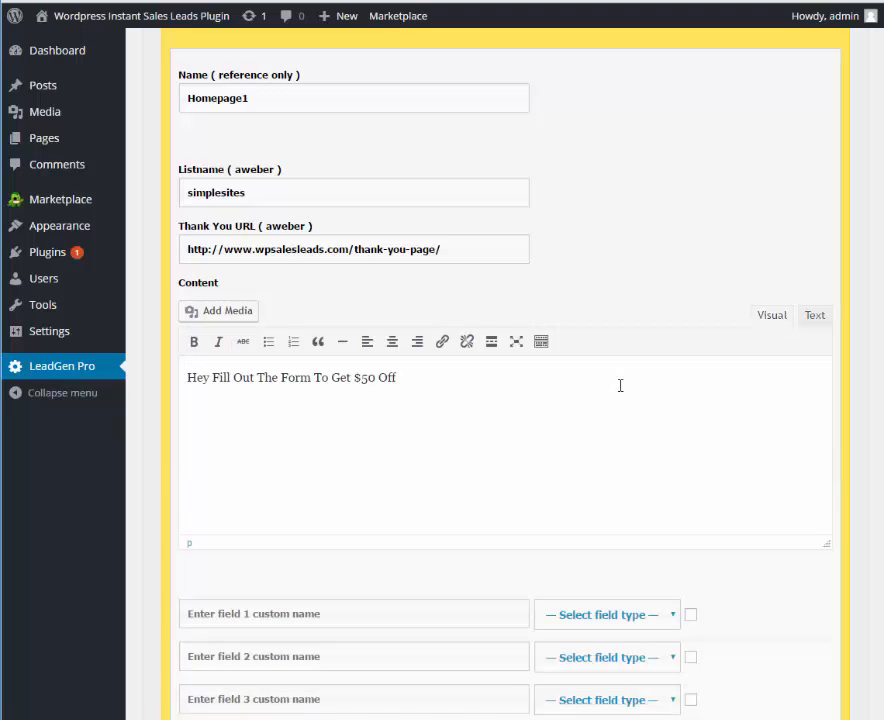
left_click(392, 340)
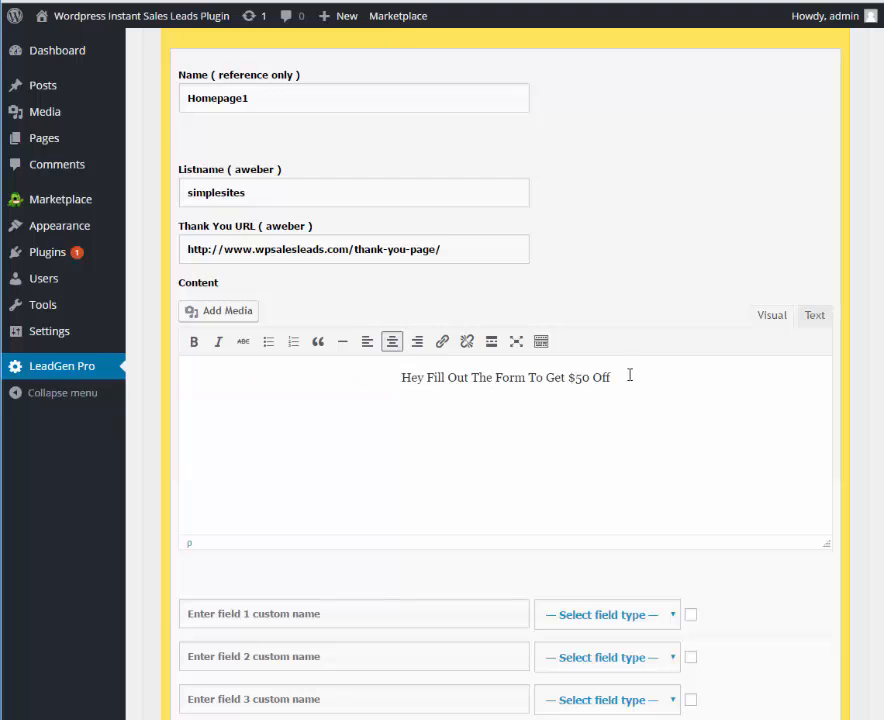
left_click(192, 340)
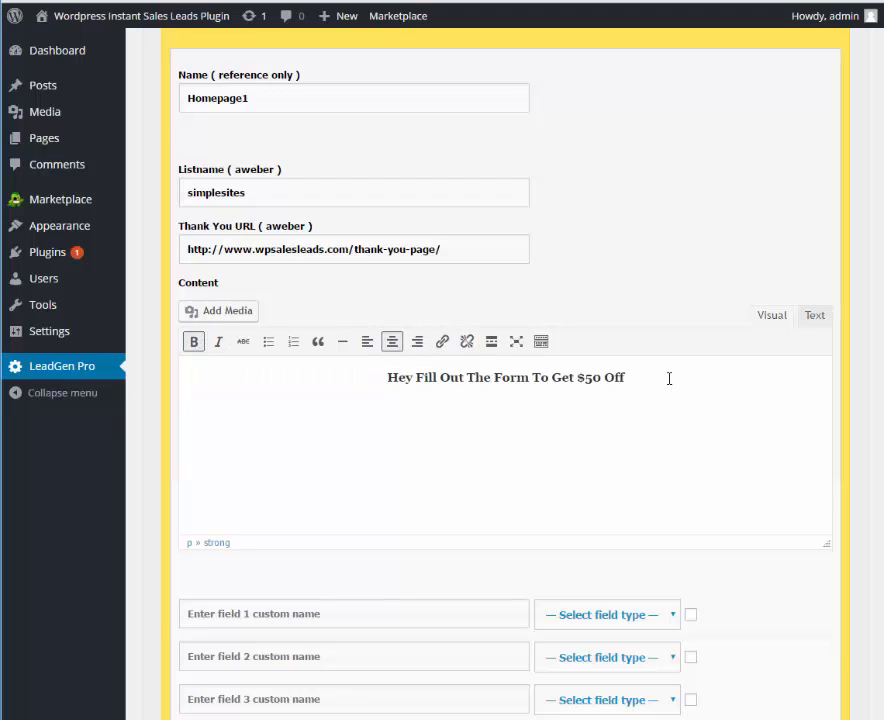
mouse_move(688, 384)
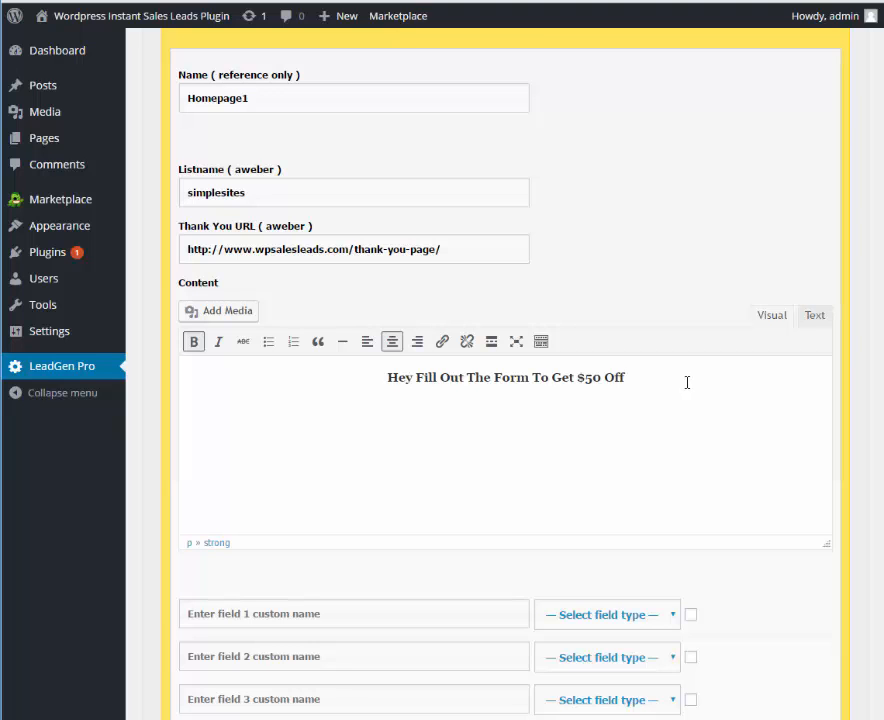
Add custom fields Phone and Mortgage Balance, both of type Text
scroll("down", 3)
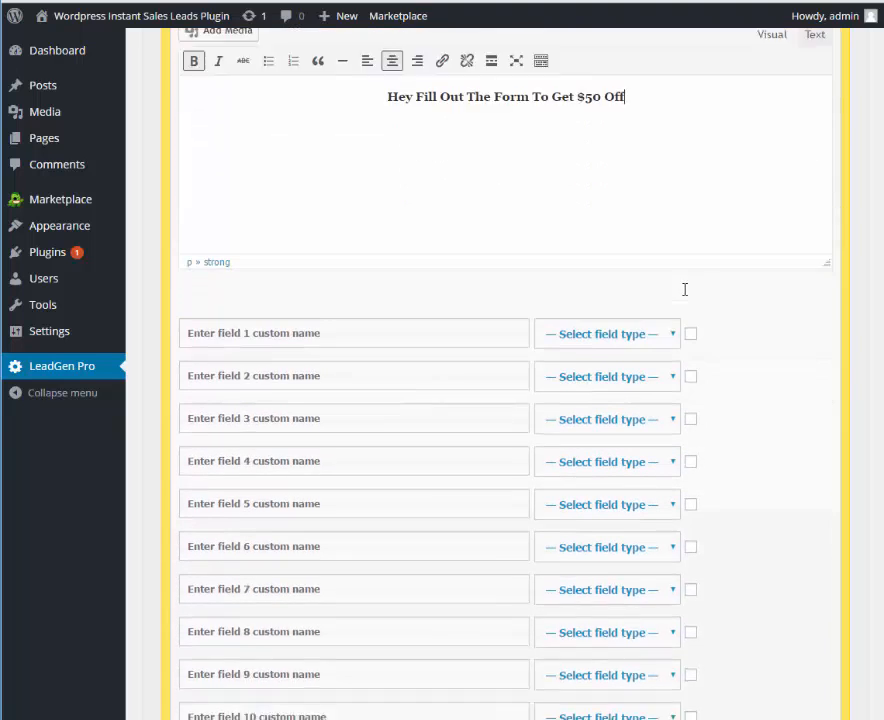
scroll("down", 3)
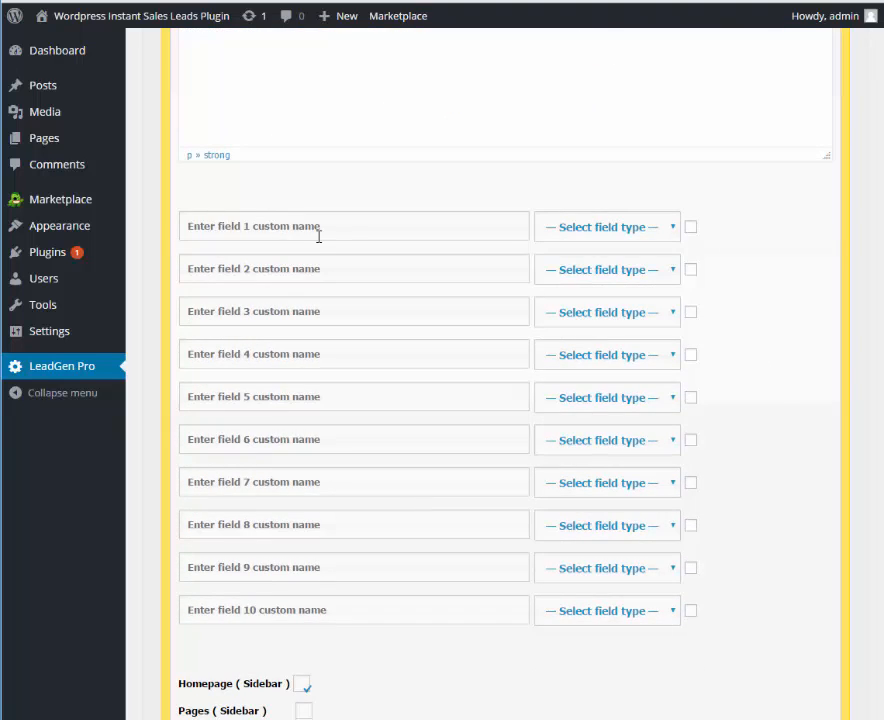
mouse_move(348, 256)
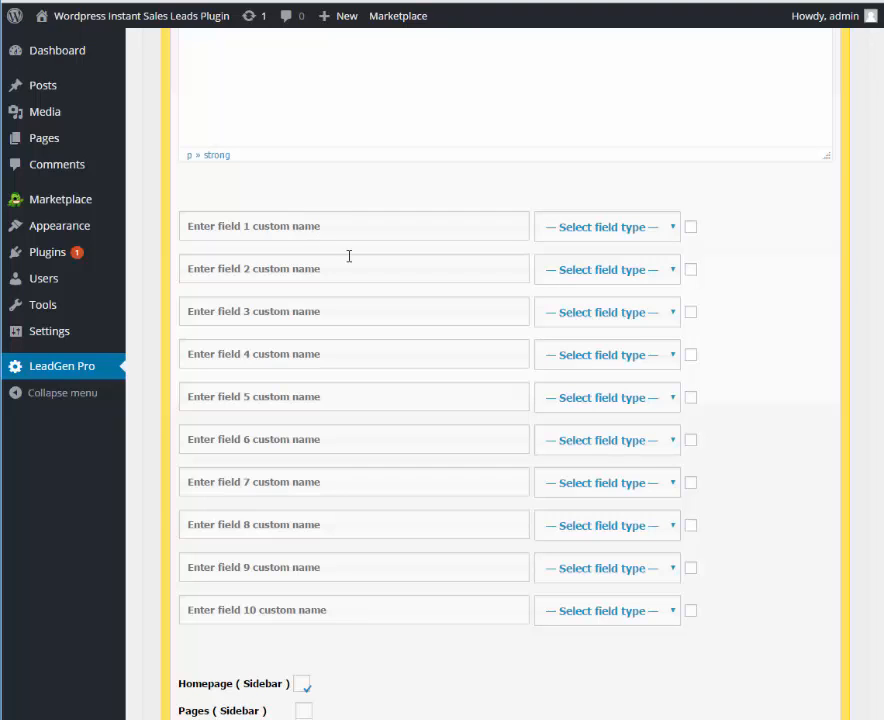
left_click(352, 224)
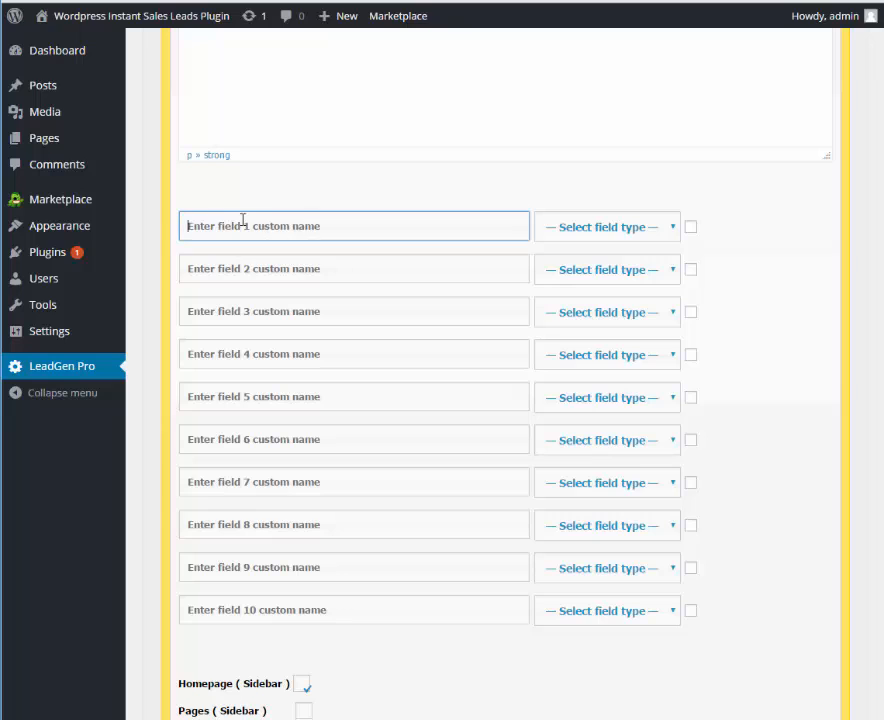
type("Phone")
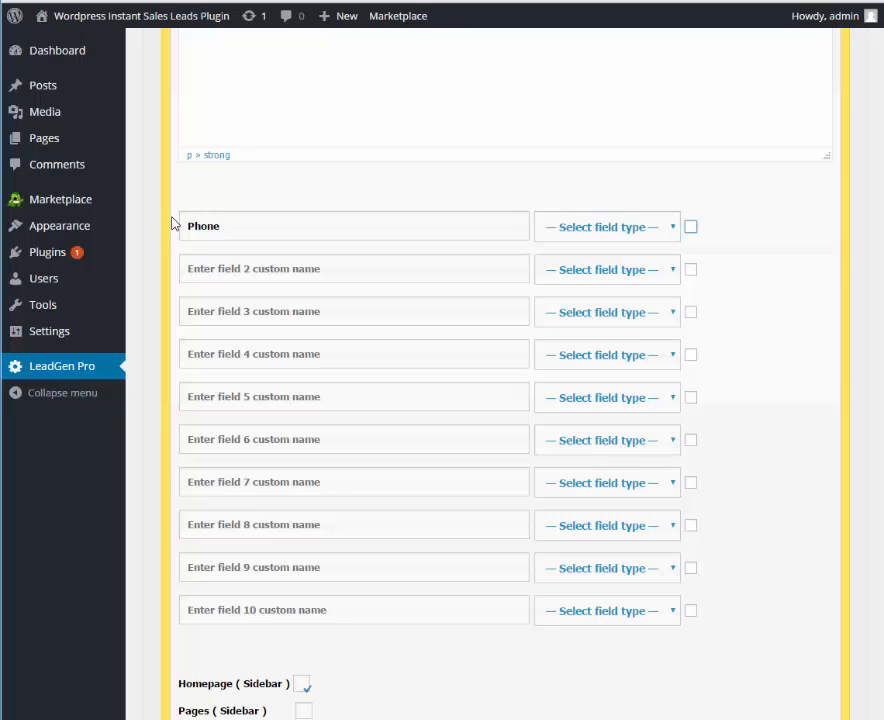
left_click(606, 226)
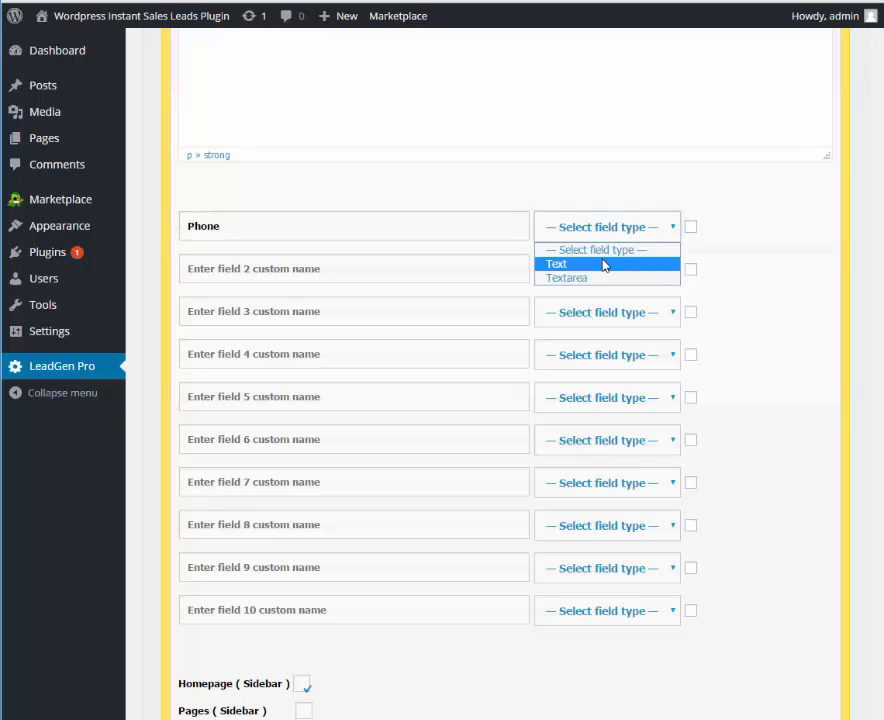
left_click(556, 264)
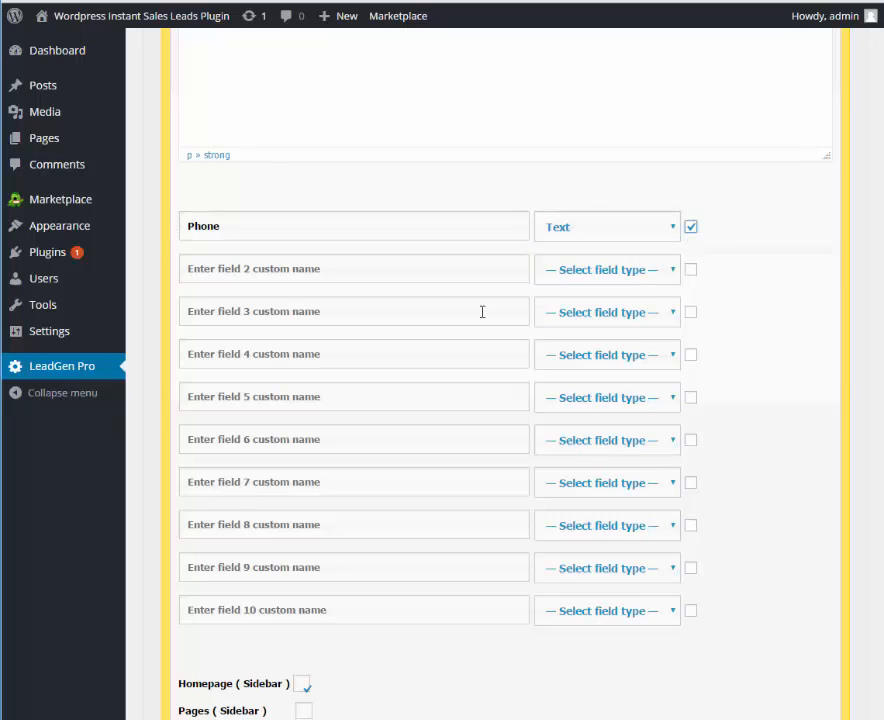
left_click(352, 268)
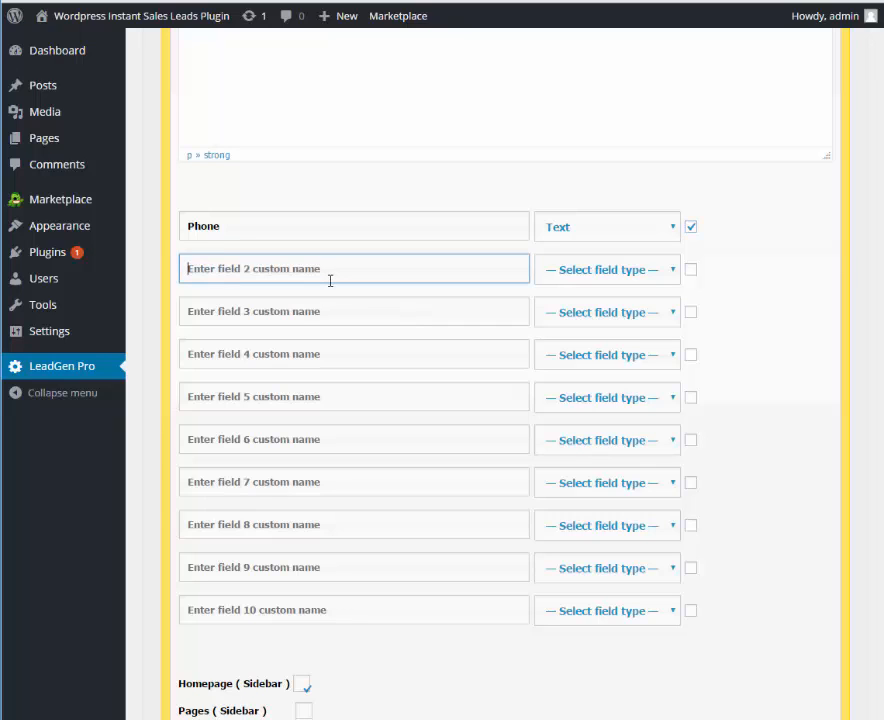
type("M")
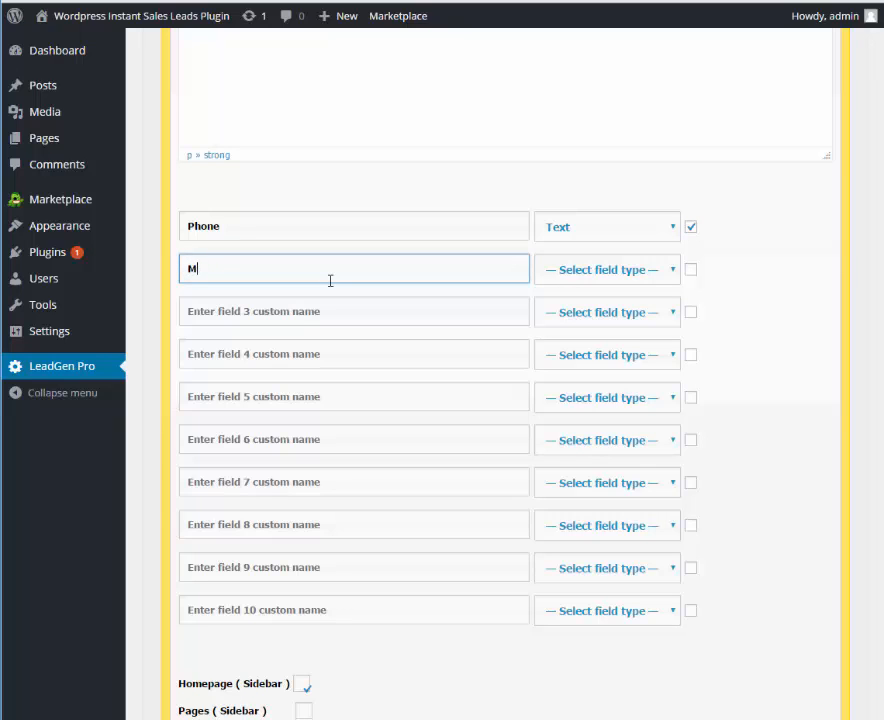
type("ortgage Balan")
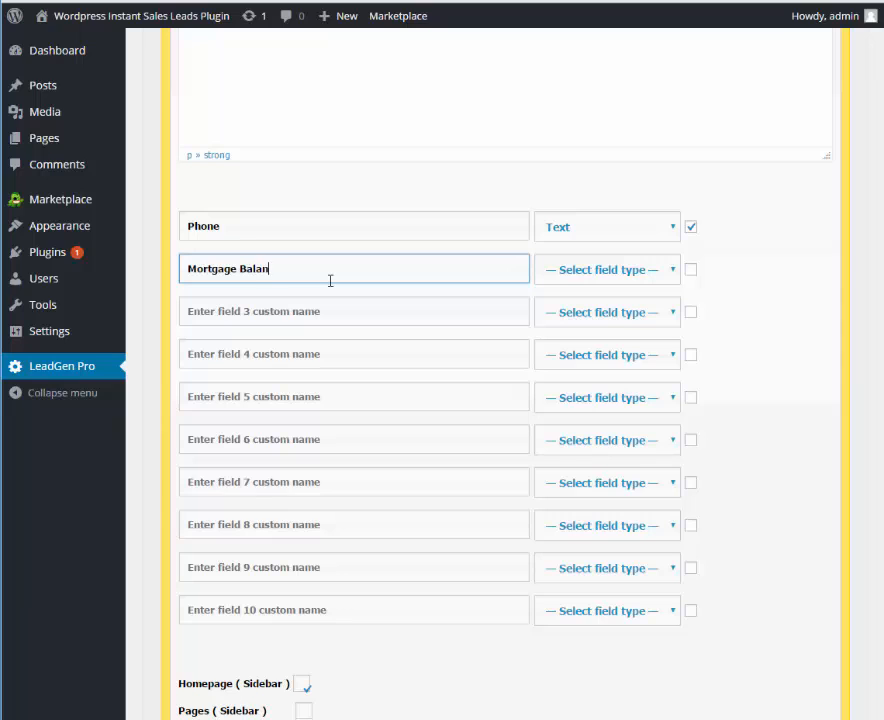
left_click(604, 268)
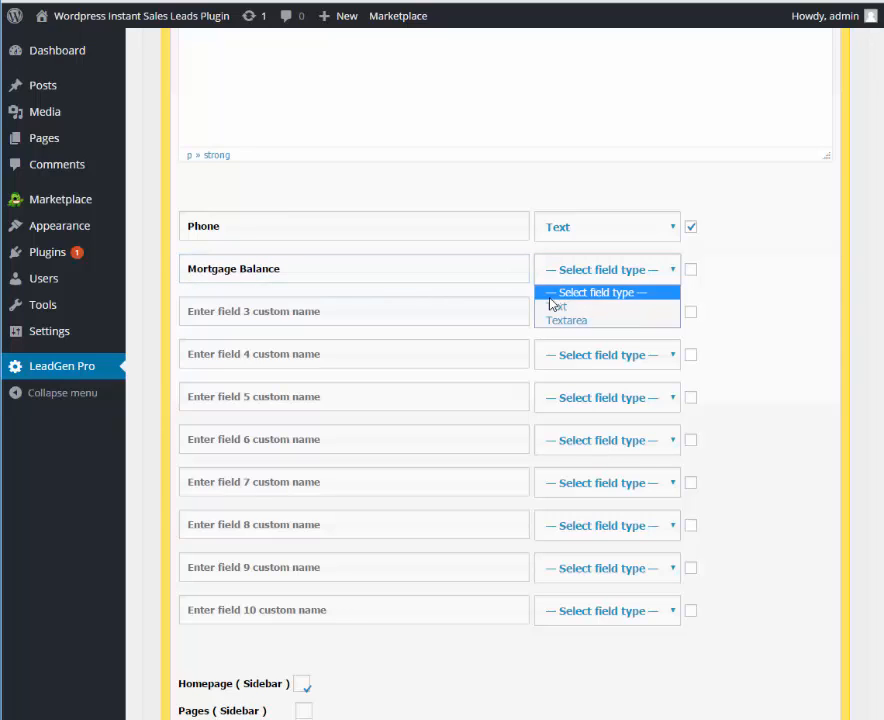
left_click(558, 306)
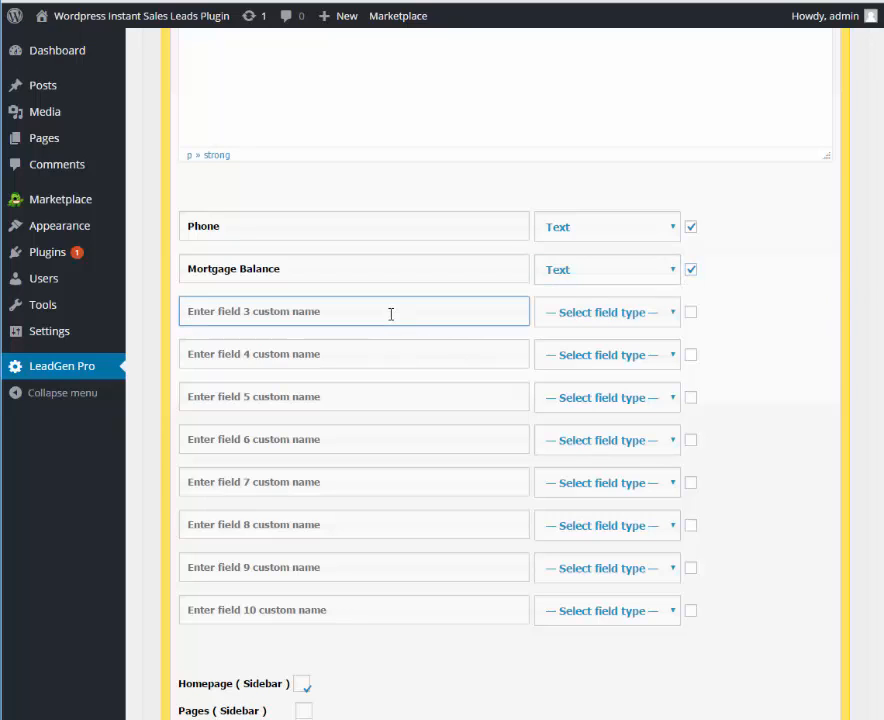
Add an enabled 'What Do You Need Help With' Textarea field and save the Homepage1 form
type("Sh")
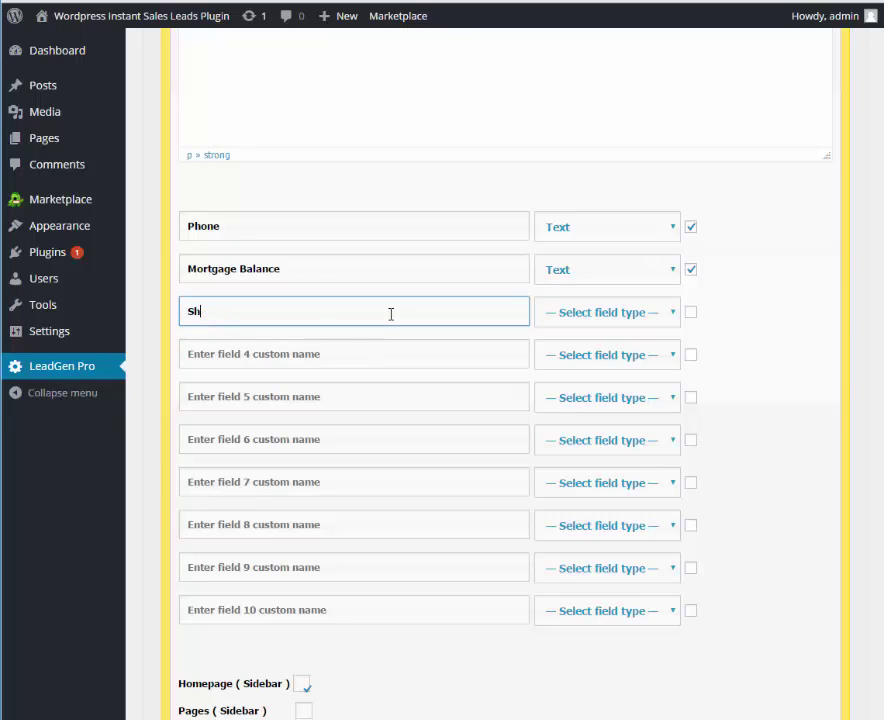
type("What D")
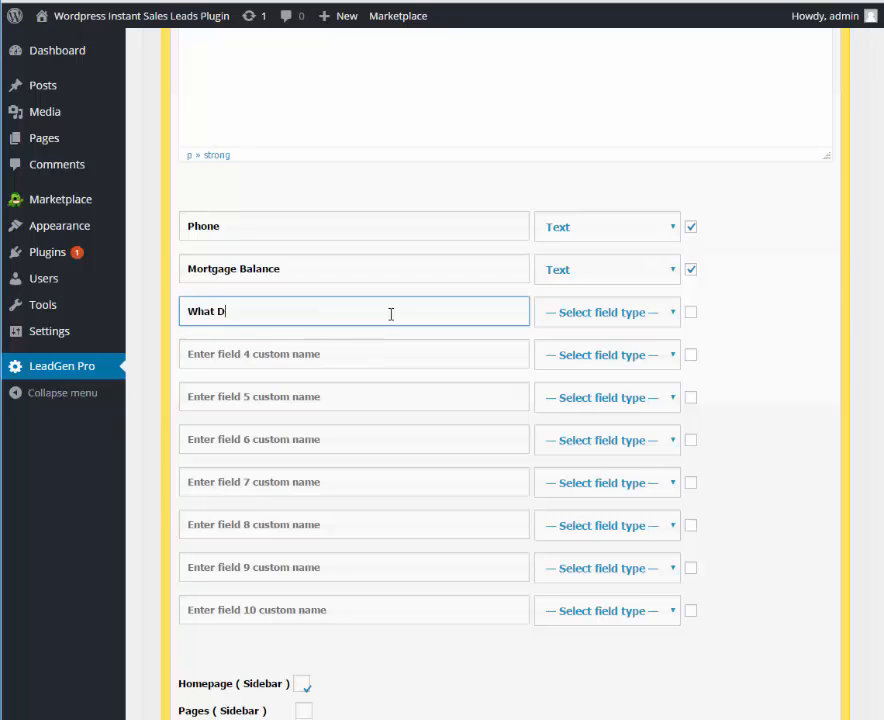
type("o You Need Help With")
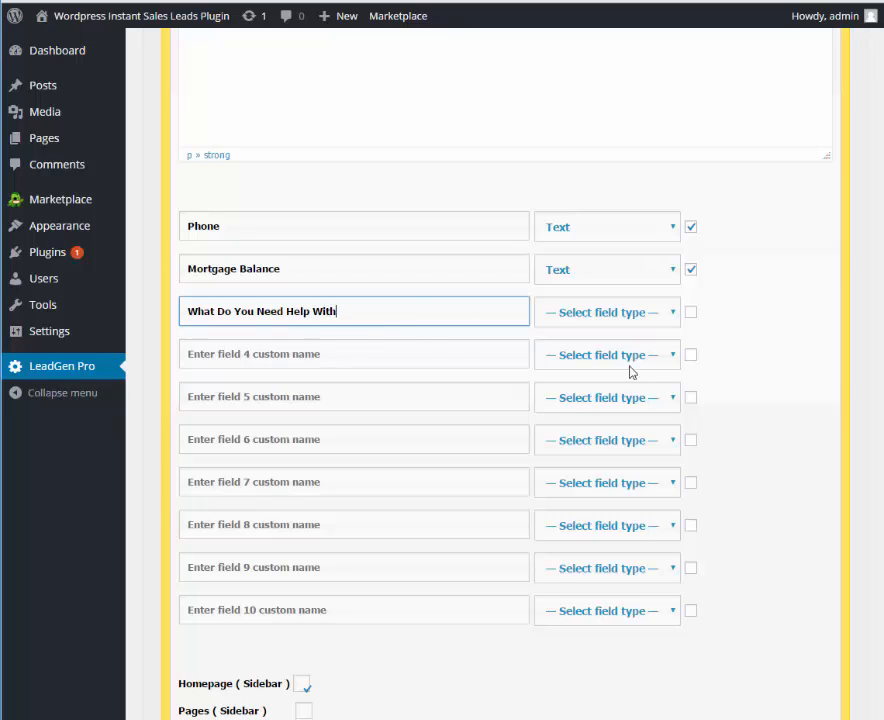
left_click(604, 312)
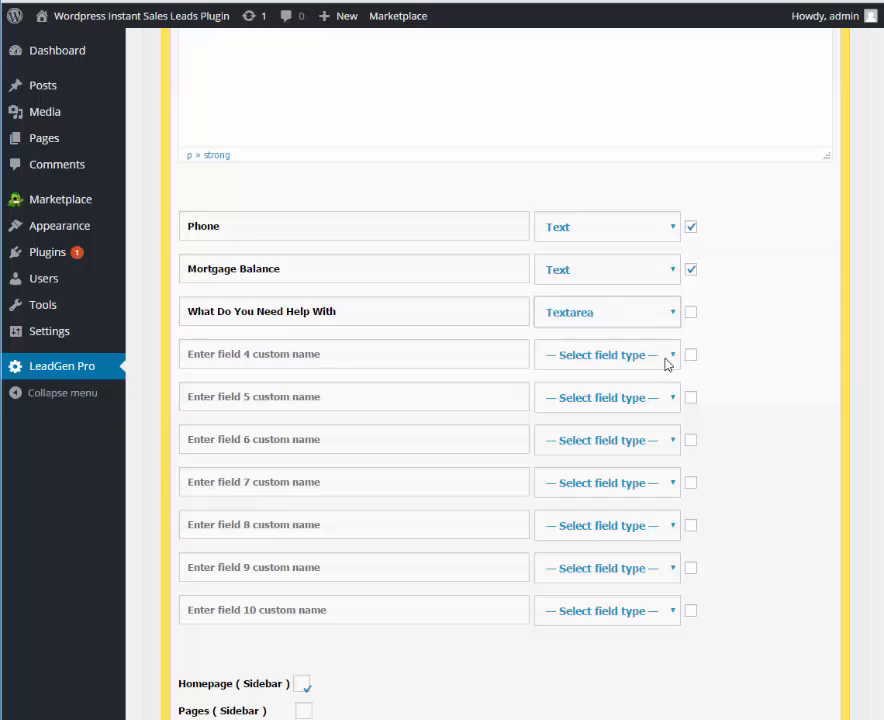
left_click(690, 312)
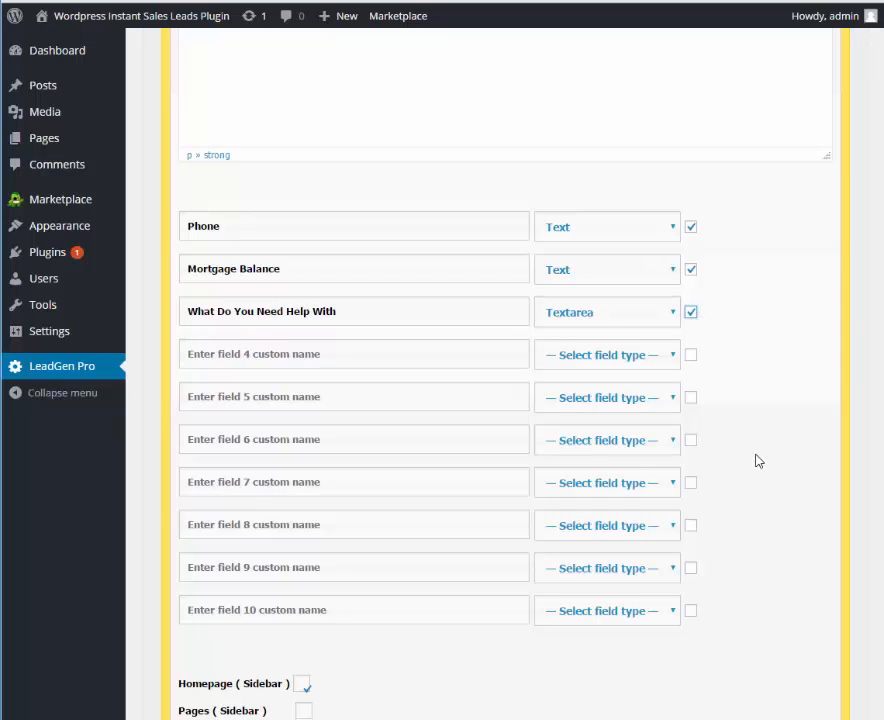
mouse_move(314, 380)
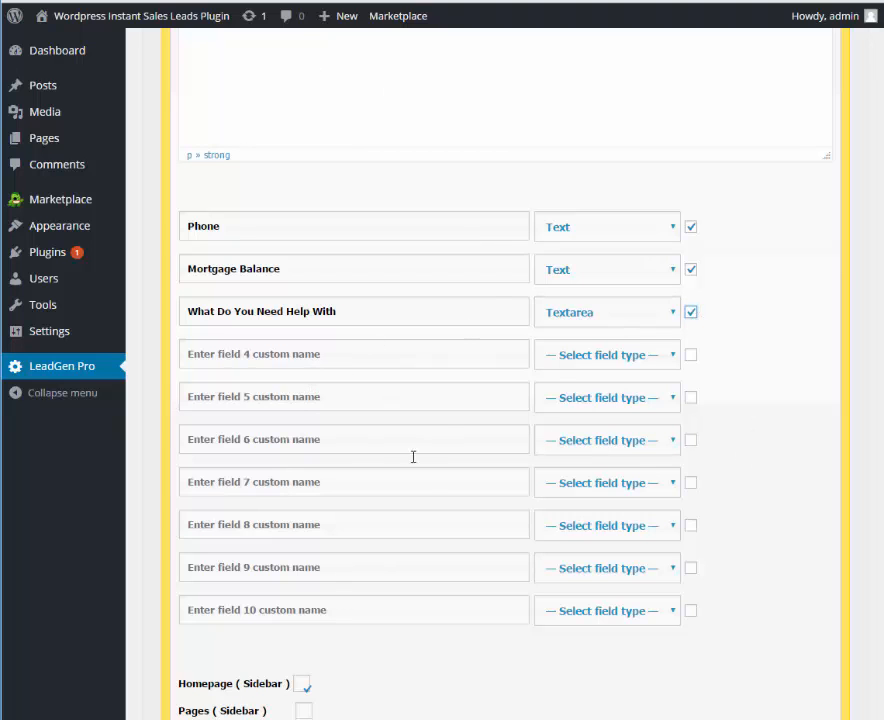
scroll("down", 3)
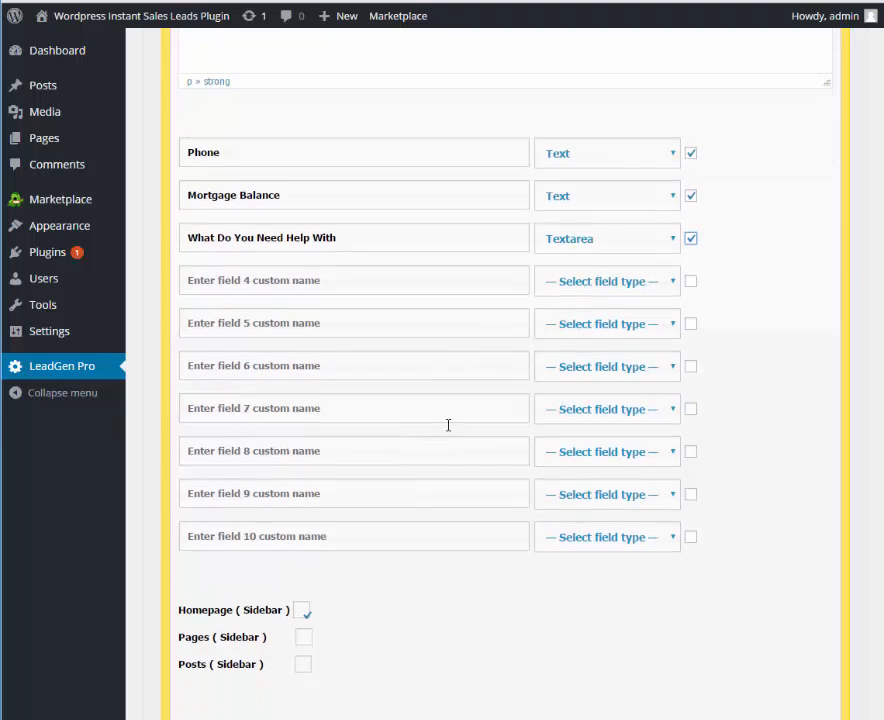
scroll("down", 3)
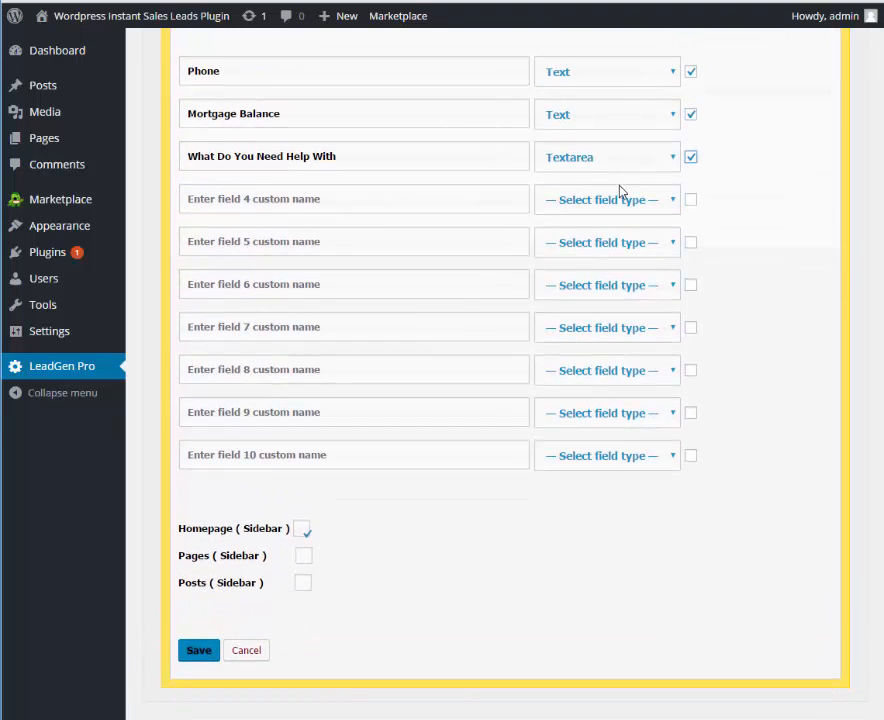
mouse_move(304, 528)
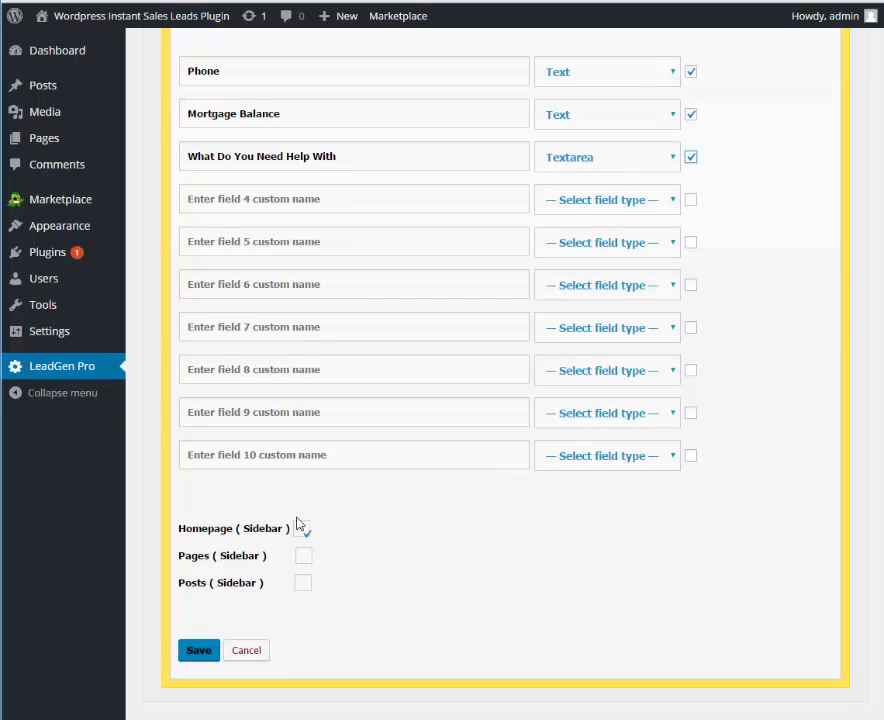
left_click(198, 650)
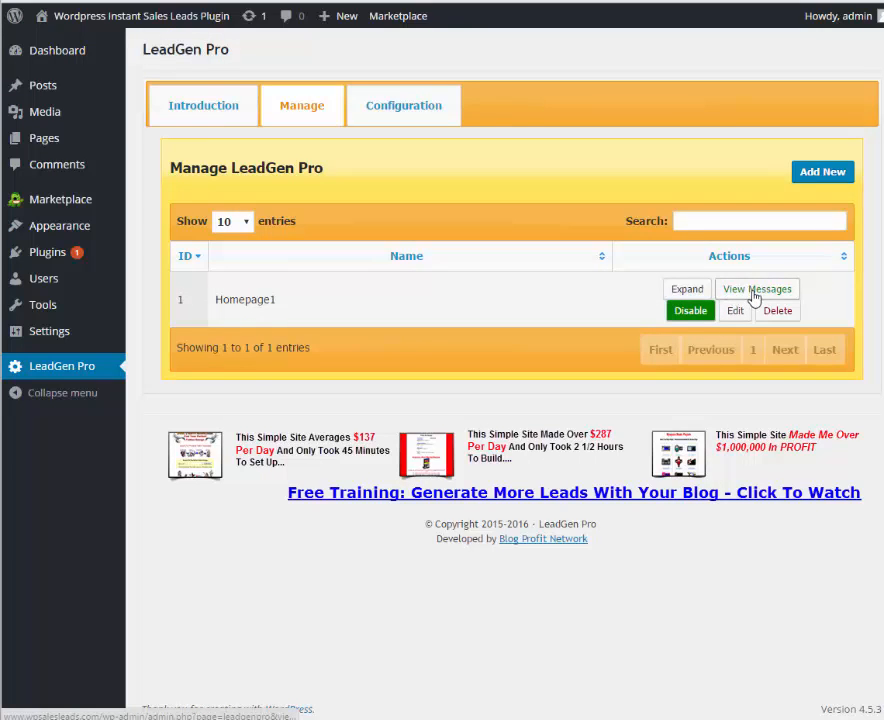
mouse_move(706, 308)
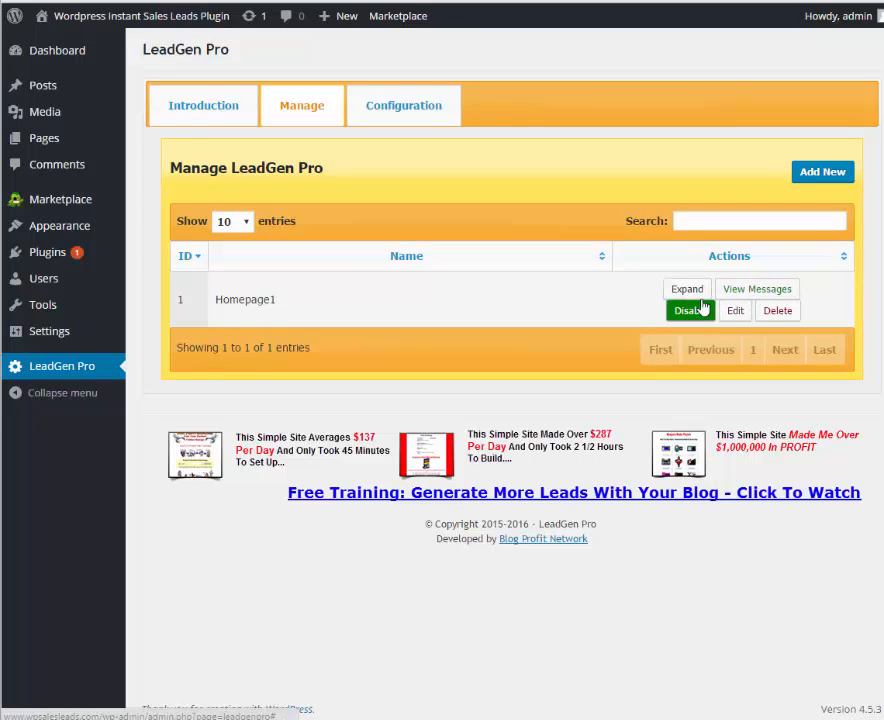
left_click(688, 288)
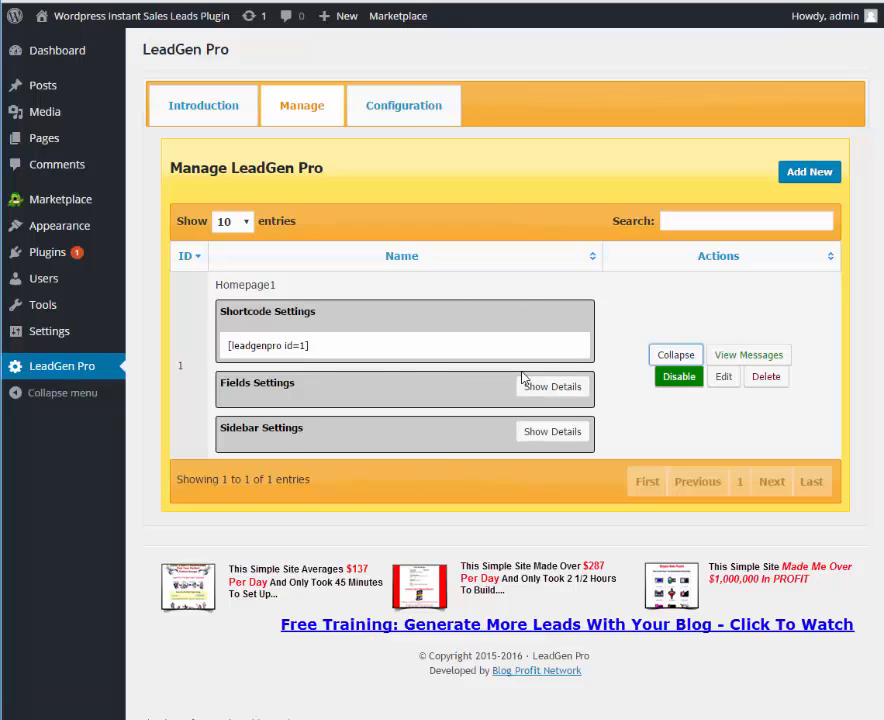
mouse_move(288, 272)
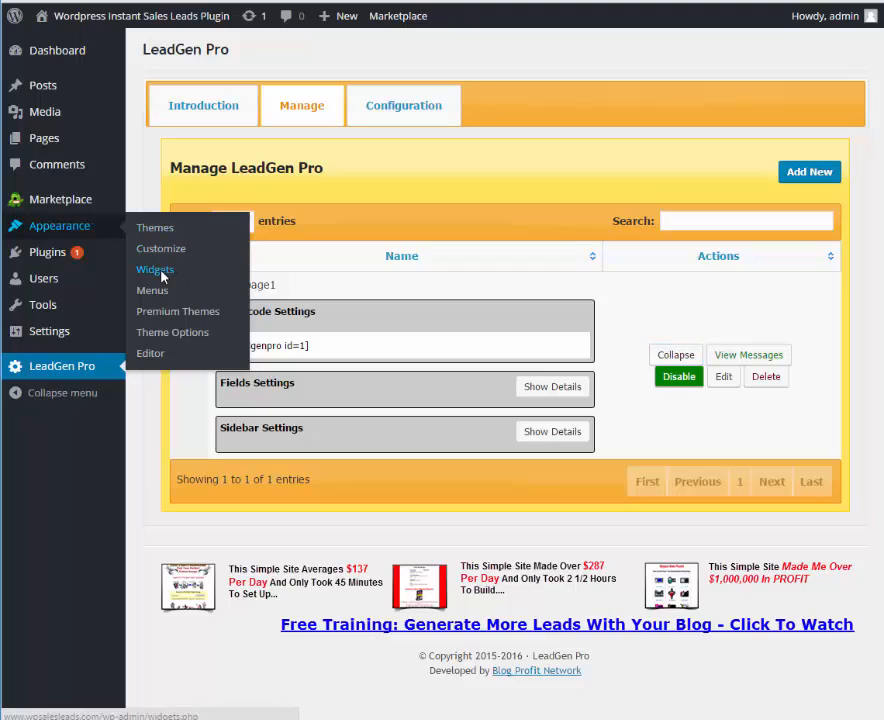
mouse_move(396, 220)
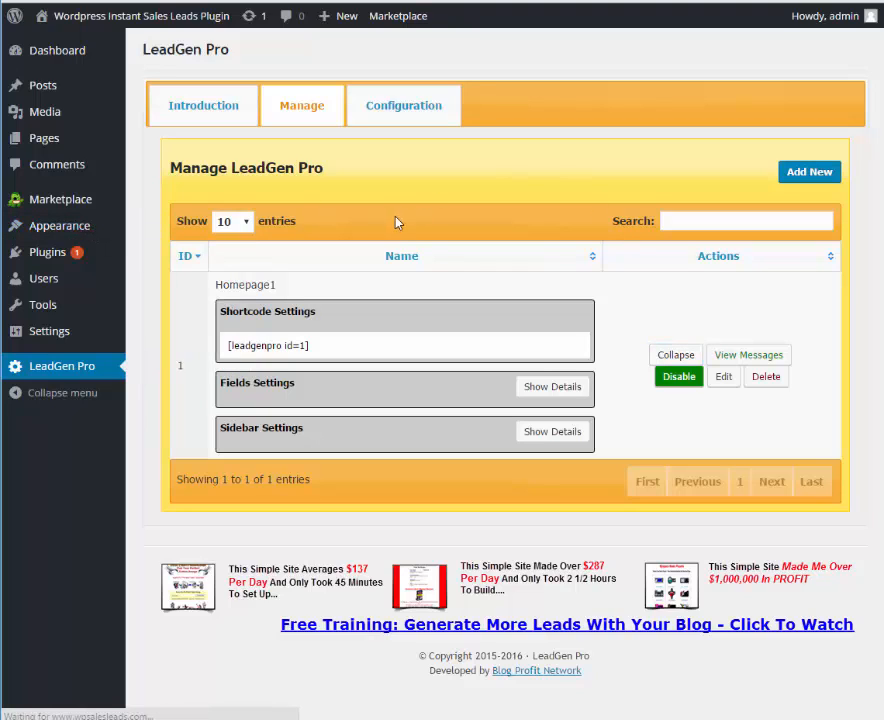
mouse_move(422, 294)
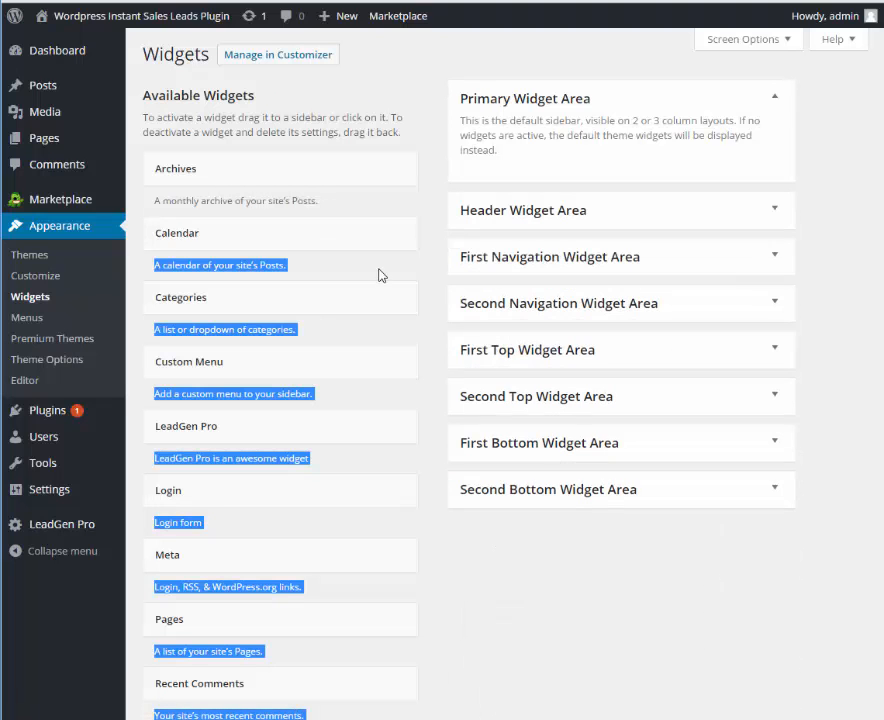
Scroll through the Available Widgets list on the Widgets settings page
scroll("down", 3)
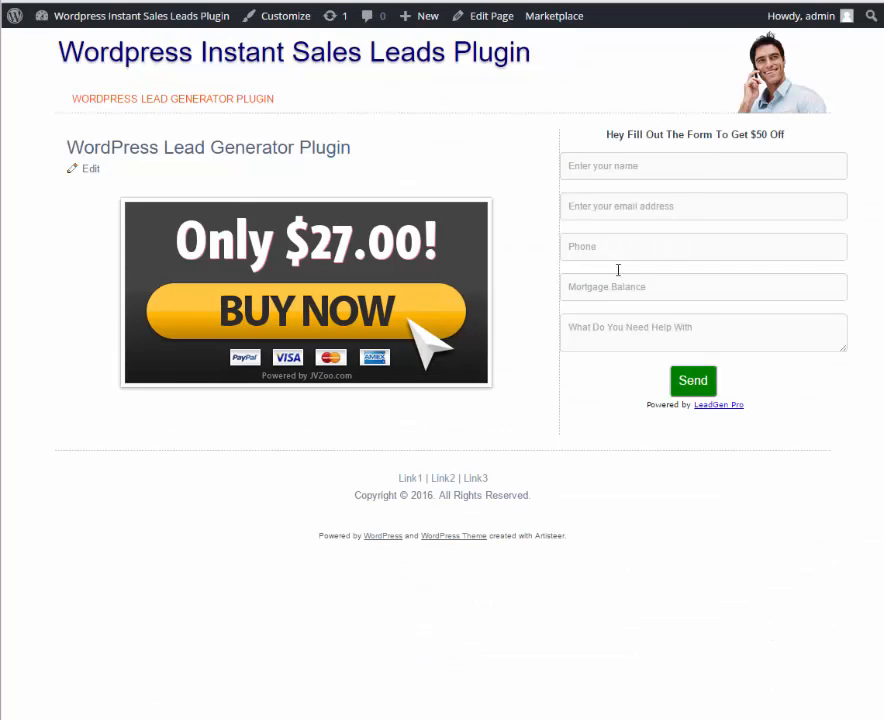
double_click(692, 134)
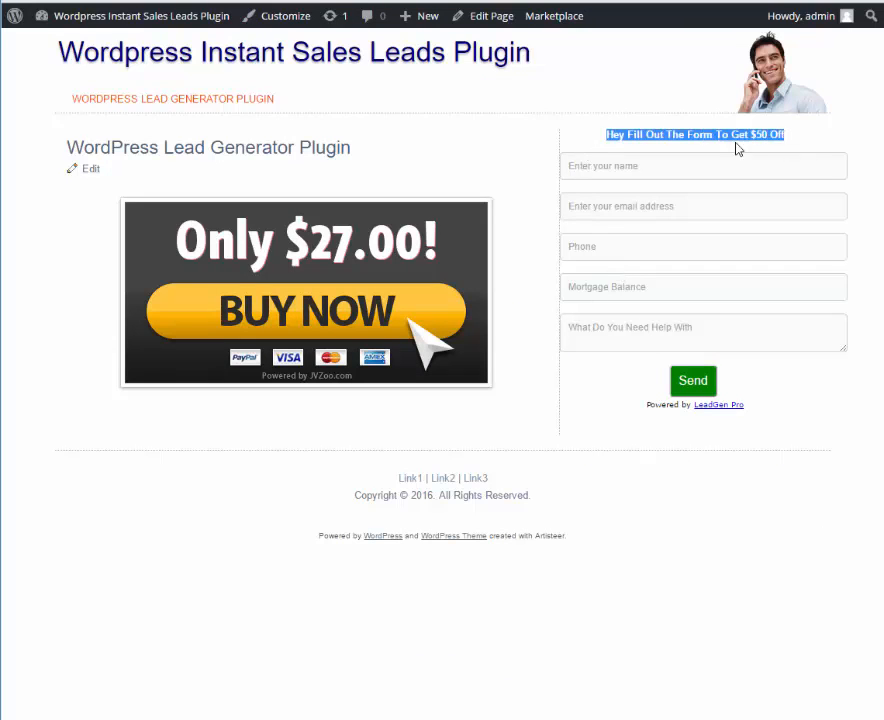
mouse_move(748, 200)
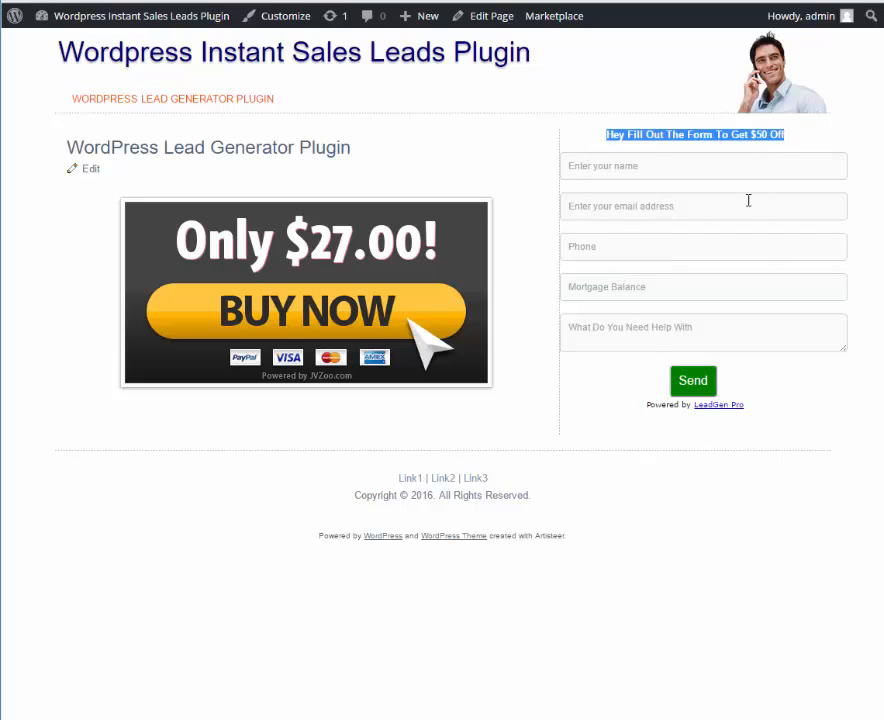
mouse_move(680, 206)
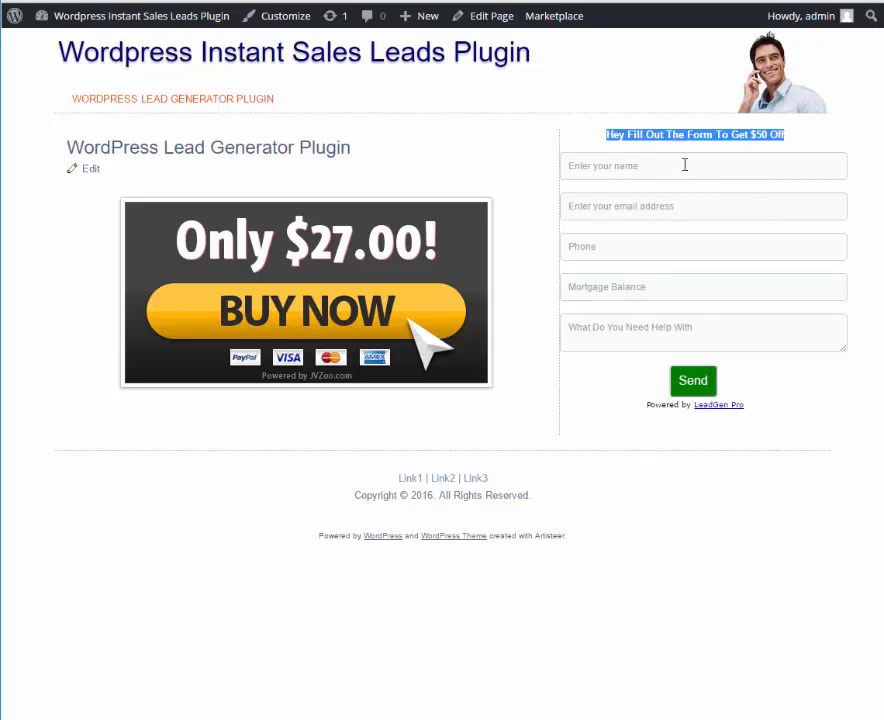
left_click(704, 164)
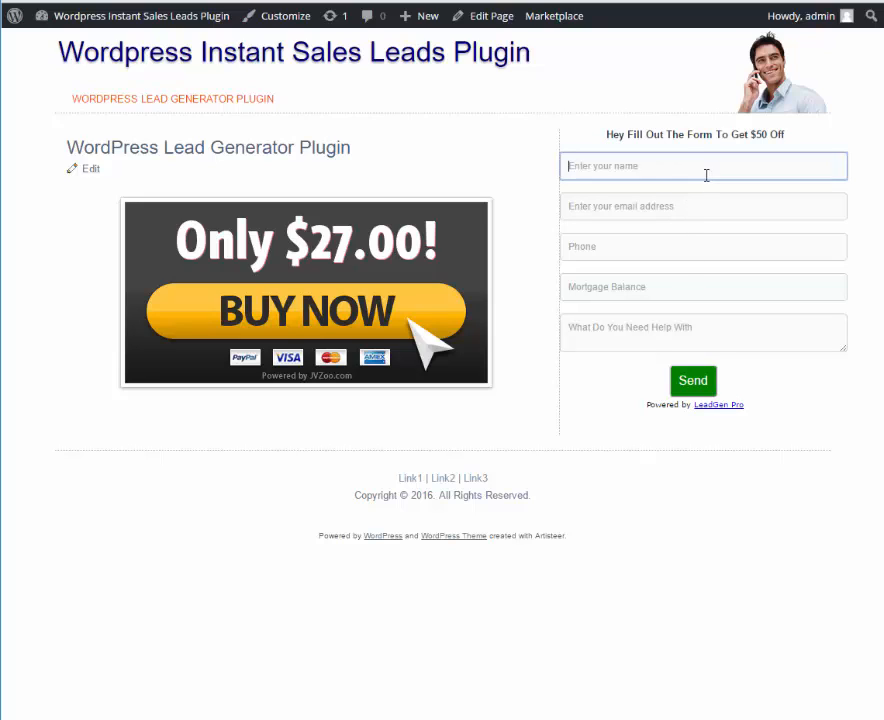
type("marcus")
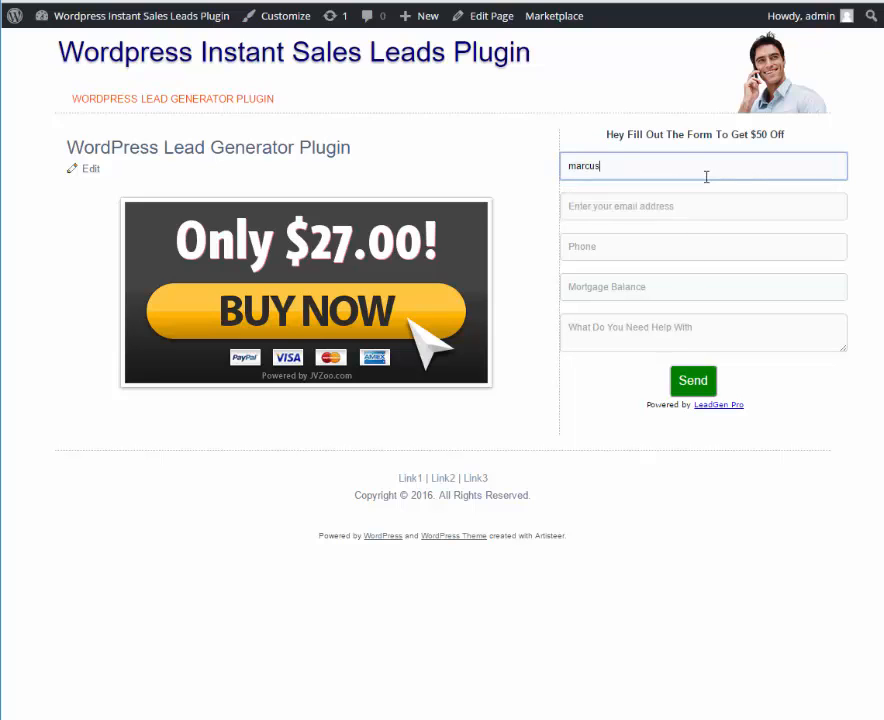
left_click(704, 206)
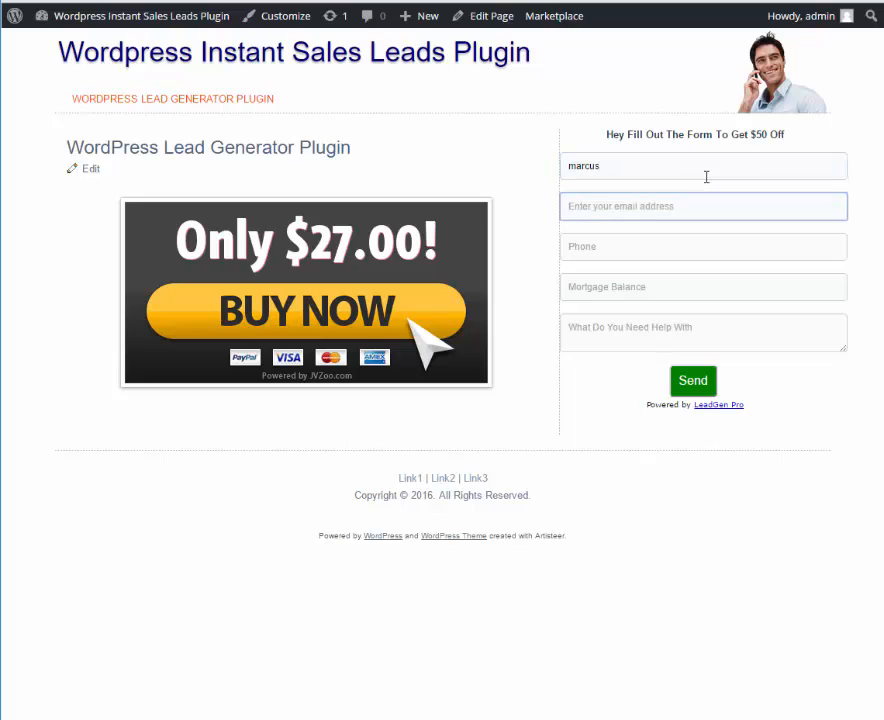
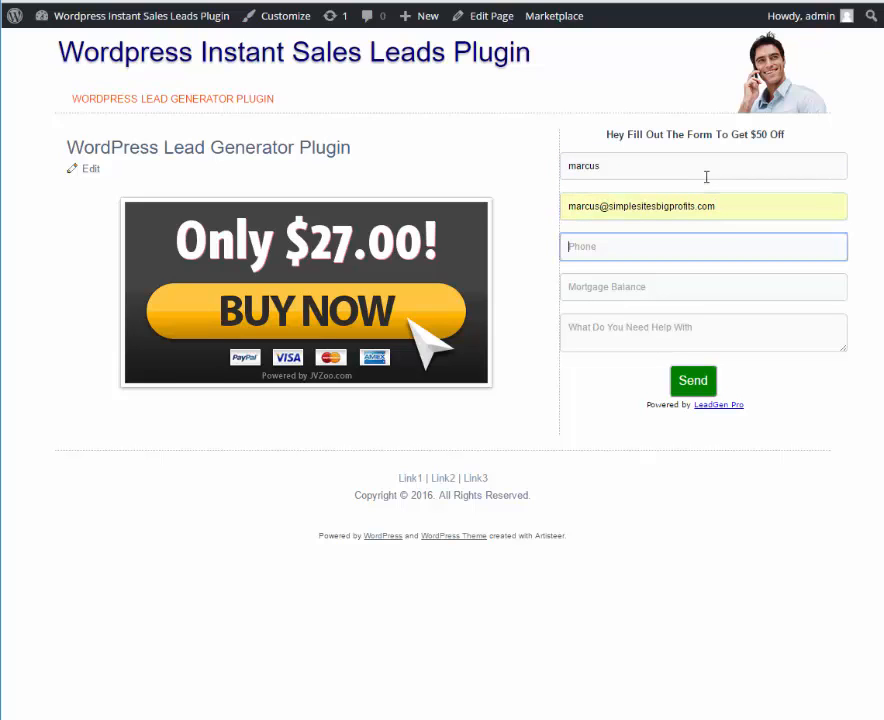
type("1231231234")
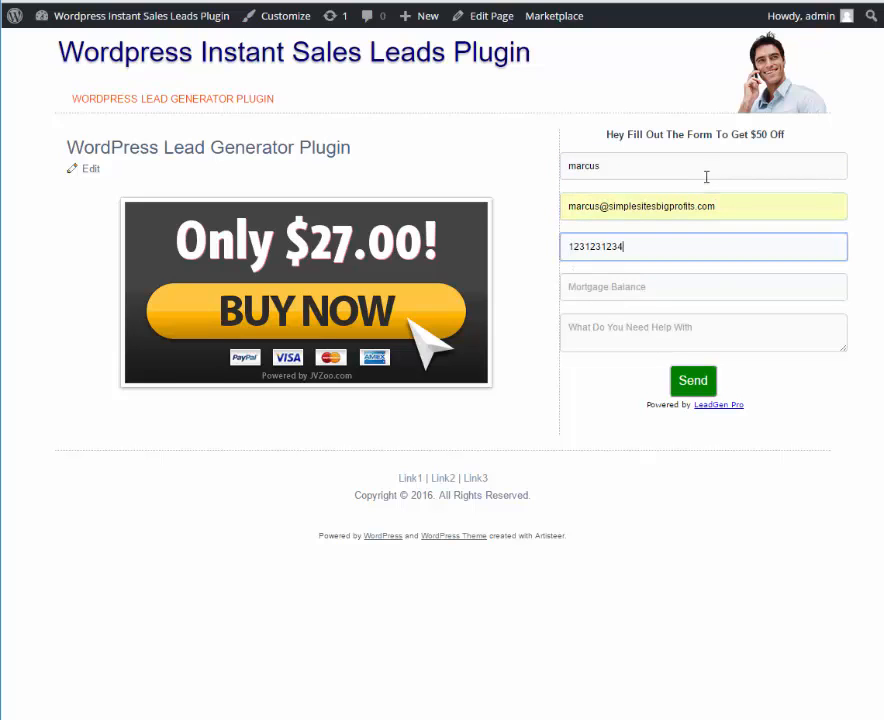
type("$500000")
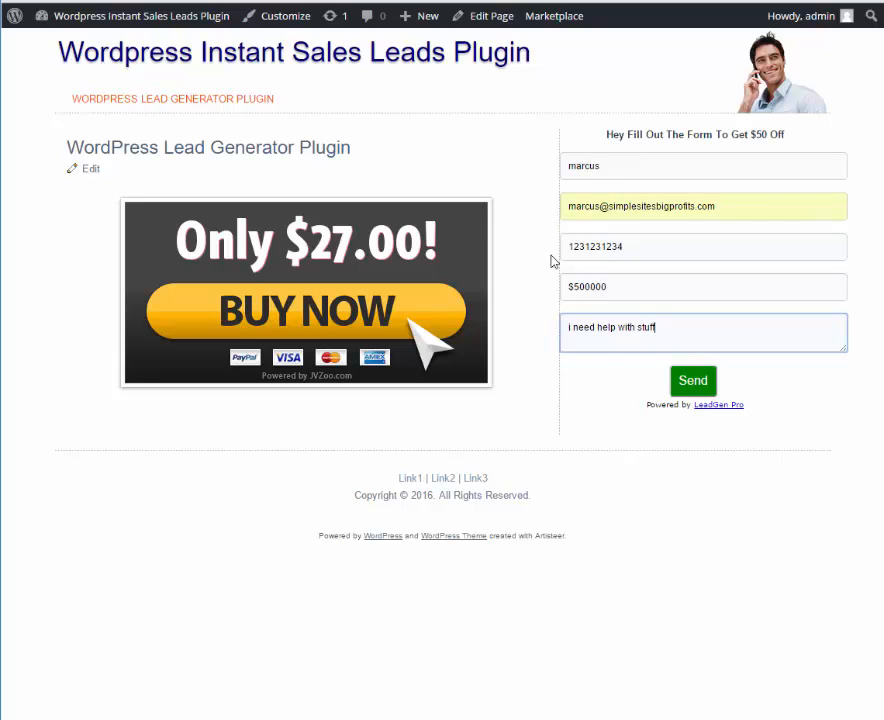
mouse_move(692, 388)
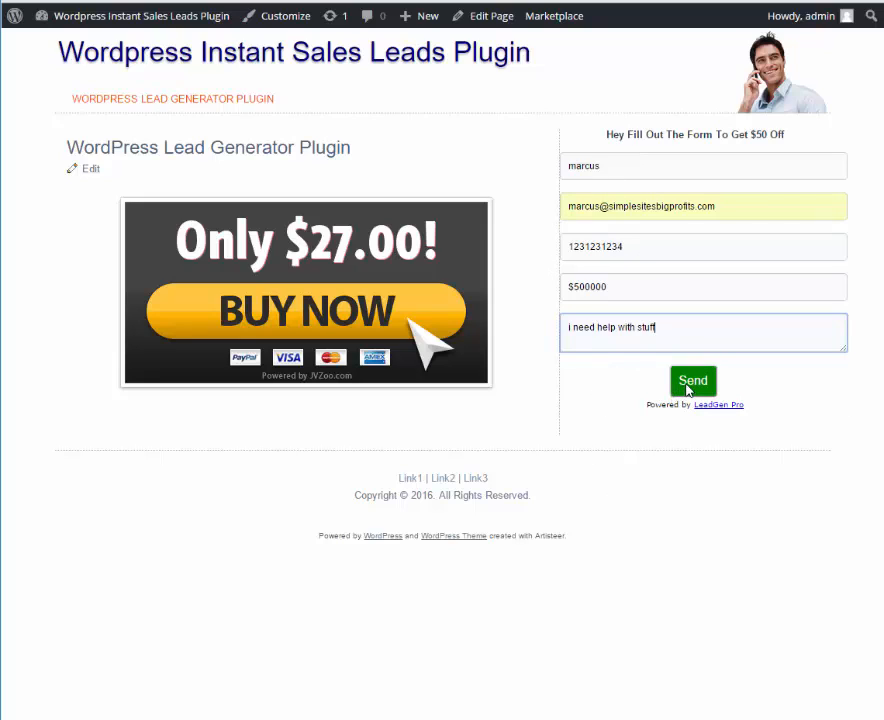
left_click(692, 380)
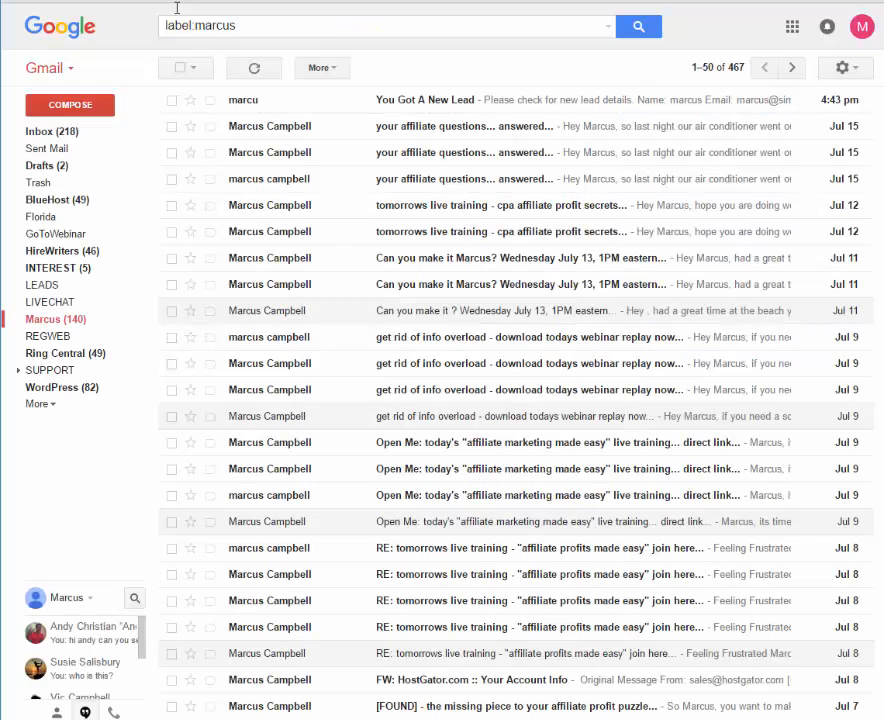
mouse_move(408, 108)
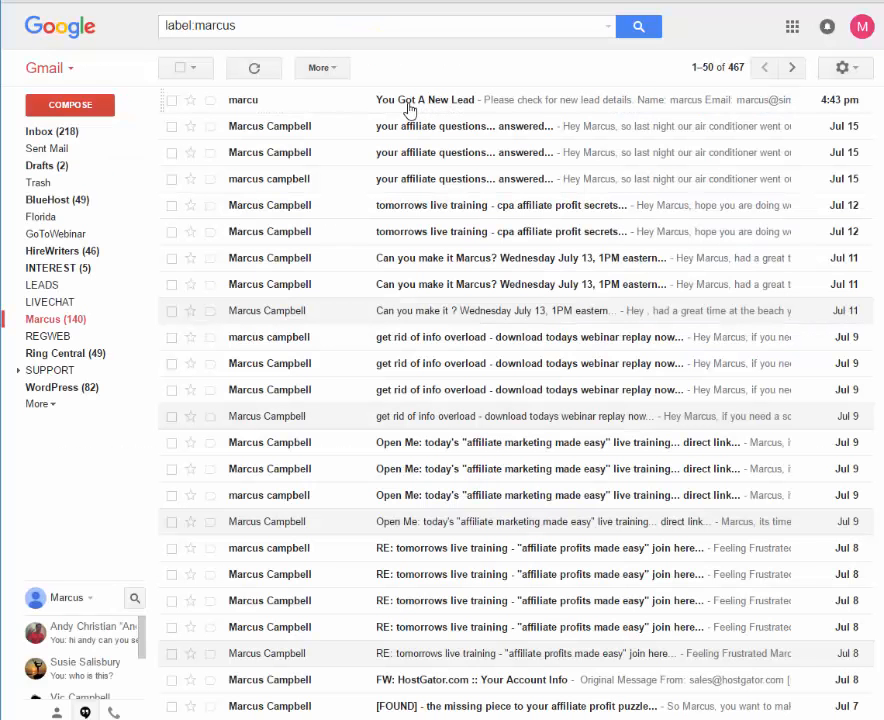
View the 'You Got A New Lead' email produced by the submission
left_click(420, 100)
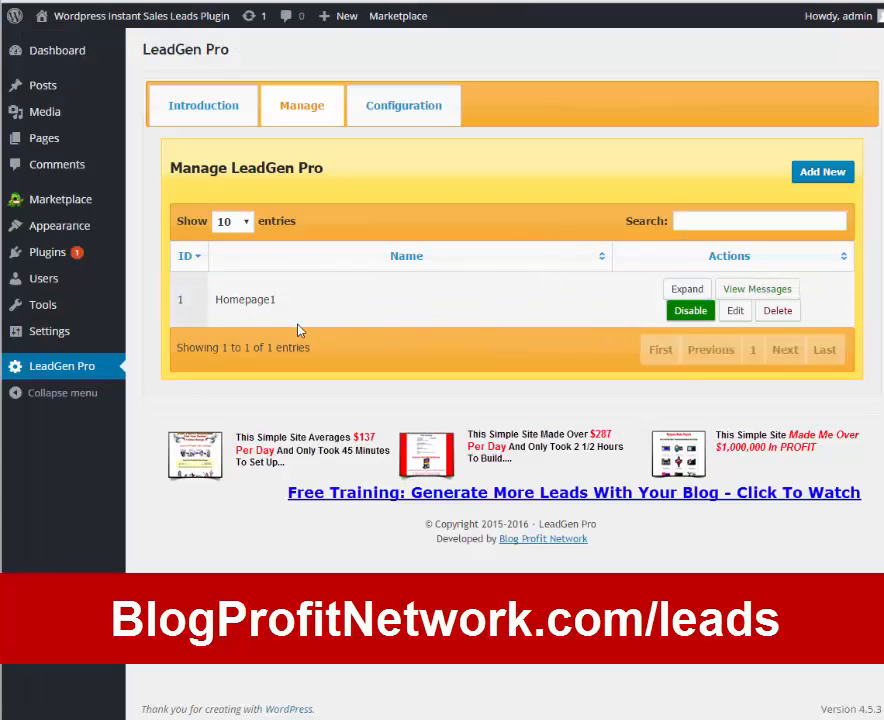
mouse_move(628, 356)
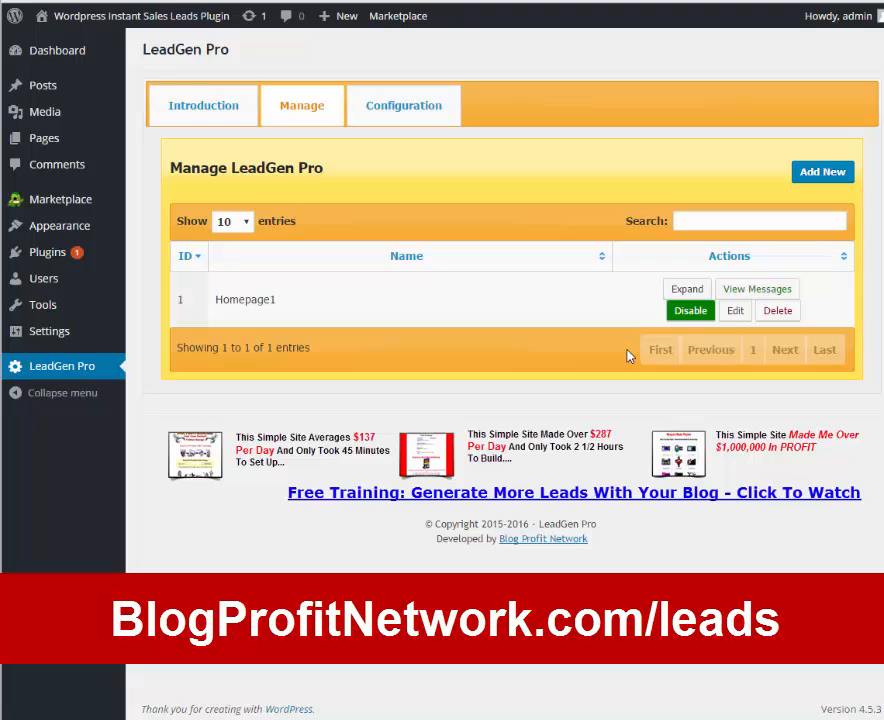
mouse_move(732, 312)
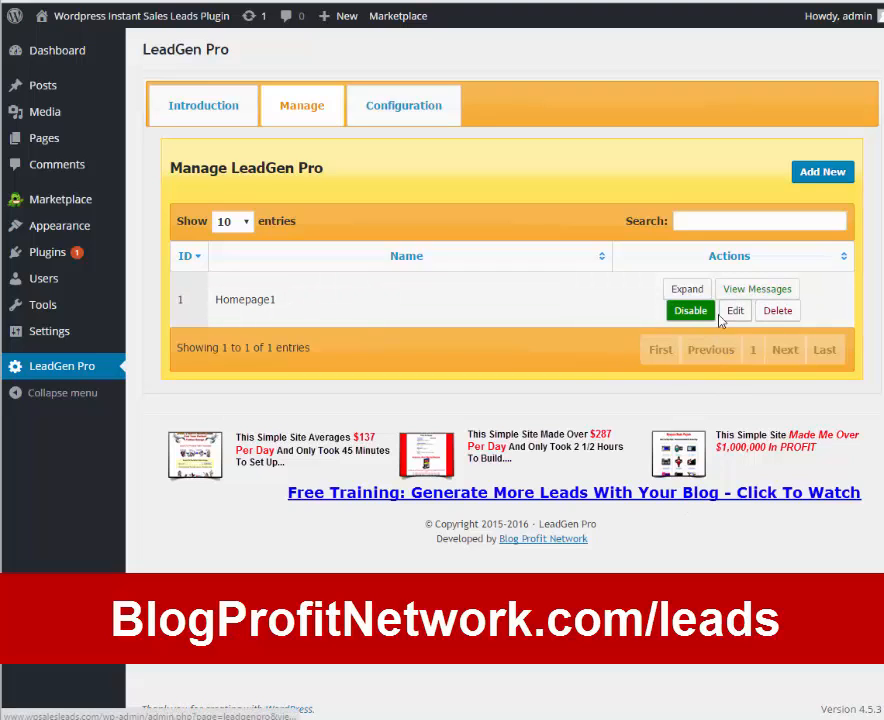
Edit the Homepage1 form from the LeadGen Pro Manage list
left_click(736, 310)
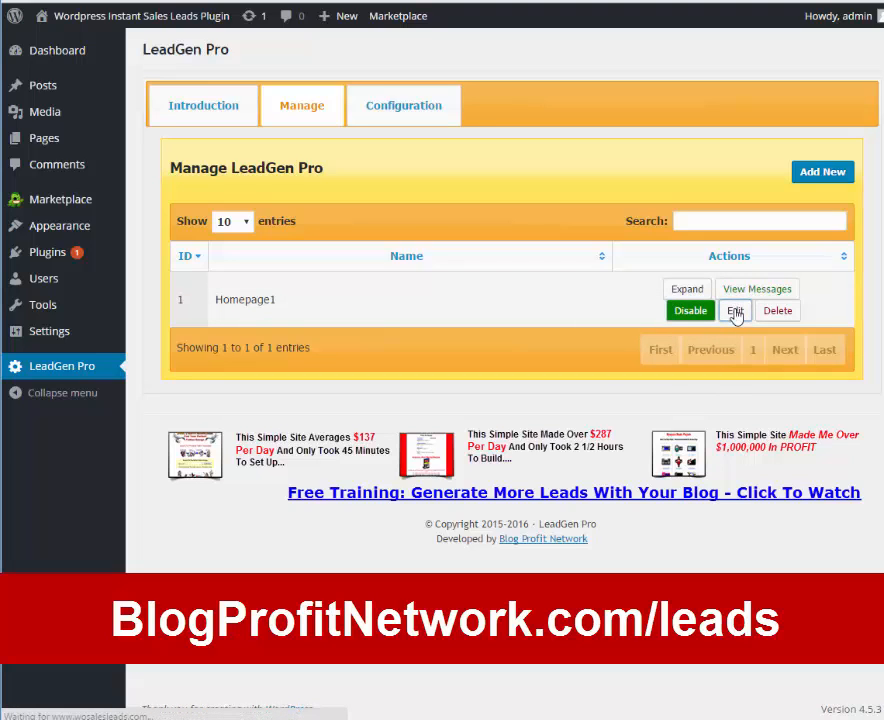
mouse_move(580, 292)
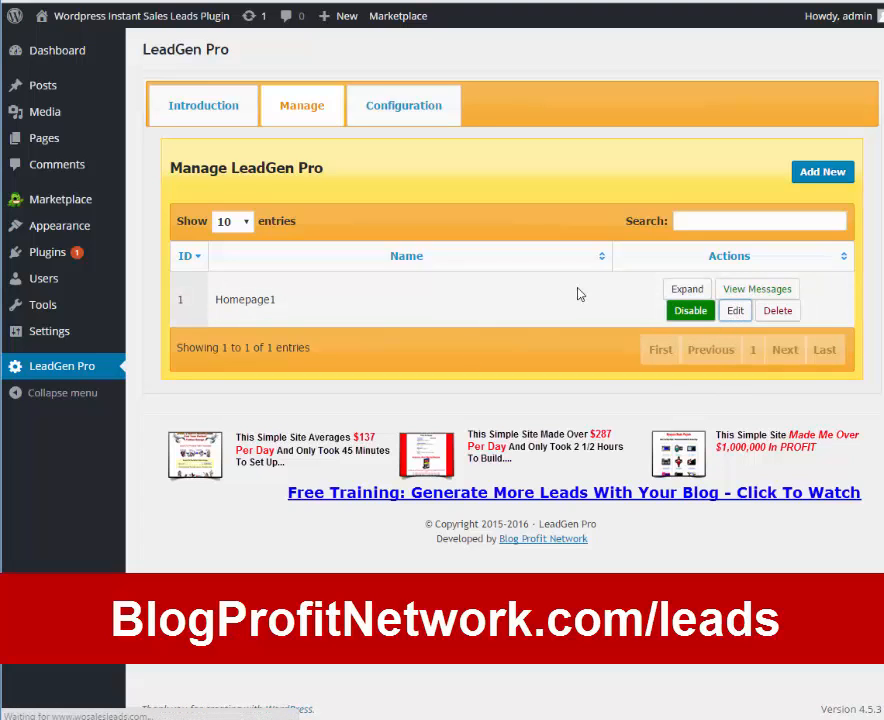
mouse_move(446, 320)
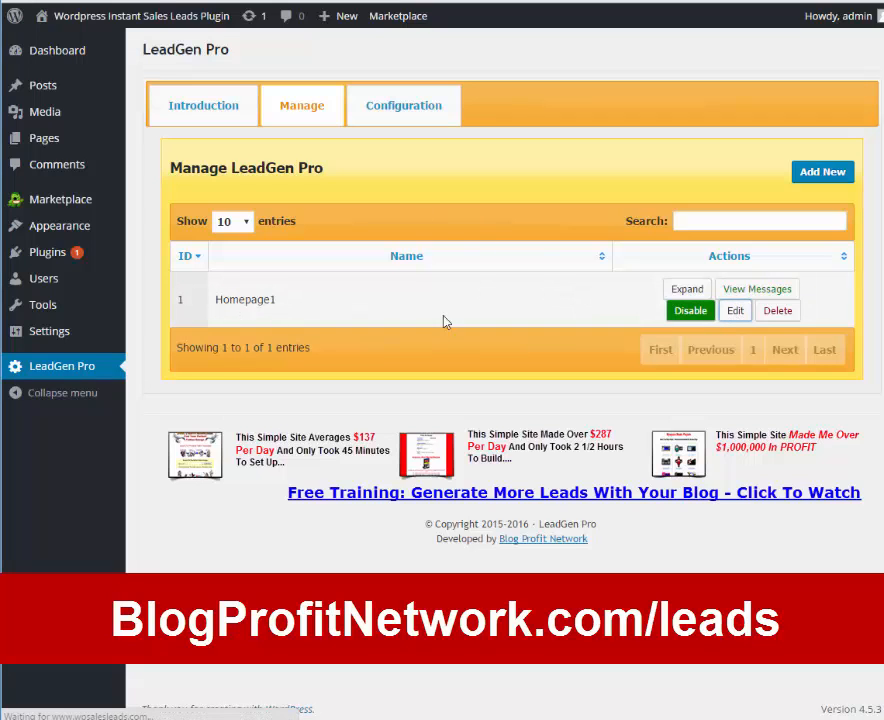
left_click(734, 310)
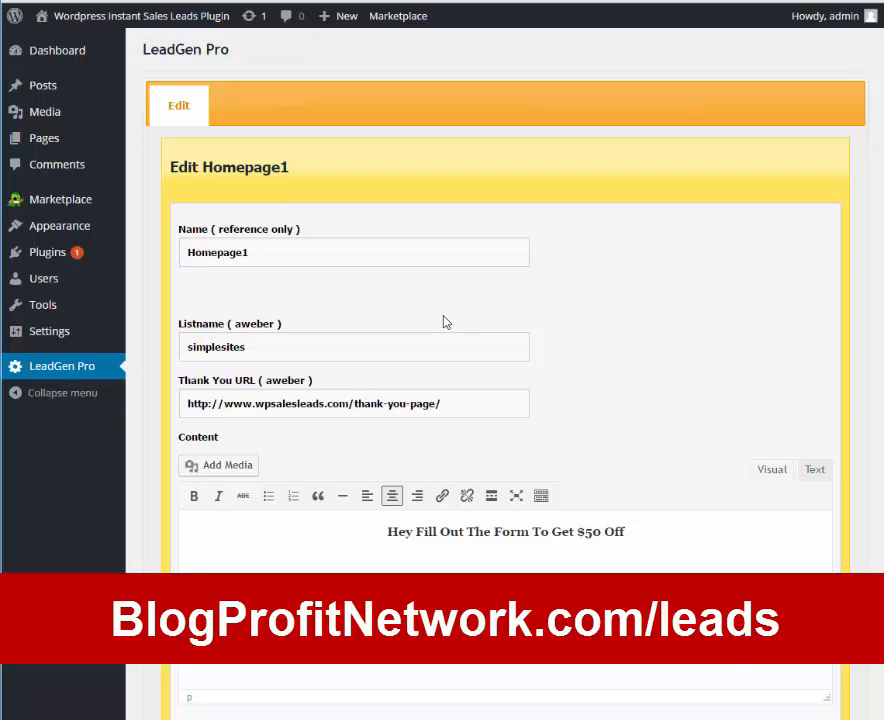
mouse_move(576, 320)
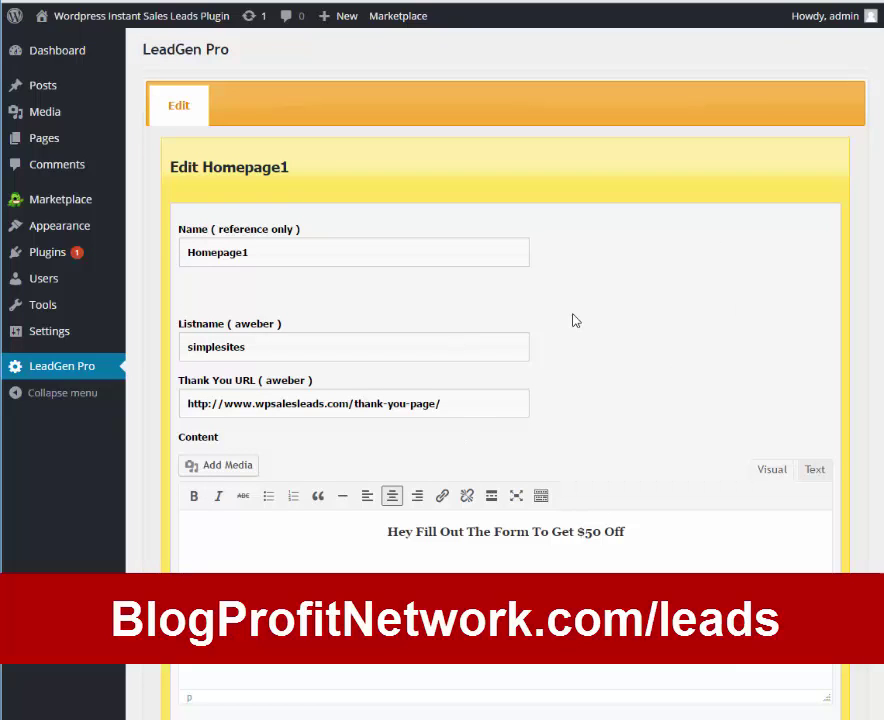
Enable Pages (Sidebar) display for Homepage1 with page ID 24
scroll("down", 3)
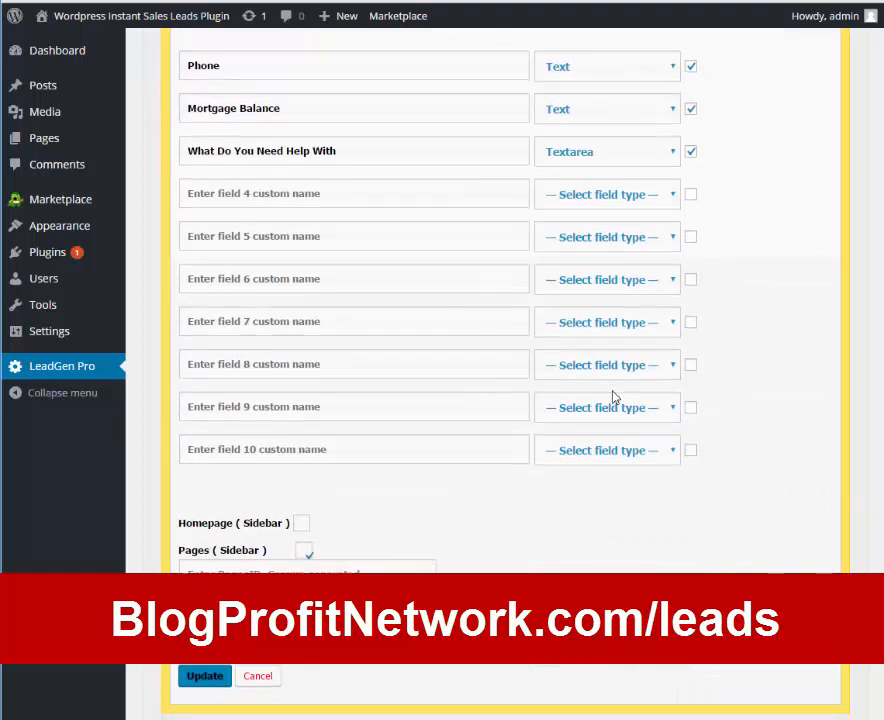
scroll("down", 3)
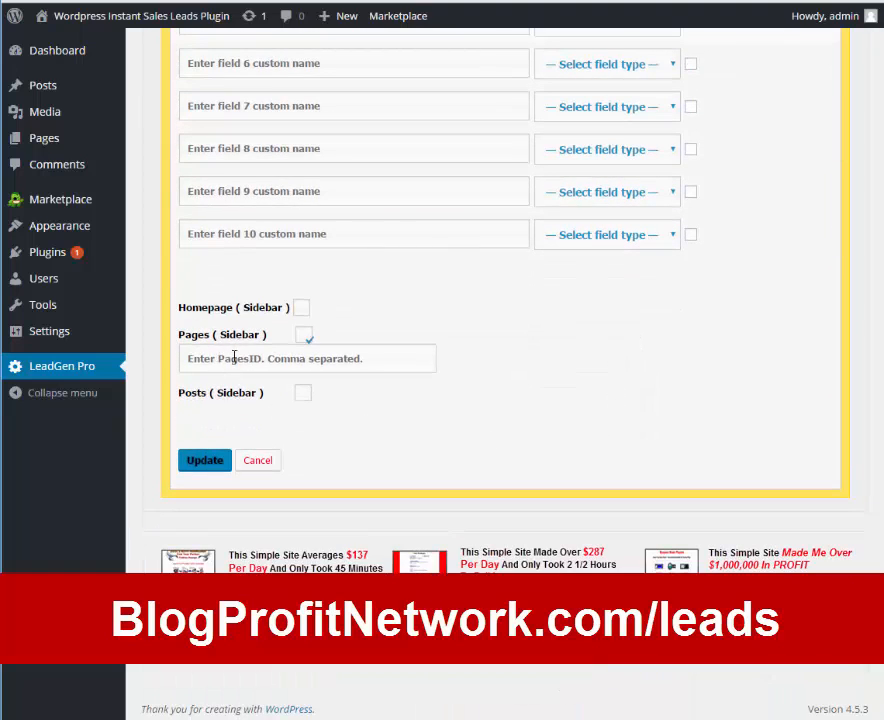
type("24")
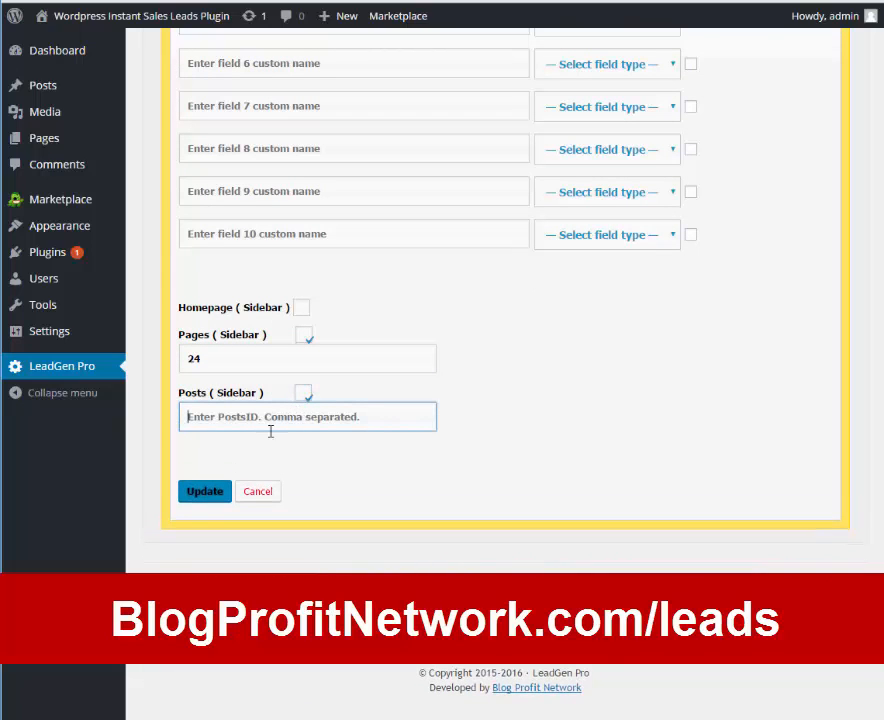
mouse_move(58, 50)
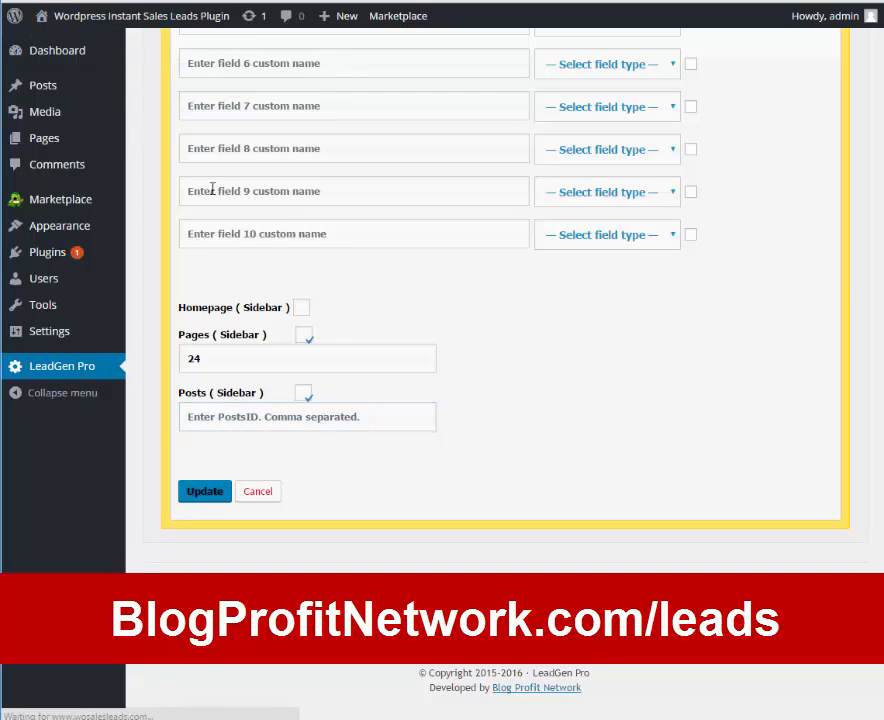
mouse_move(468, 380)
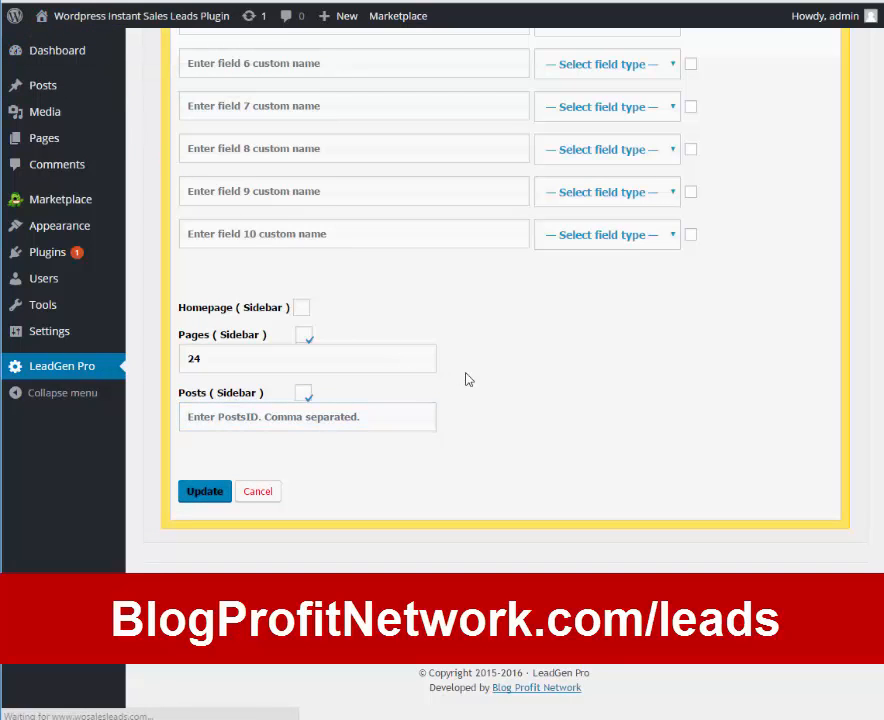